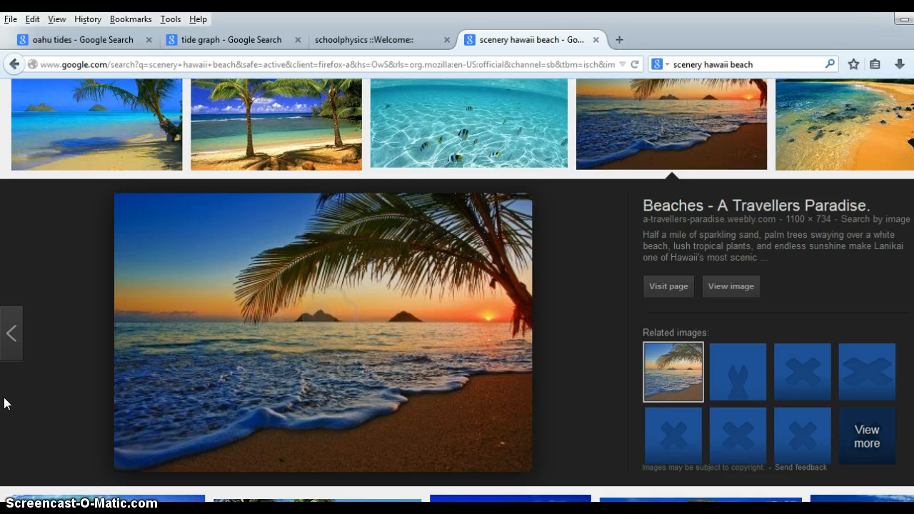
mouse_move(150, 188)
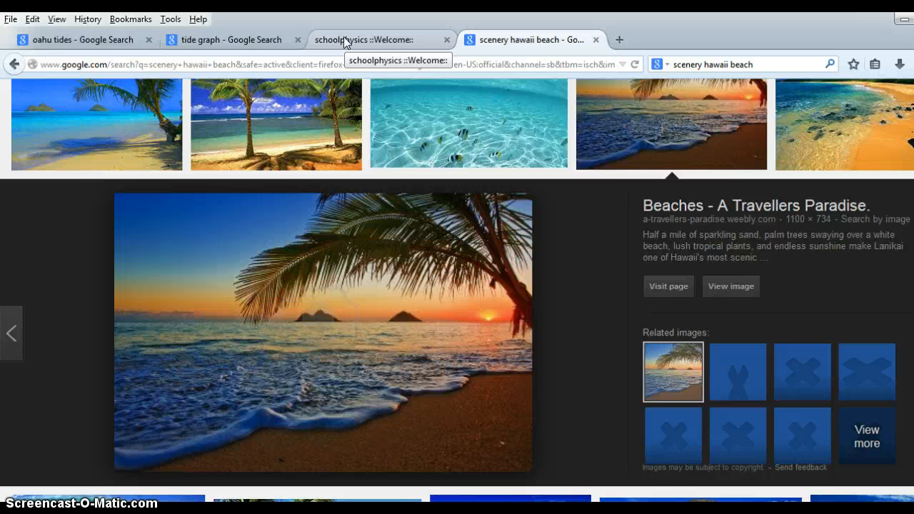
Step: Switch to the schoolphysics page explaining spring and neap tides
click(371, 40)
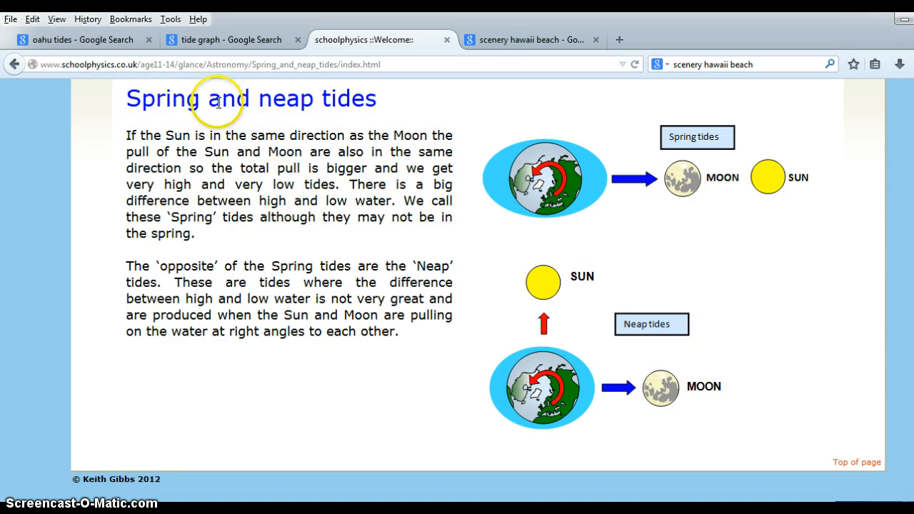
mouse_move(757, 198)
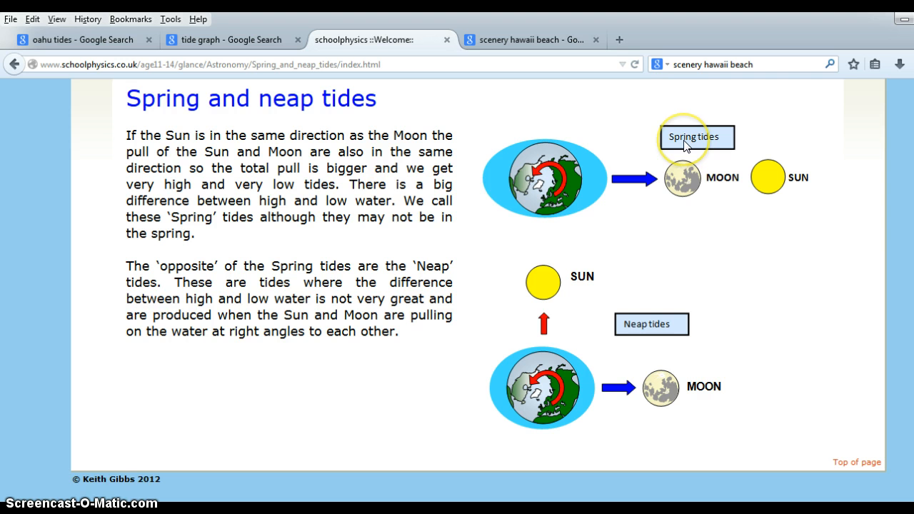
mouse_move(527, 340)
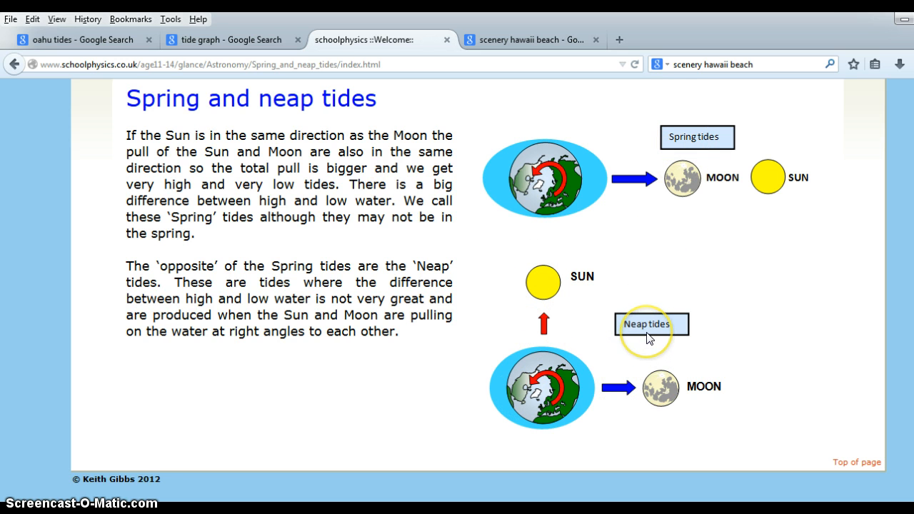
mouse_move(626, 329)
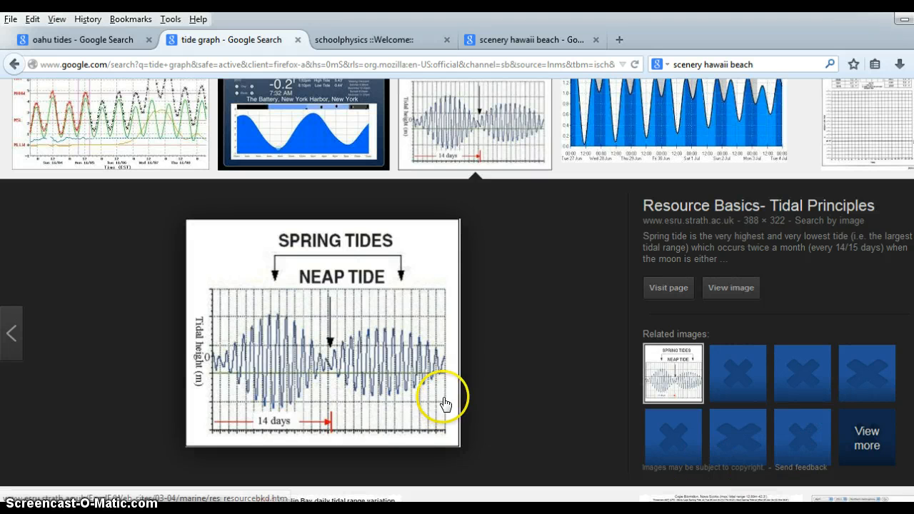
mouse_move(223, 364)
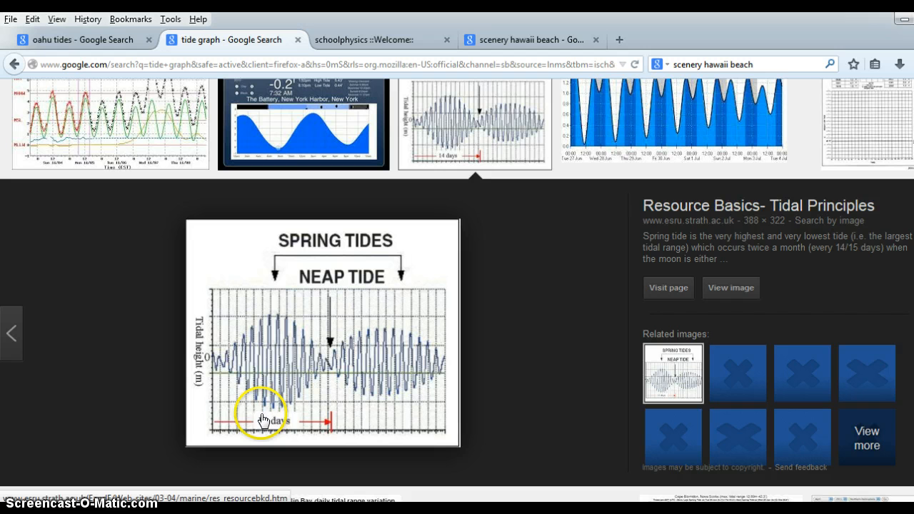
mouse_move(331, 434)
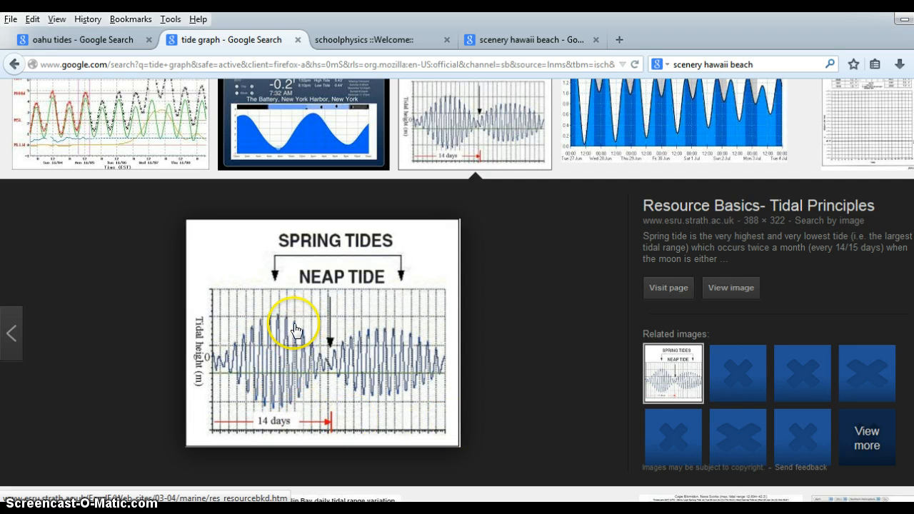
mouse_move(274, 317)
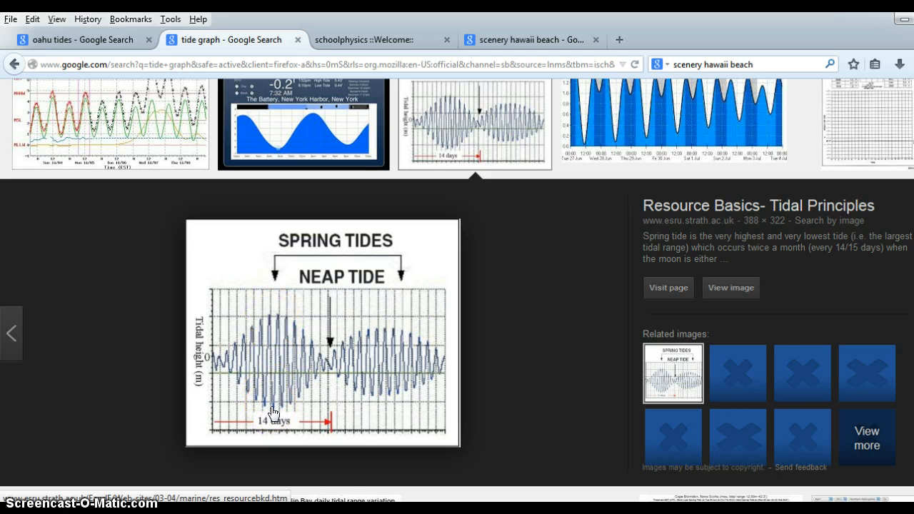
Step: Enlarge the Resource Basics tidal-principles graph showing spring and neap tides over 14 days
click(277, 334)
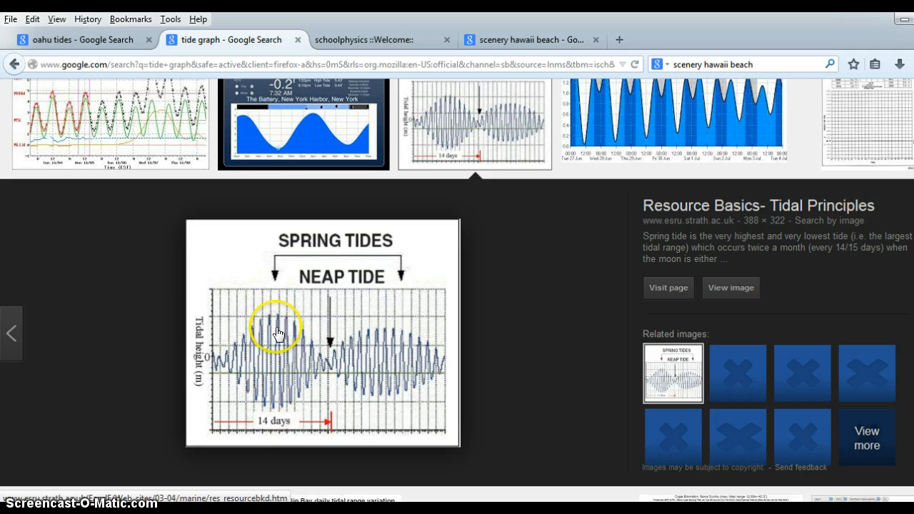
mouse_move(274, 407)
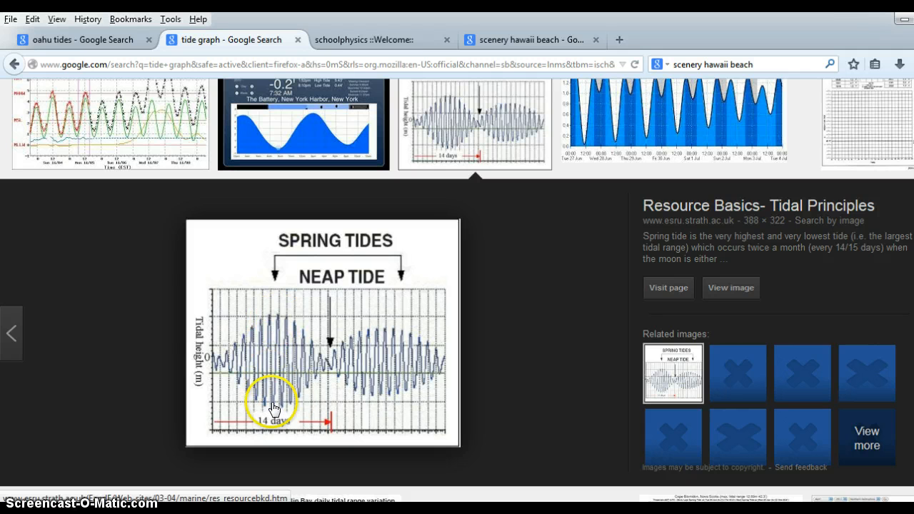
mouse_move(382, 386)
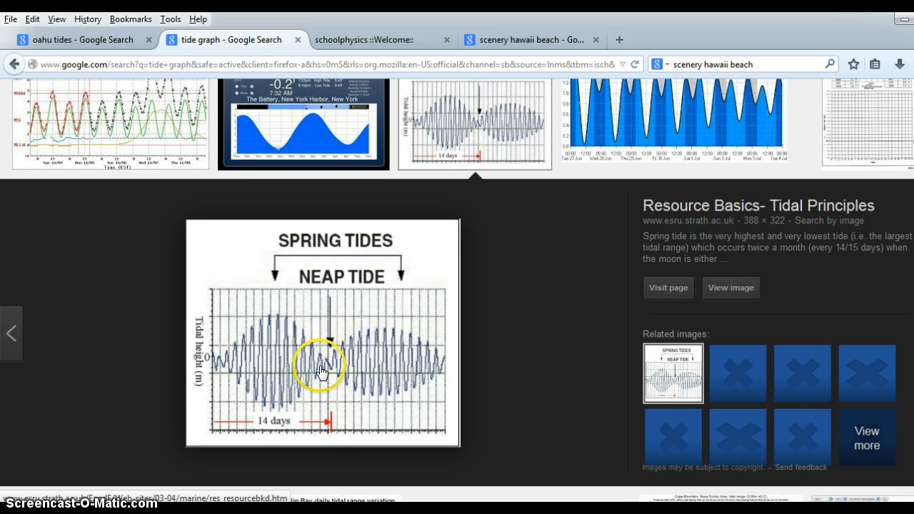
mouse_move(640, 407)
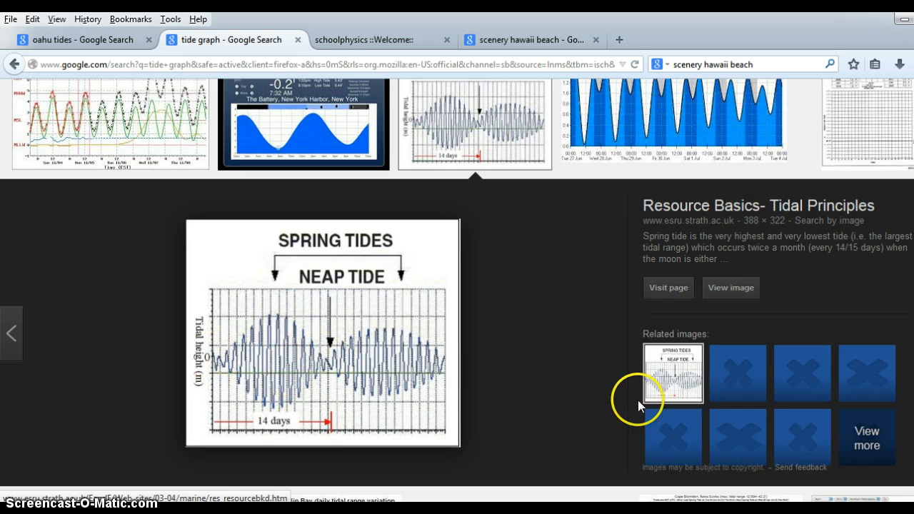
mouse_move(434, 374)
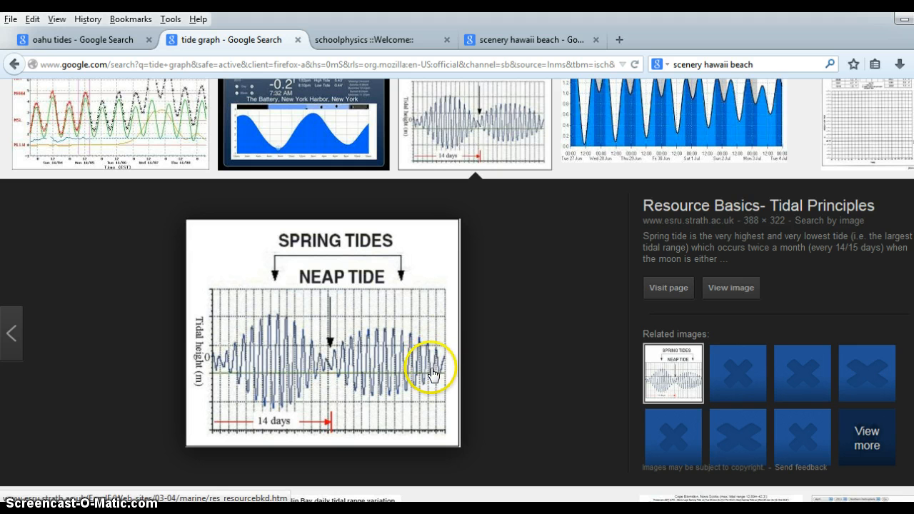
mouse_move(502, 301)
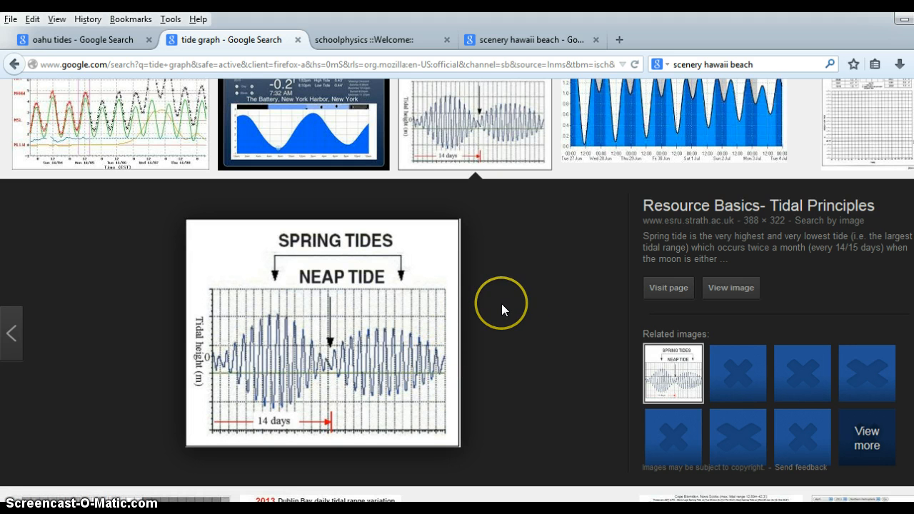
mouse_move(216, 414)
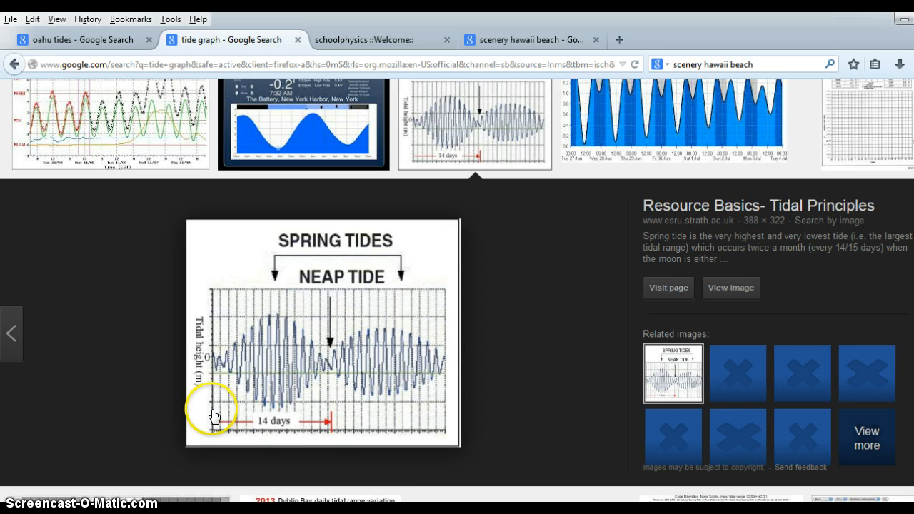
mouse_move(417, 413)
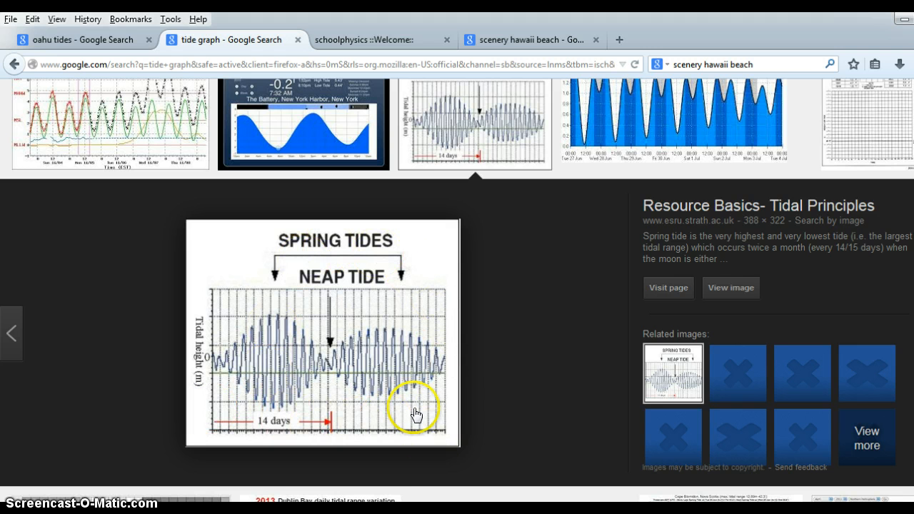
mouse_move(215, 377)
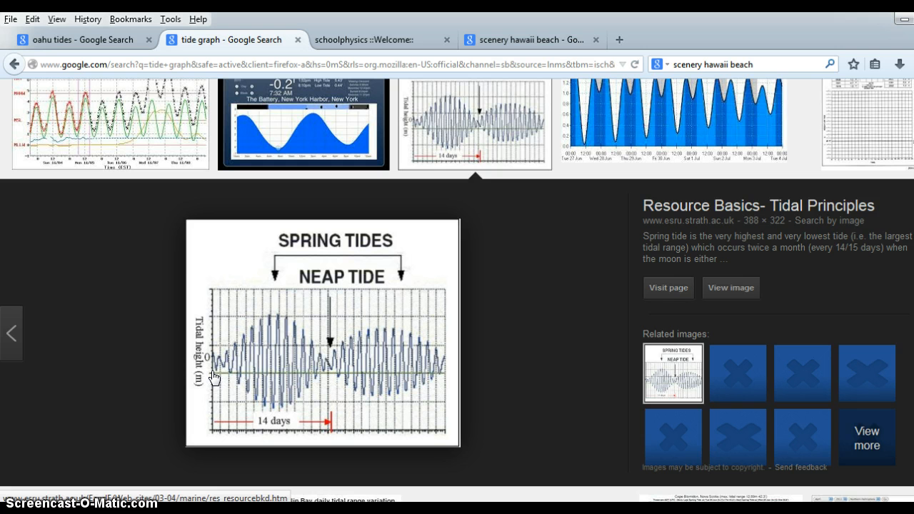
mouse_move(150, 279)
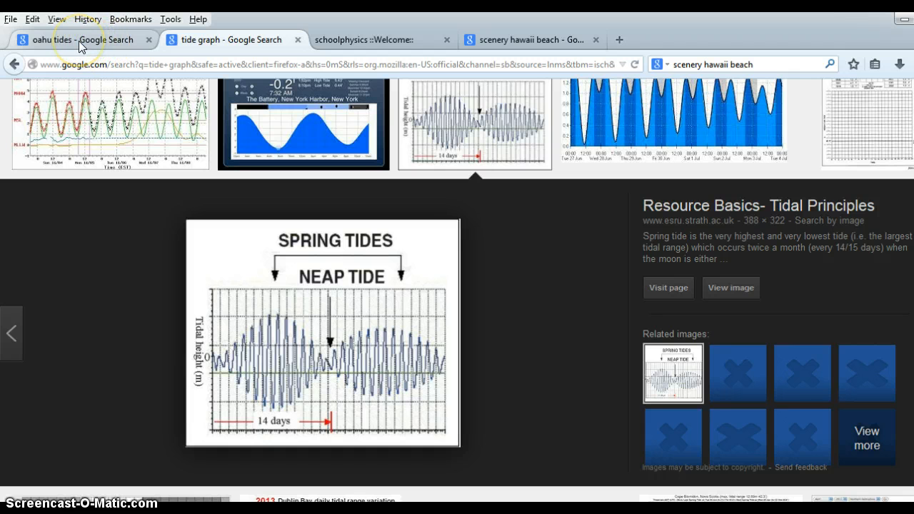
mouse_move(80, 44)
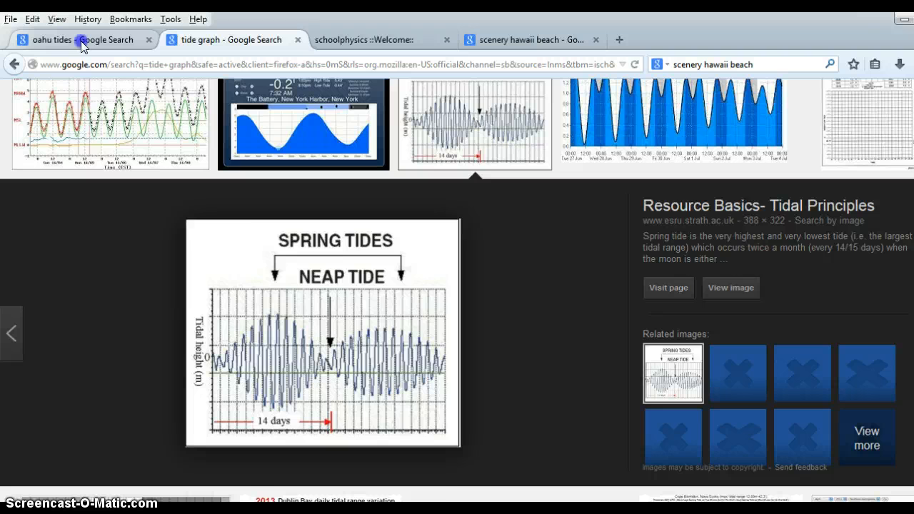
Step: From the oahu tides results, reach the hawaiitides.com Oahu locations table with daily and monthly links
click(78, 40)
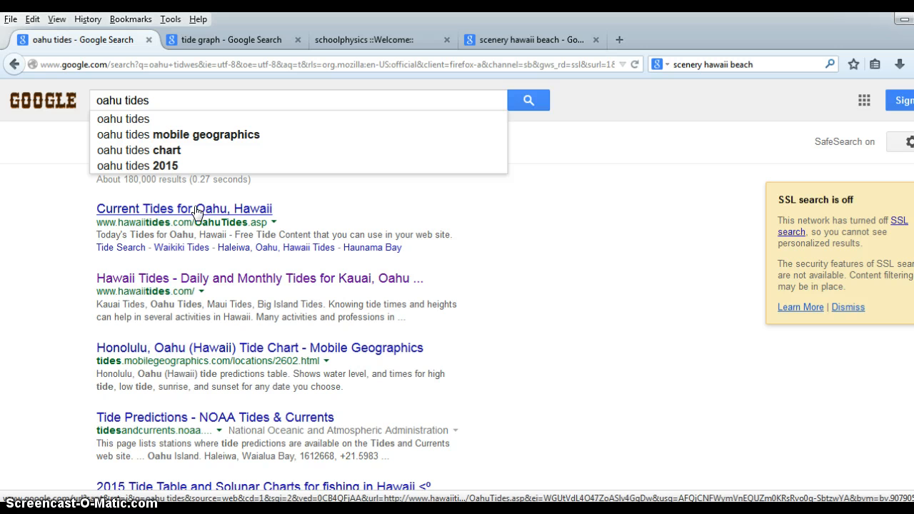
click(183, 208)
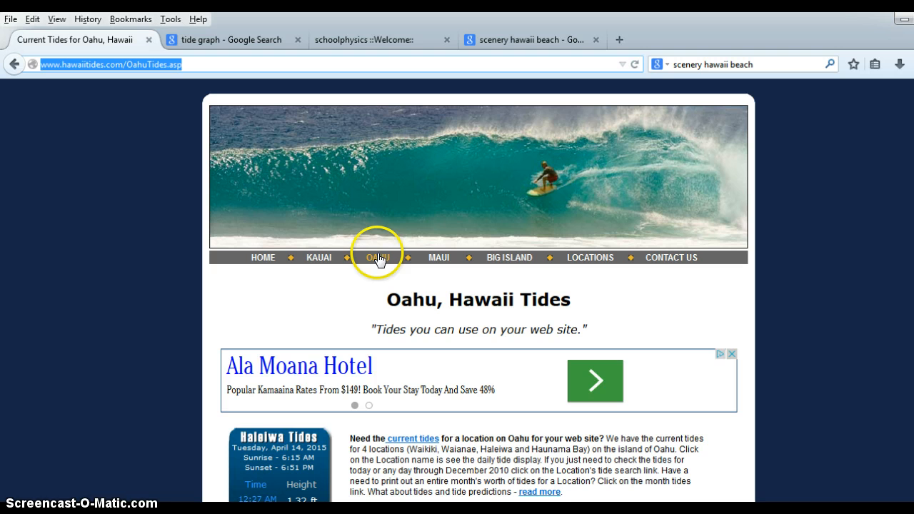
click(377, 257)
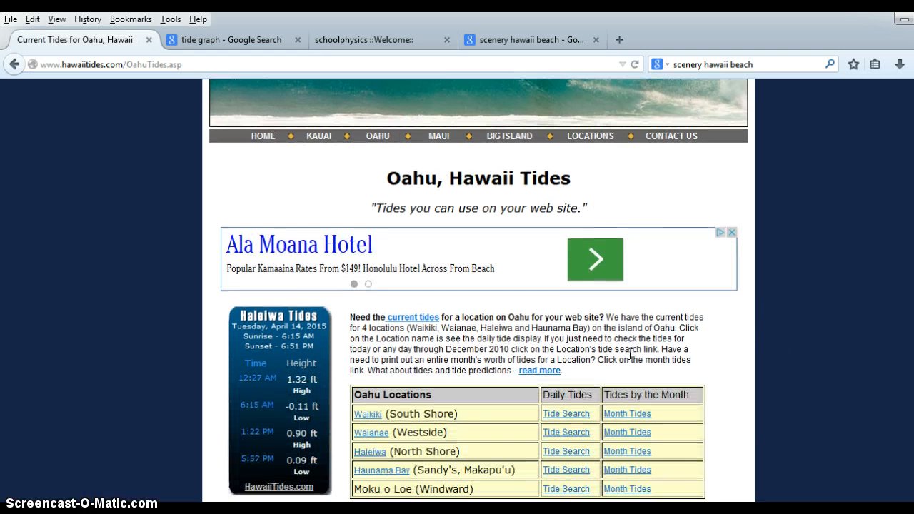
scroll(down, 3)
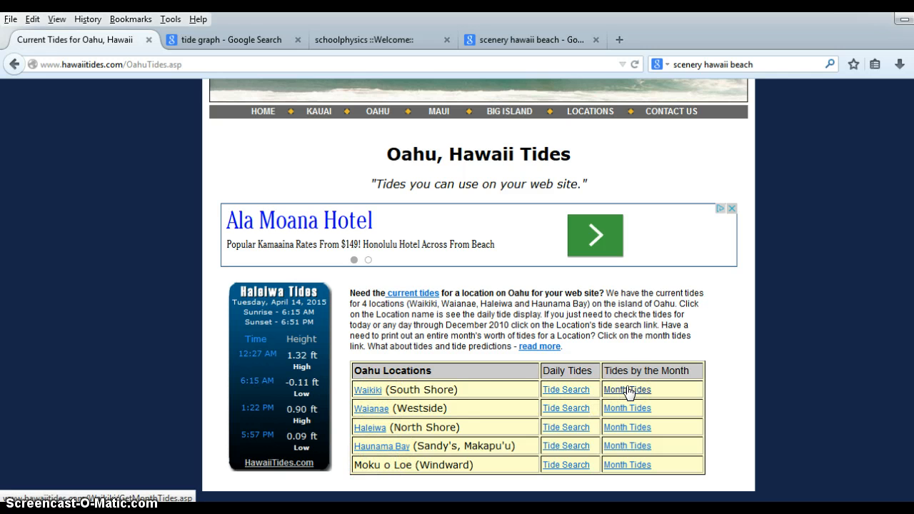
Step: Show Waikiki's monthly tides with July 2015 chosen as the month
click(625, 388)
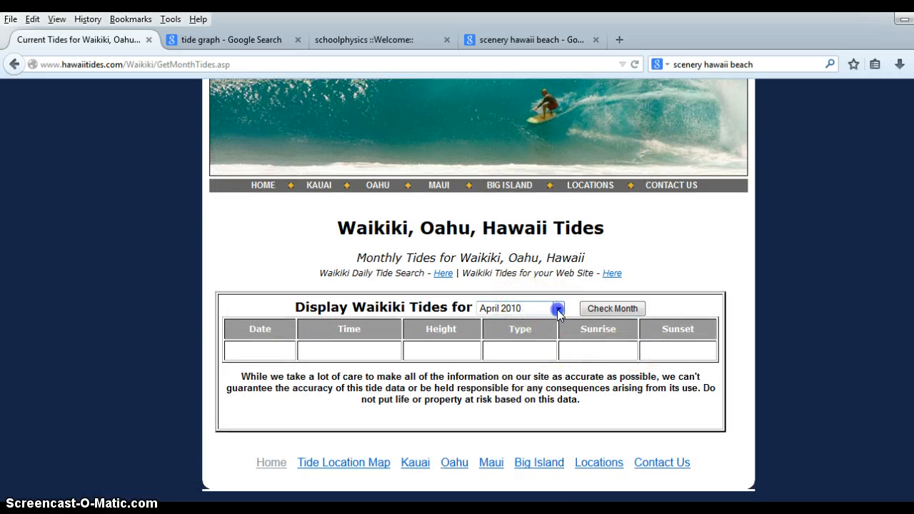
click(557, 308)
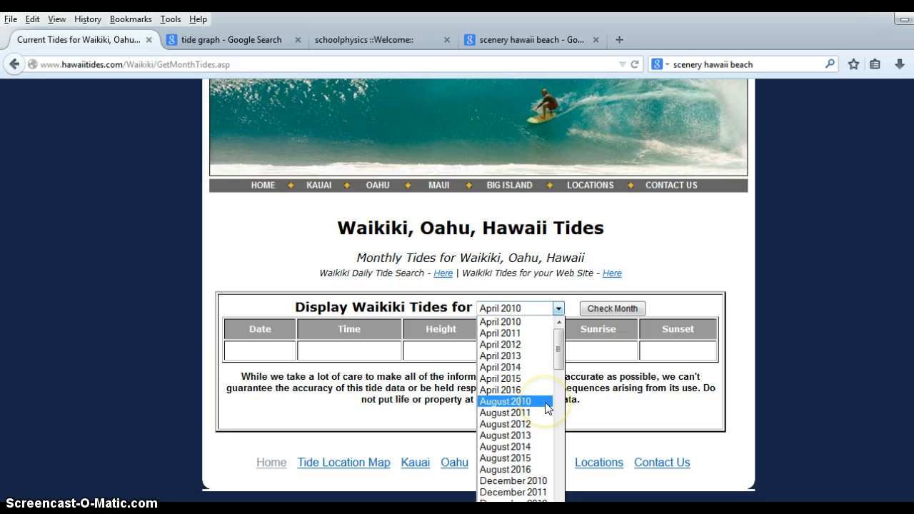
mouse_move(521, 389)
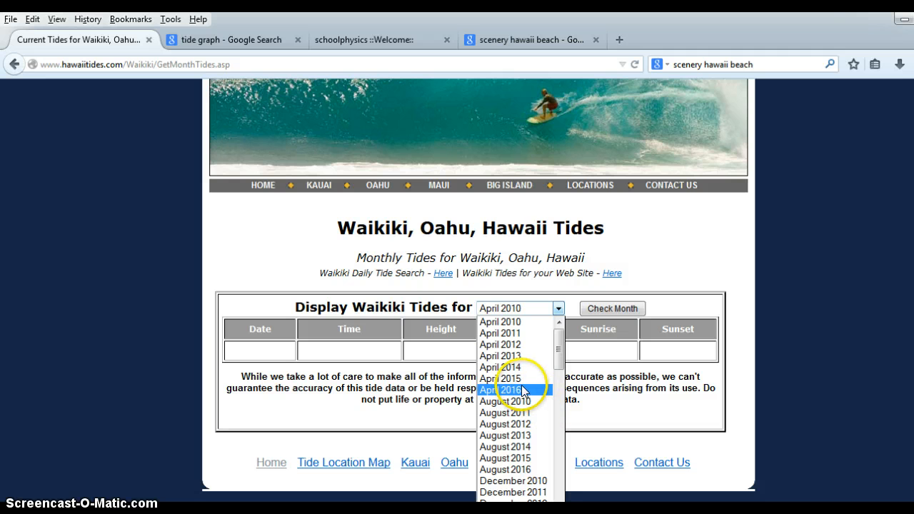
mouse_move(507, 355)
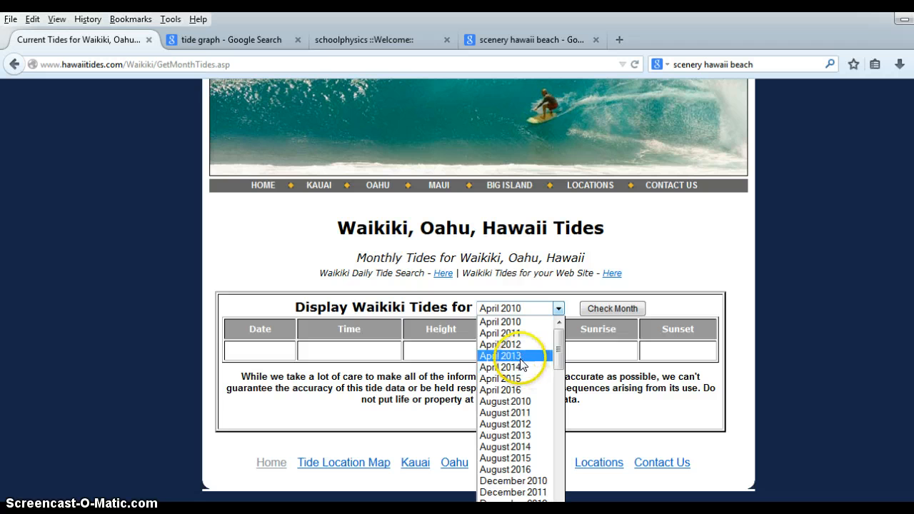
mouse_move(530, 413)
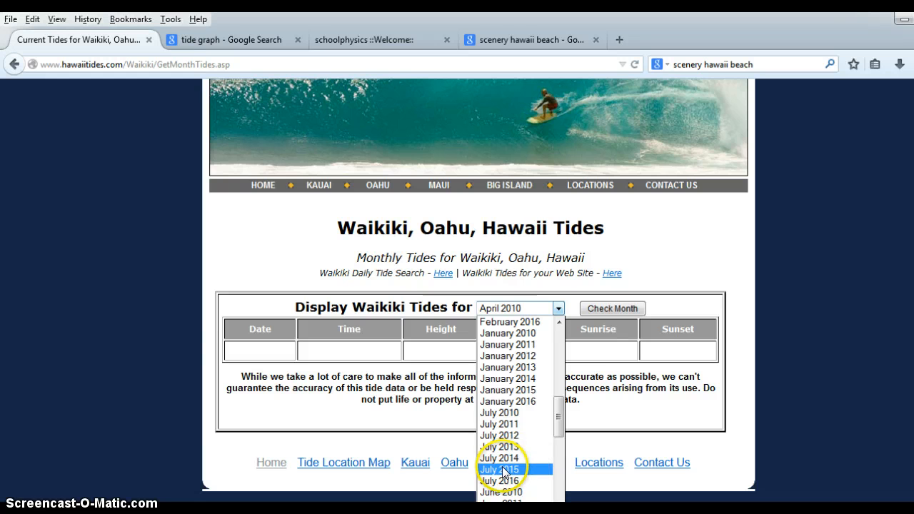
click(499, 468)
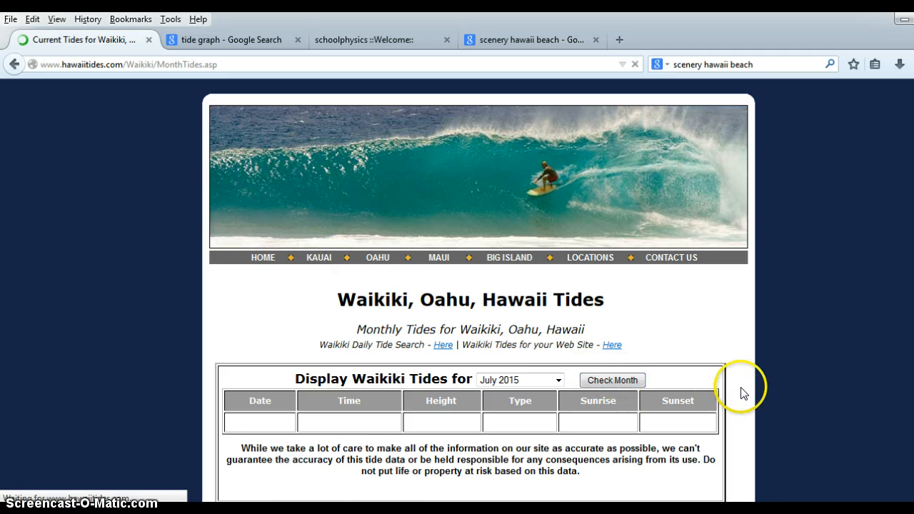
click(611, 379)
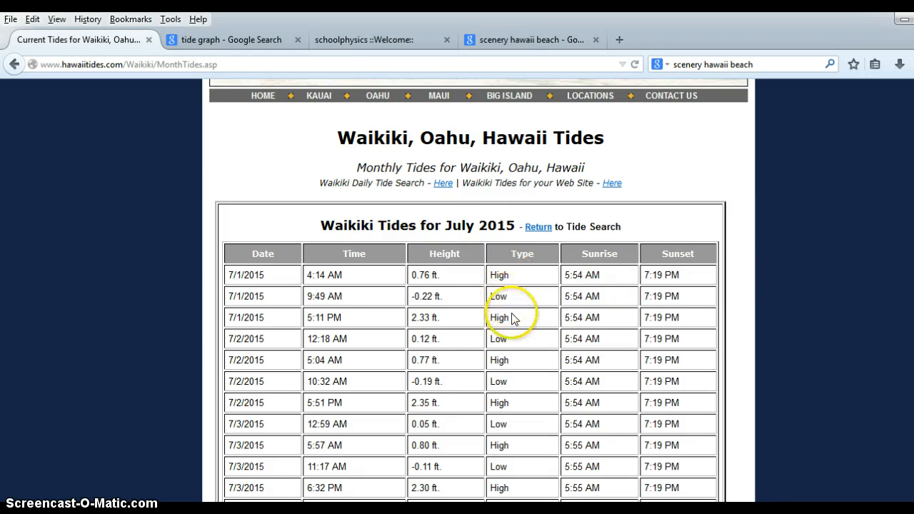
mouse_move(254, 343)
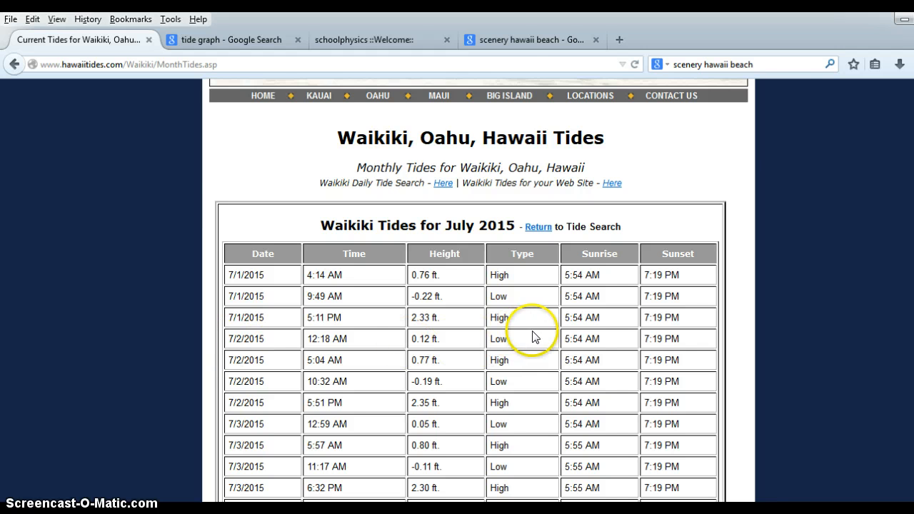
mouse_move(445, 54)
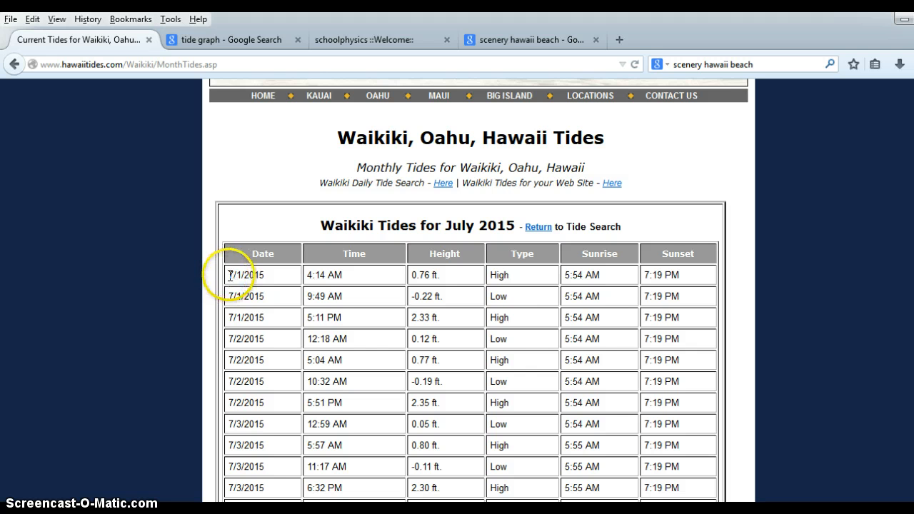
Step: Highlight the Waikiki July 2015 tide table from the Date header through the 7/31/2015 rows
drag(228, 274, 668, 488)
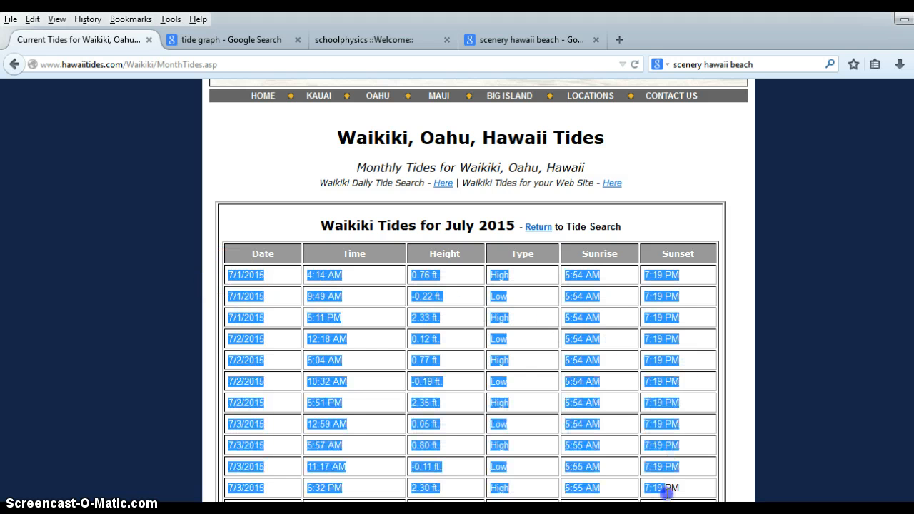
scroll(down, 3)
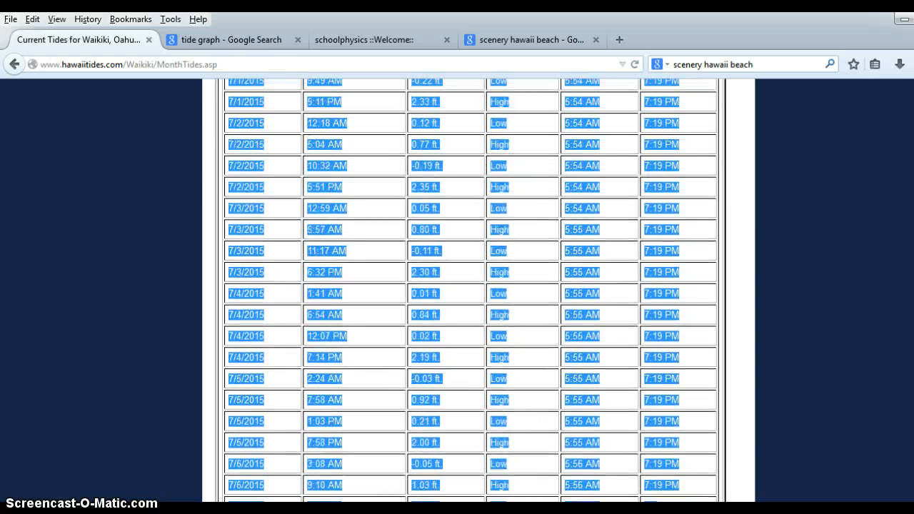
scroll(down, 3)
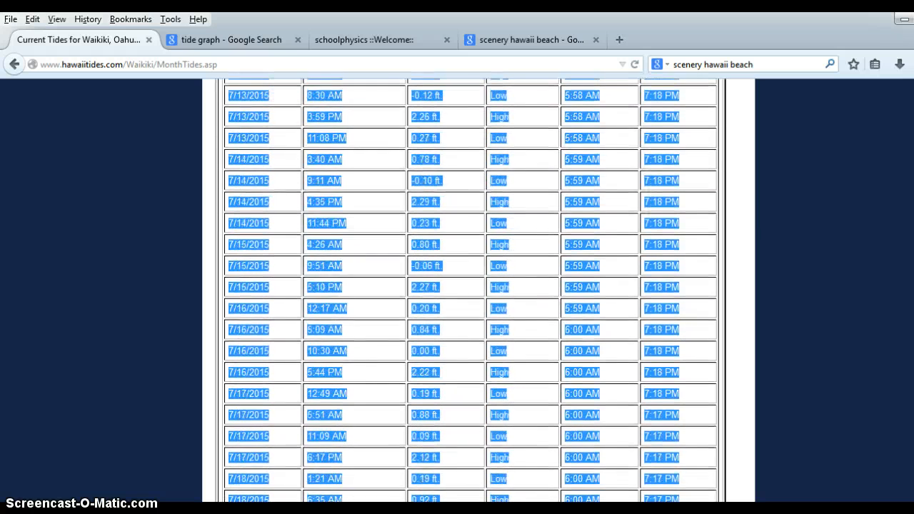
scroll(down, 3)
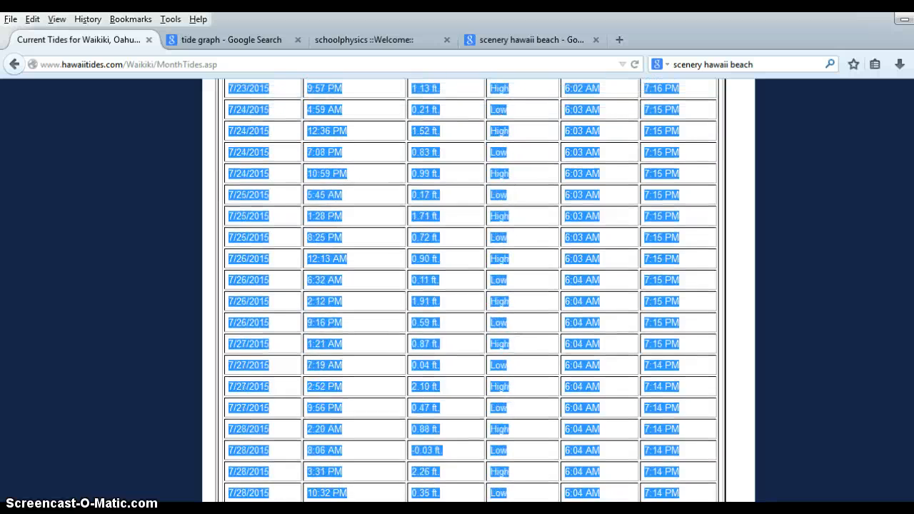
scroll(down, 3)
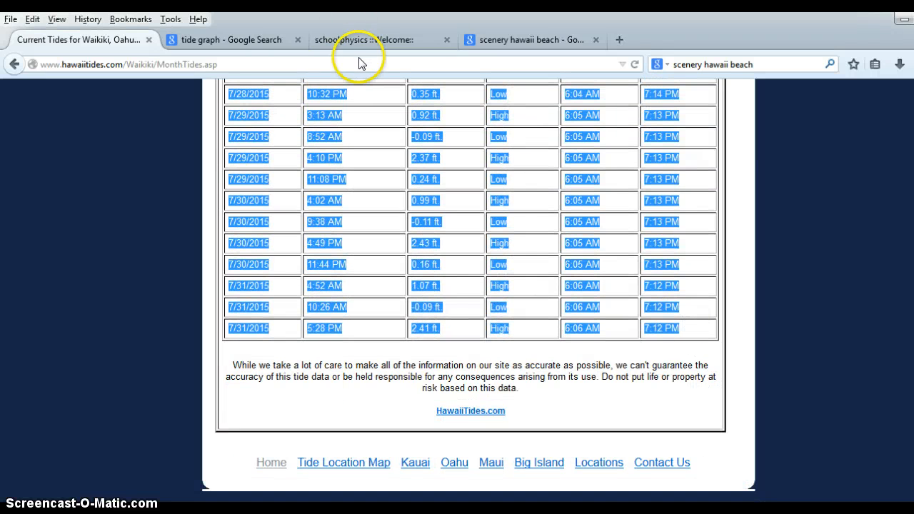
mouse_move(171, 464)
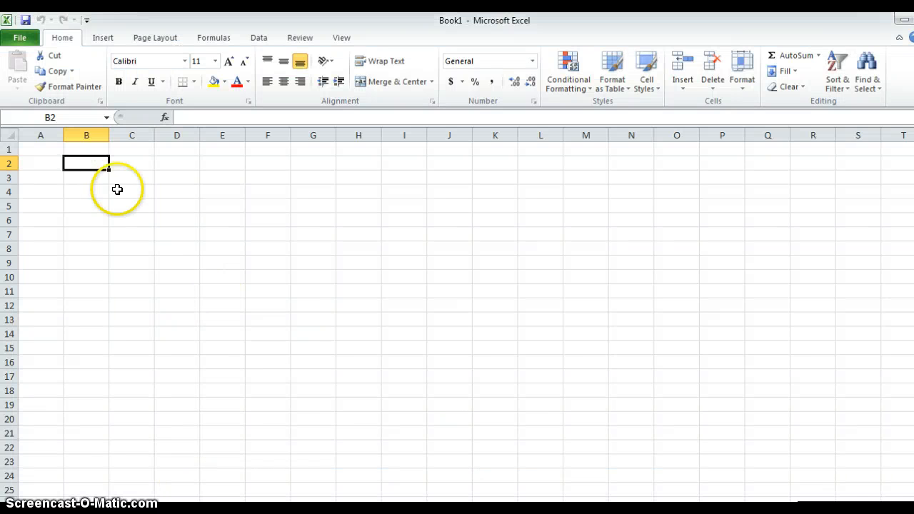
mouse_move(94, 207)
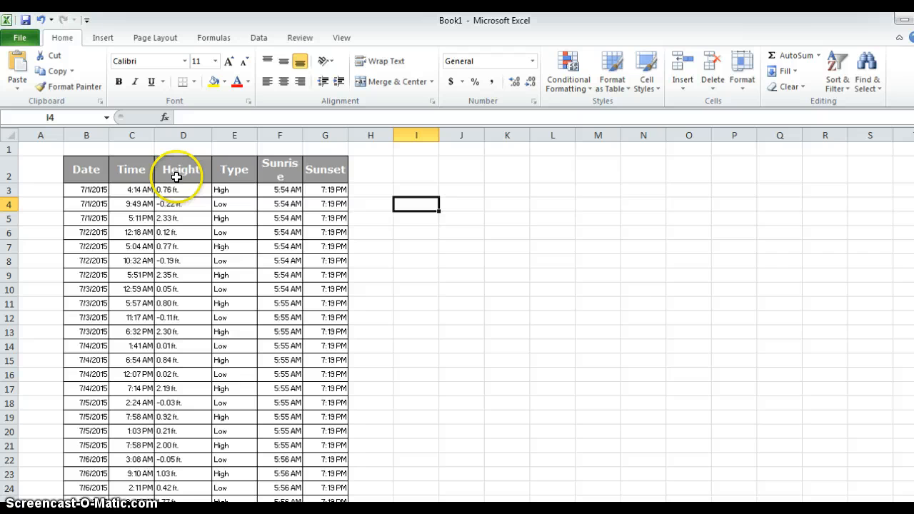
mouse_move(301, 134)
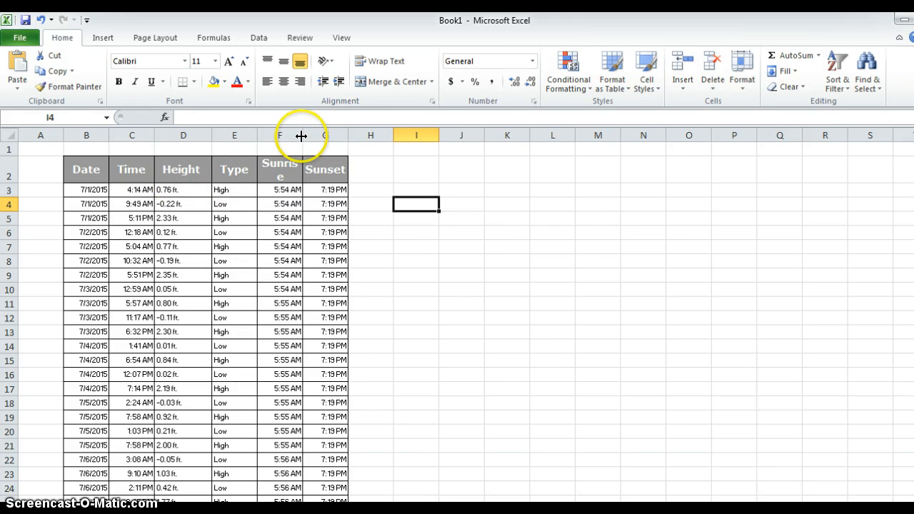
Step: Widen the Sunrise column so its heading fits, then review the pasted rows
drag(299, 134, 352, 134)
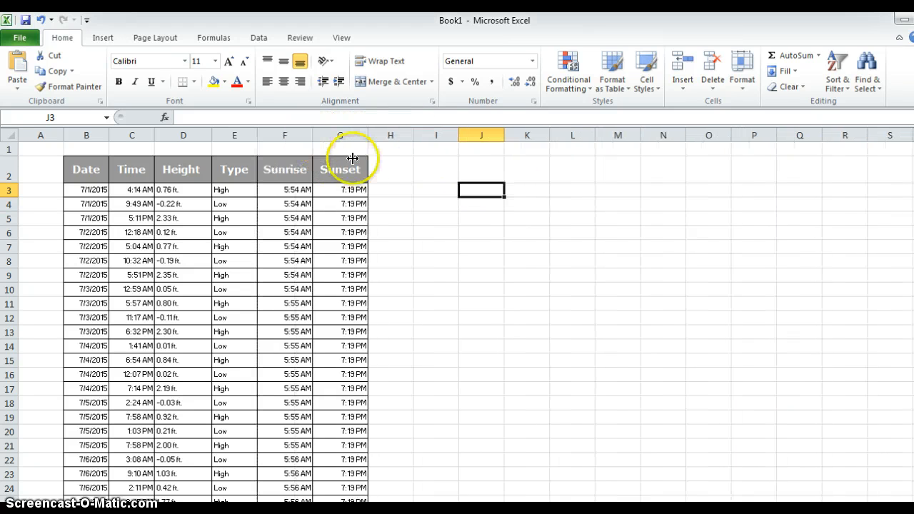
scroll(down, 3)
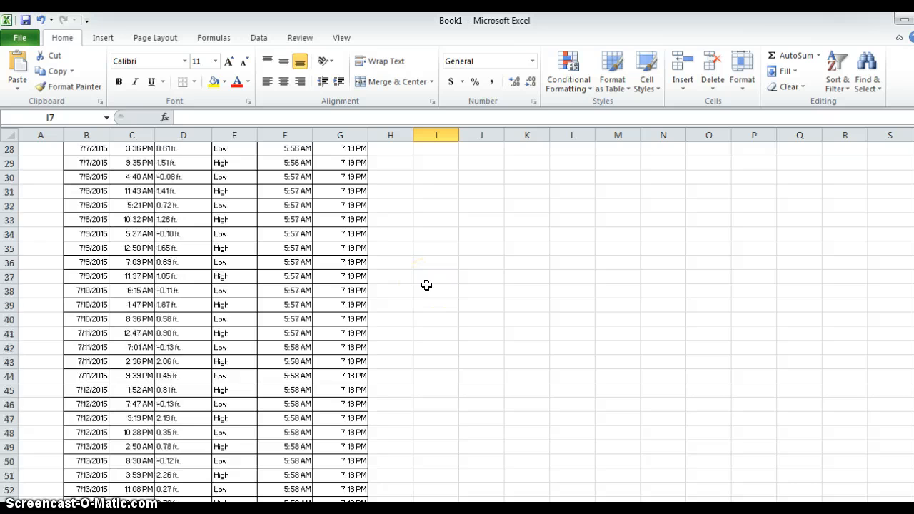
scroll(down, 3)
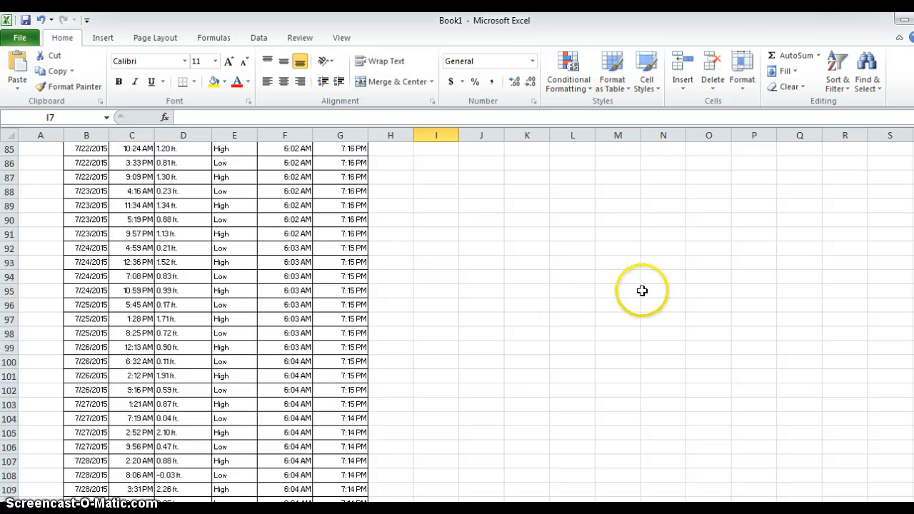
scroll(up, 3)
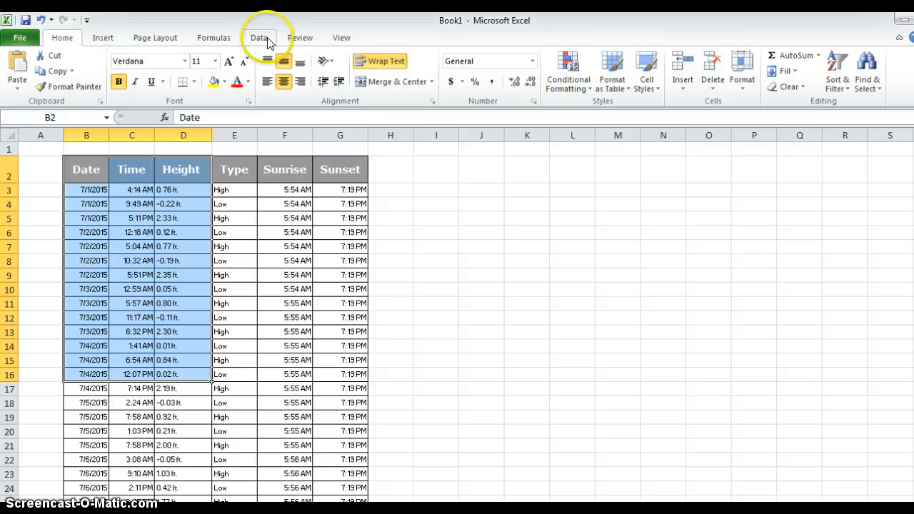
click(103, 37)
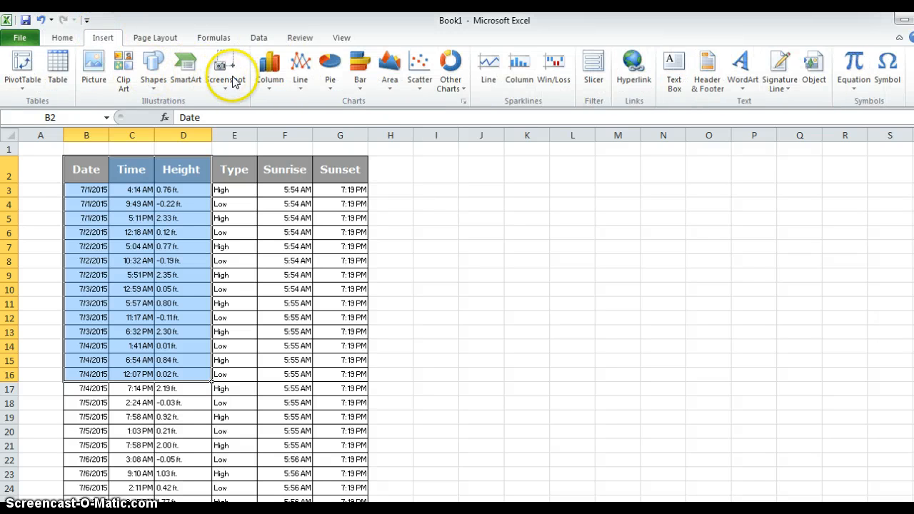
click(63, 37)
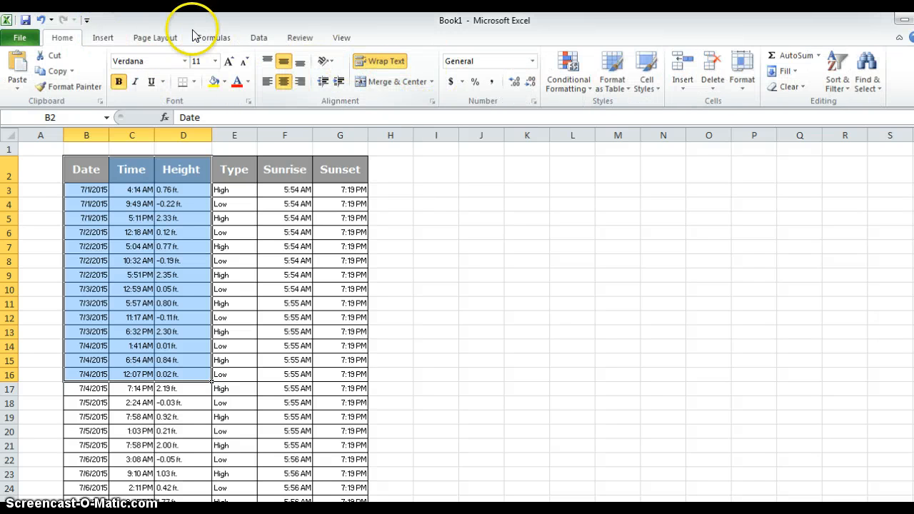
click(103, 37)
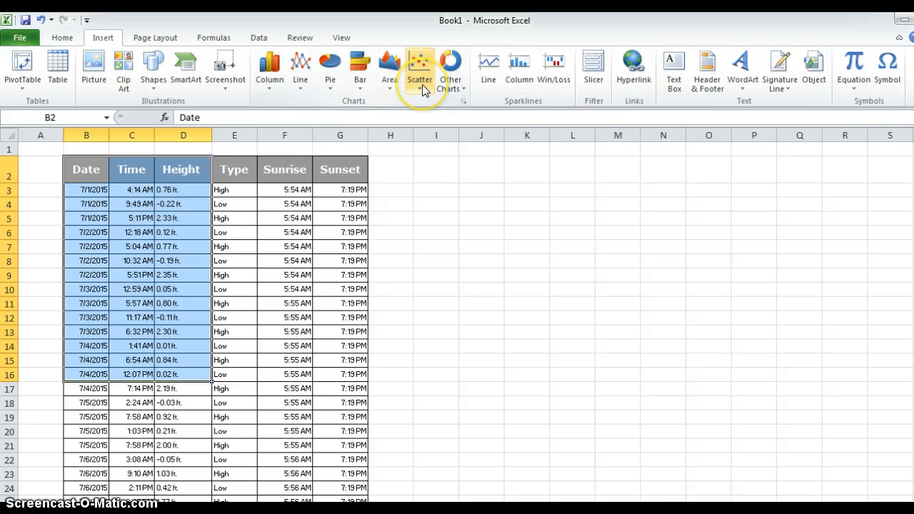
click(420, 69)
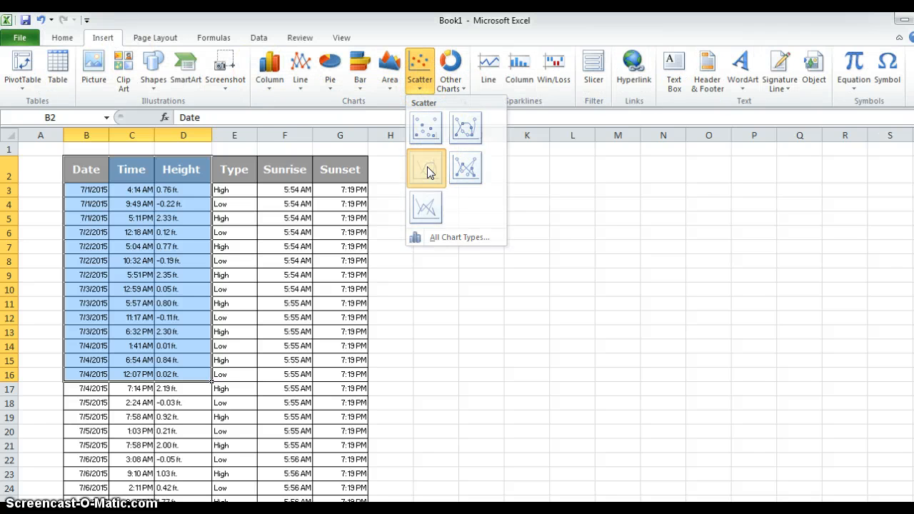
click(425, 168)
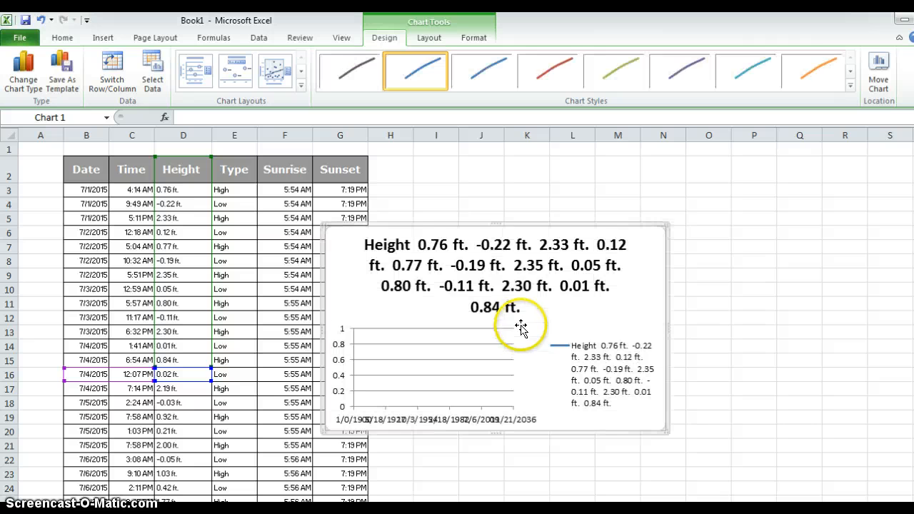
mouse_move(411, 245)
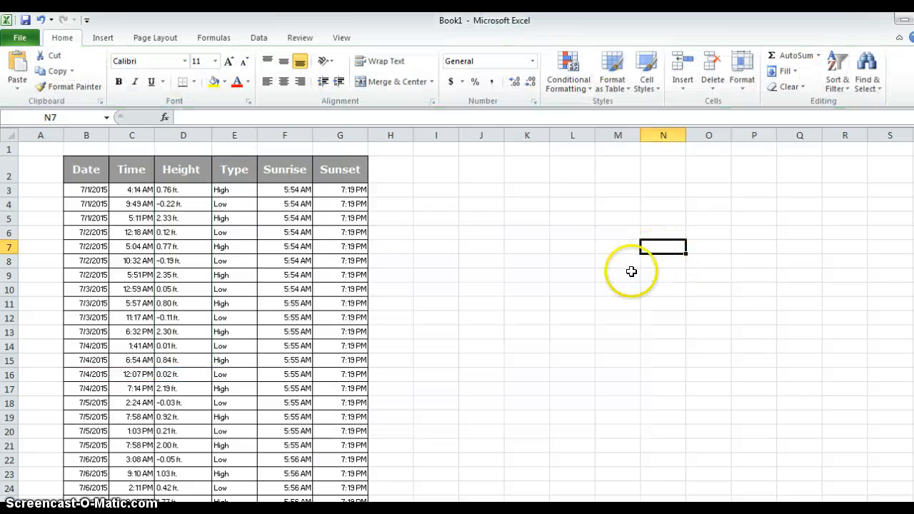
Step: Select every Height value from D3 down to the last row
click(183, 189)
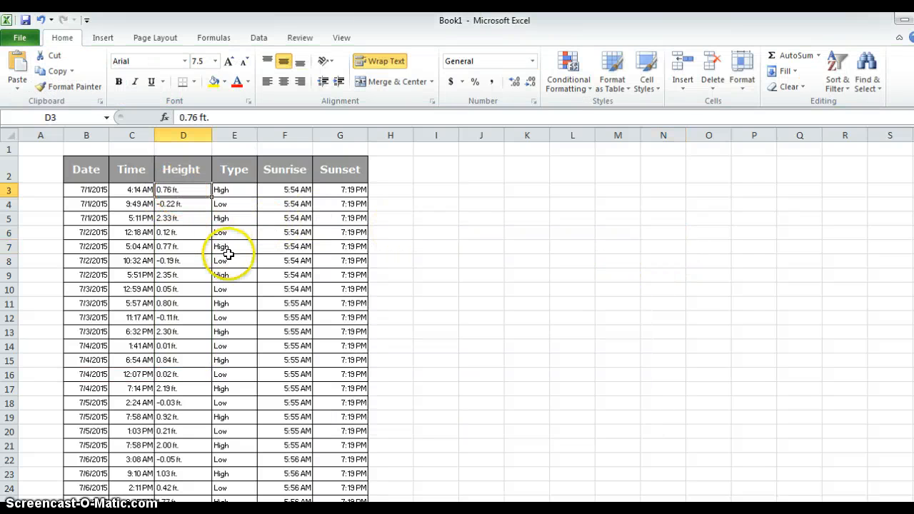
scroll(down, 3)
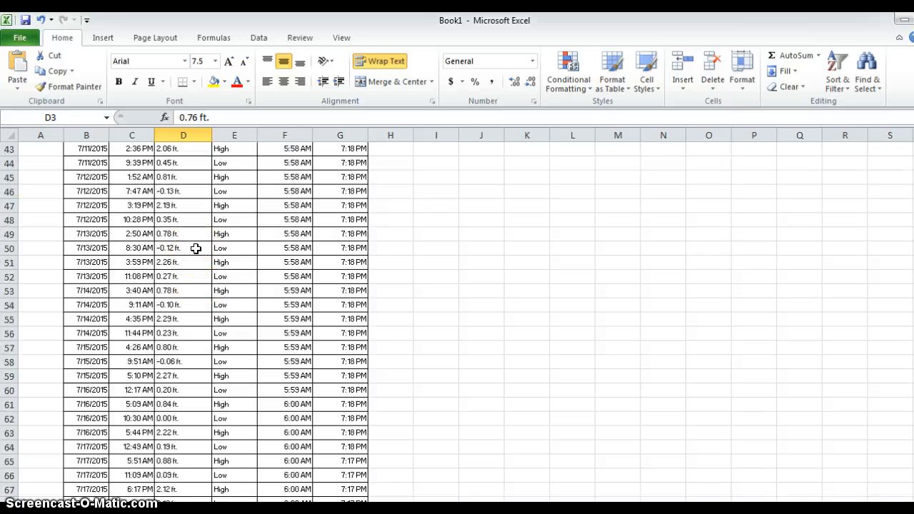
scroll(down, 3)
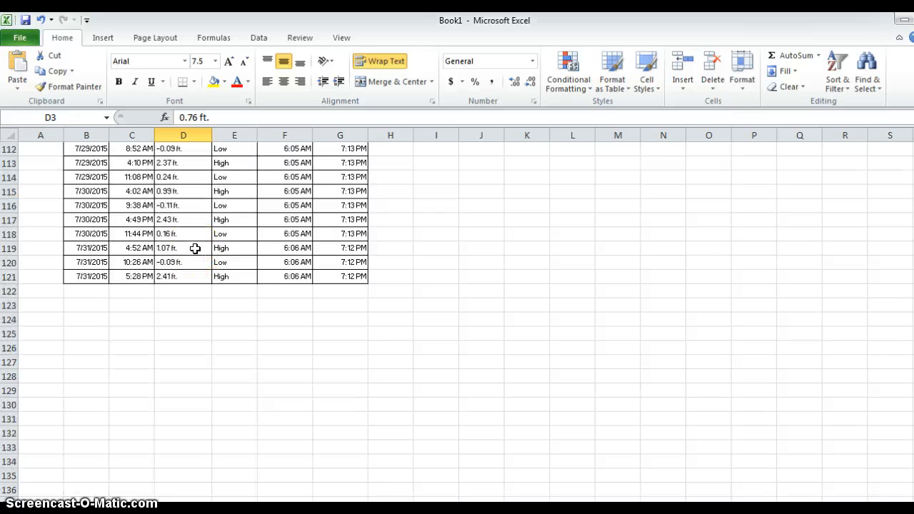
drag(183, 148, 177, 276)
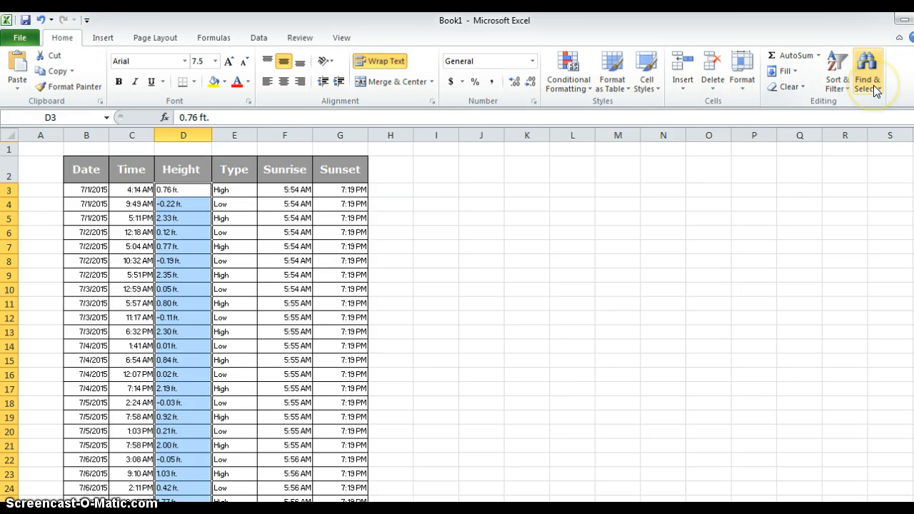
Step: Replace 'ft.' with nothing across the selection (119 replacements), leaving plain numbers
click(866, 71)
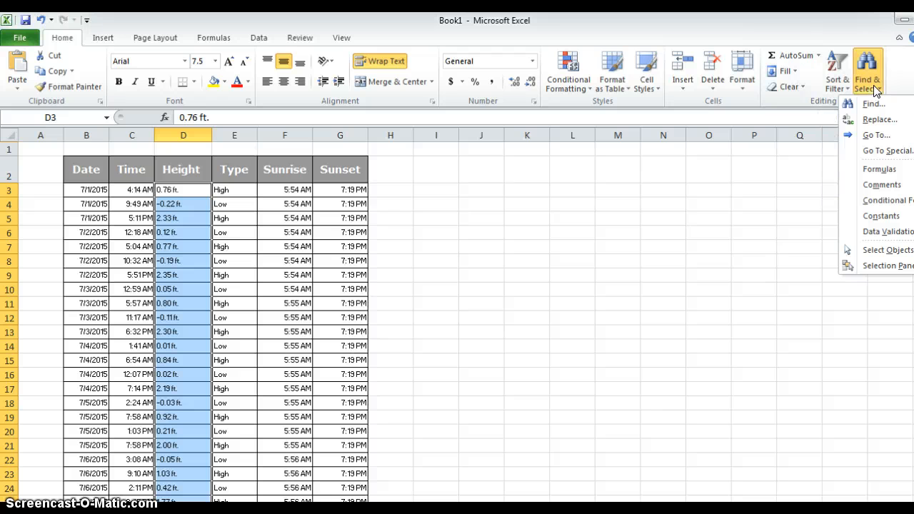
click(879, 120)
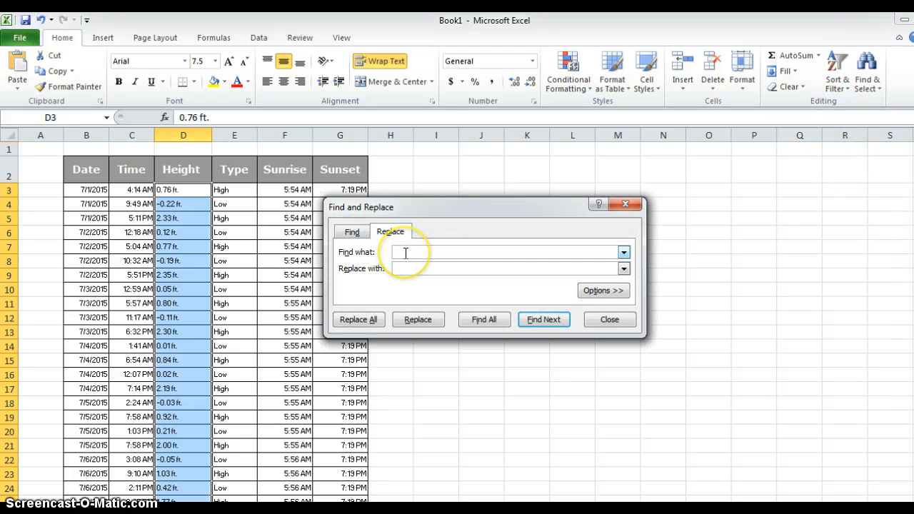
text(ft.)
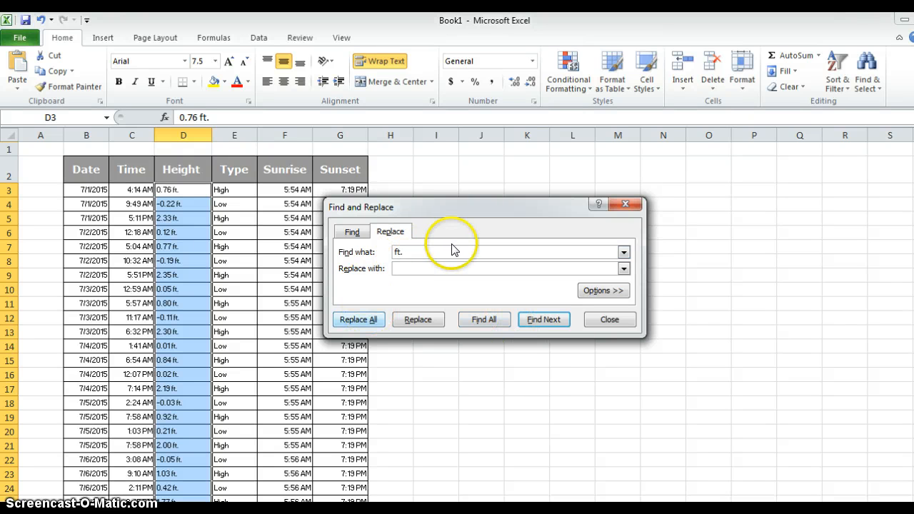
click(359, 320)
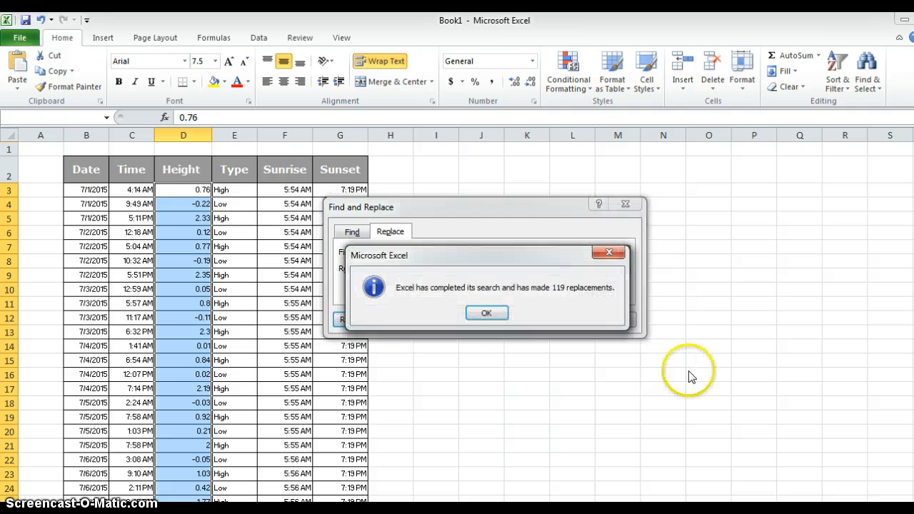
mouse_move(559, 295)
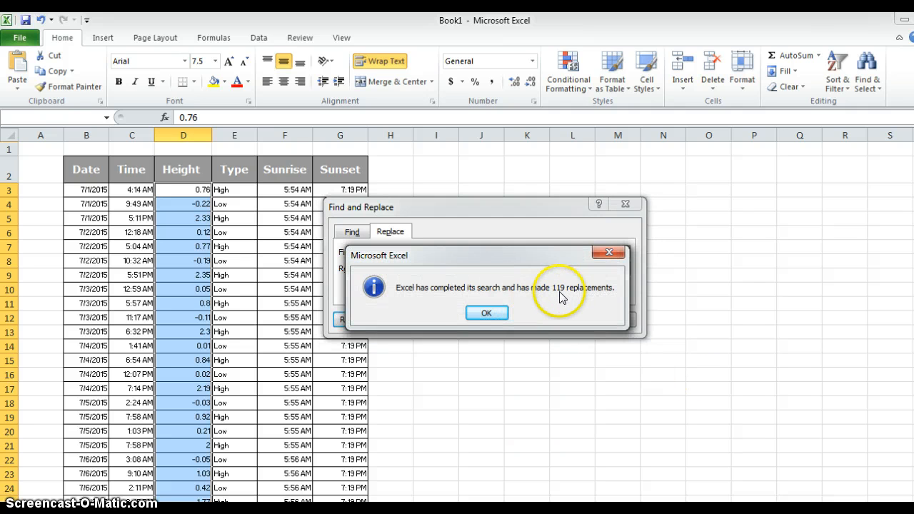
click(485, 313)
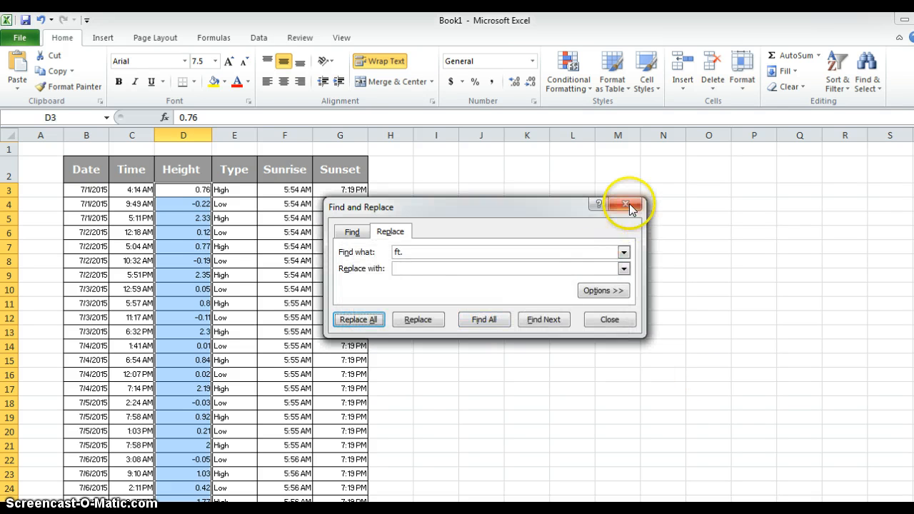
click(625, 204)
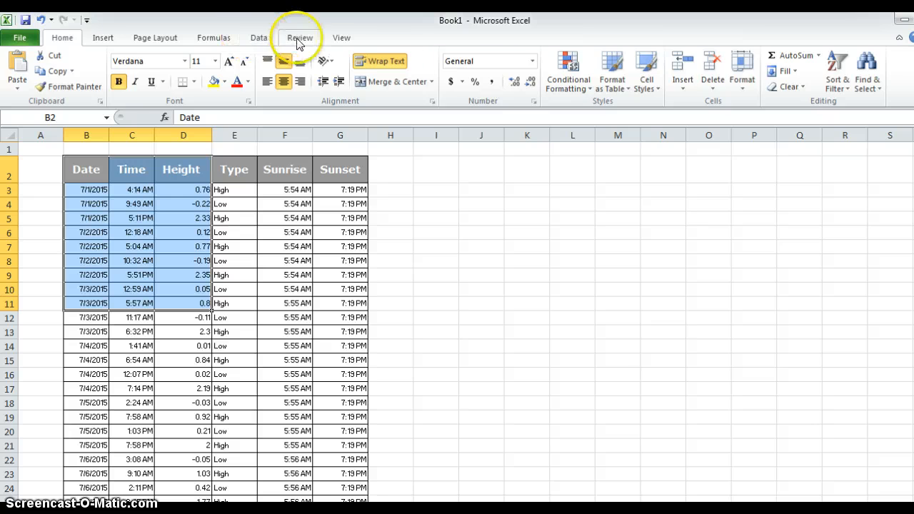
Step: Complete the D2 heading so it reads 'Height (ft.)'
click(258, 37)
text( (ft)
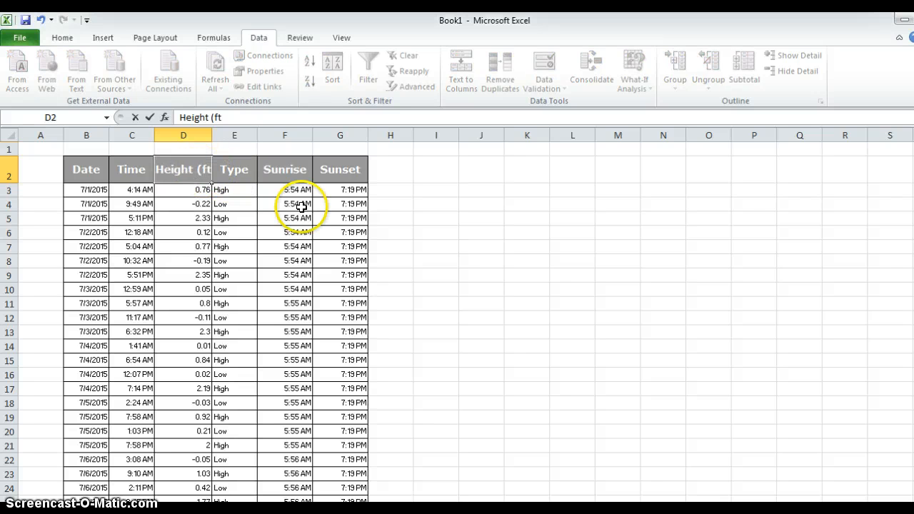
text(.)))
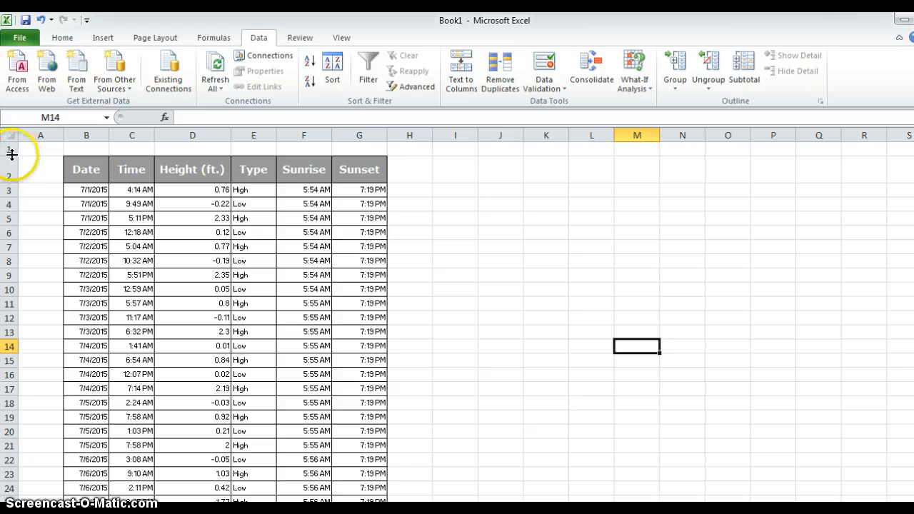
Step: Insert a Scatter with Smooth Lines chart of the Date, Time and Height data
click(545, 253)
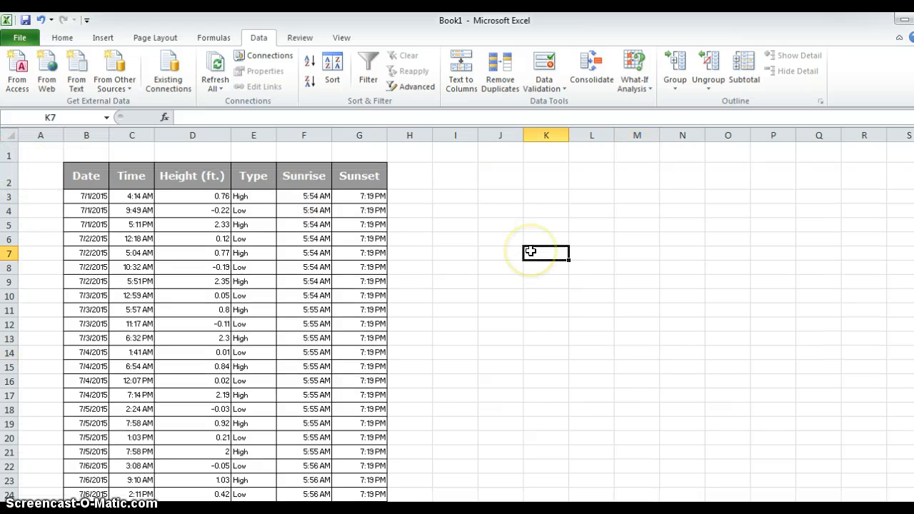
mouse_move(85, 175)
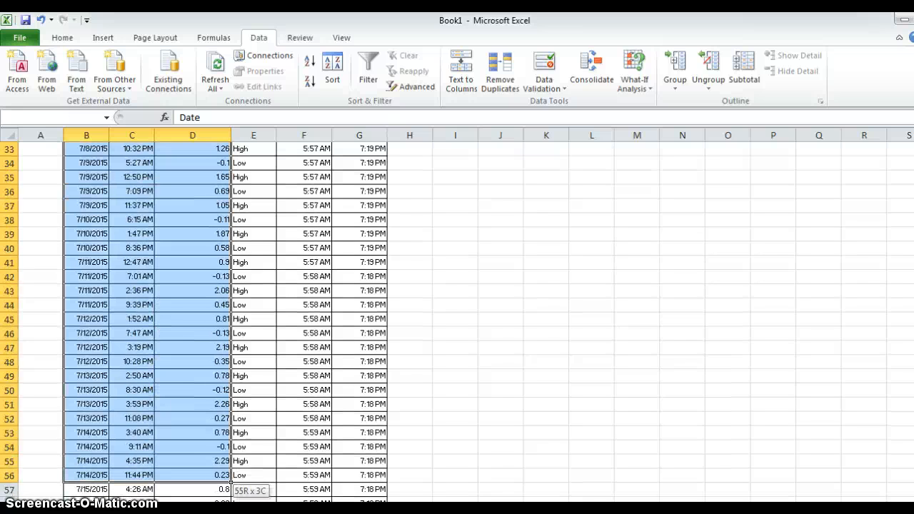
scroll(down, 3)
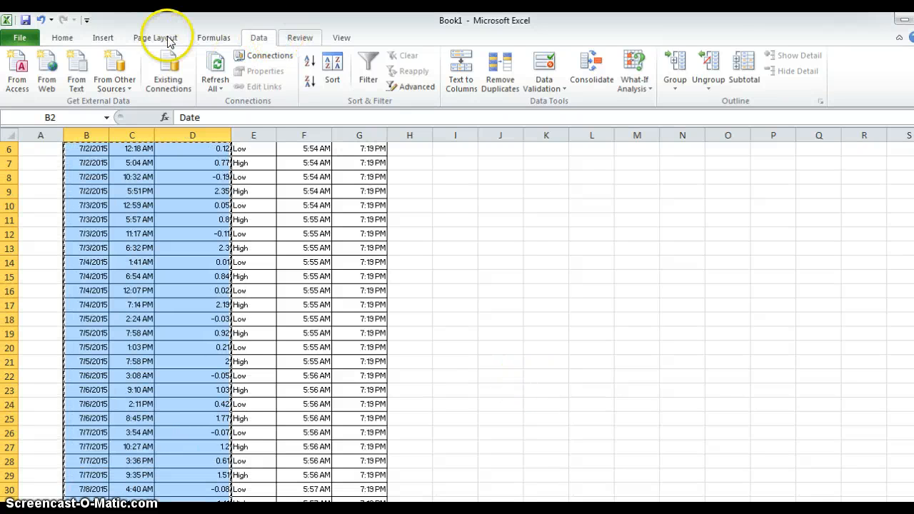
click(102, 37)
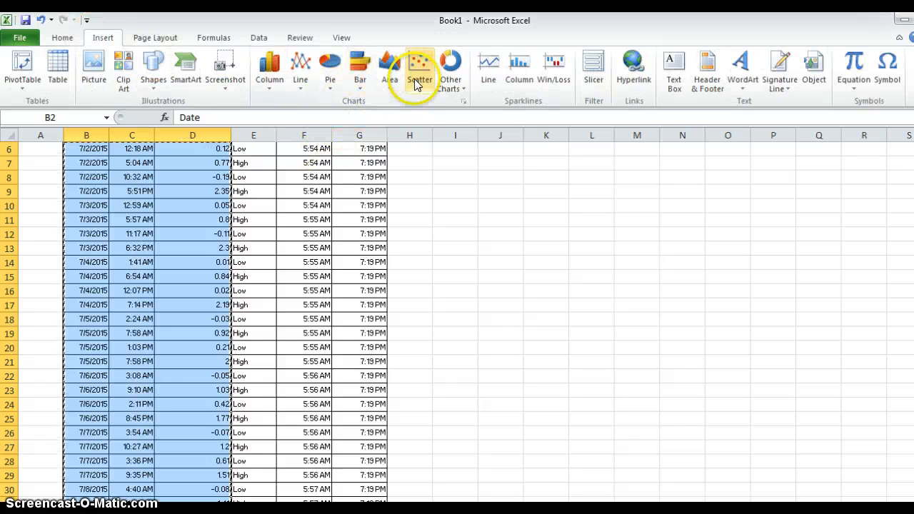
click(420, 68)
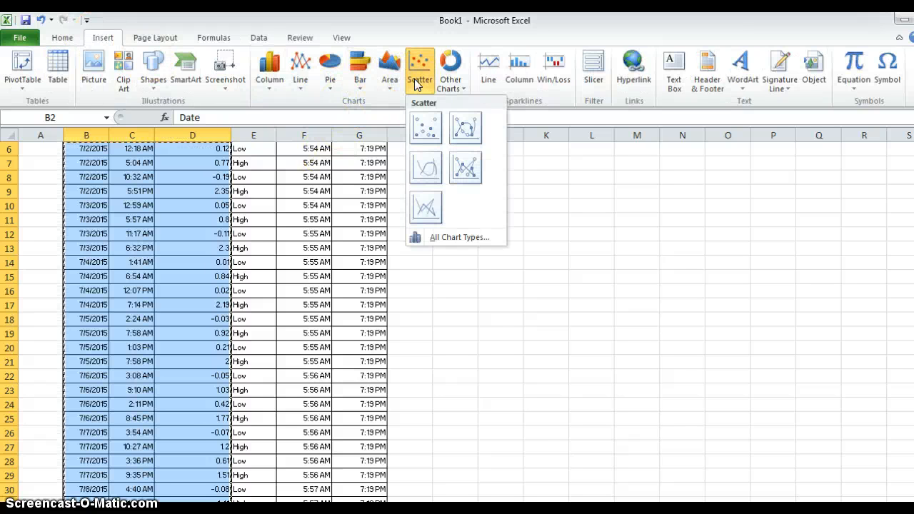
mouse_move(426, 169)
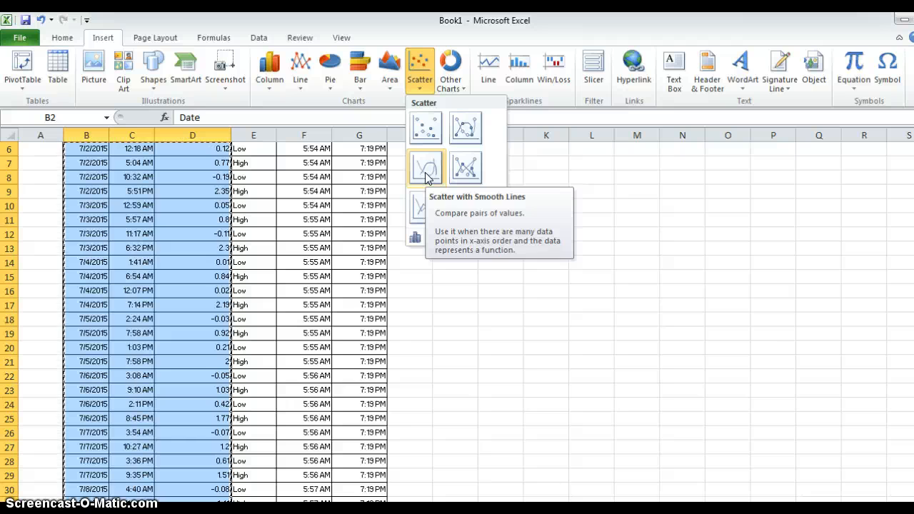
click(424, 169)
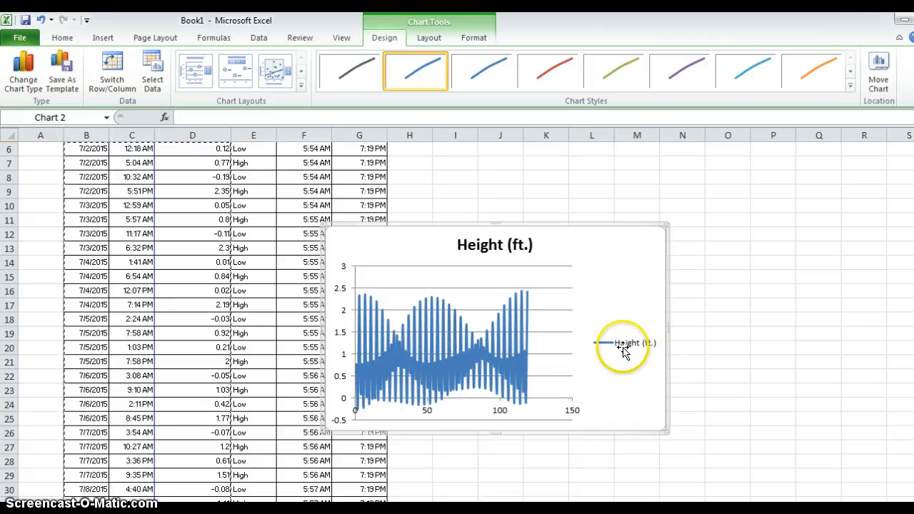
Step: Select the Height (ft.) chart legend for deletion
click(631, 342)
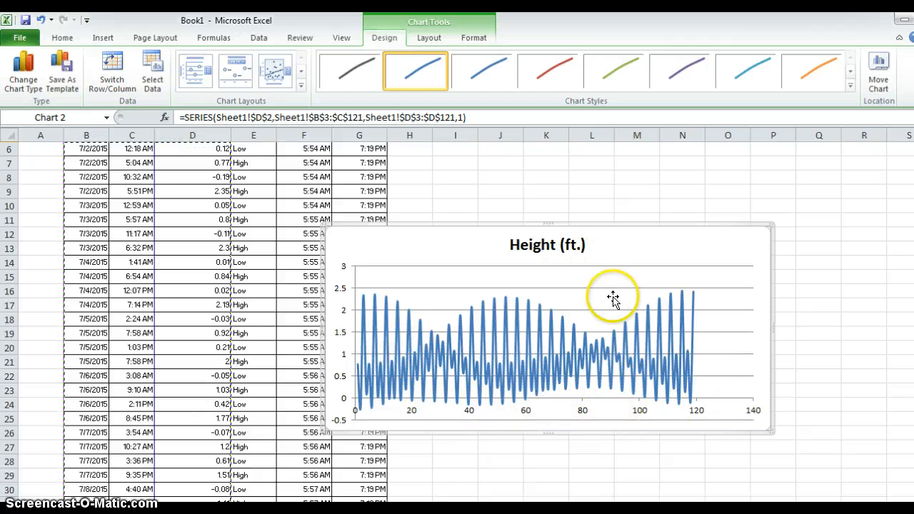
mouse_move(500, 300)
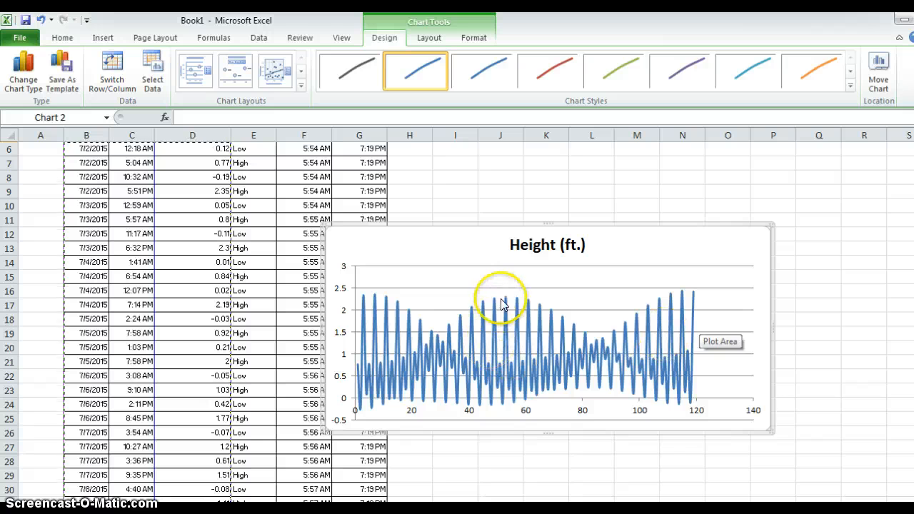
mouse_move(500, 396)
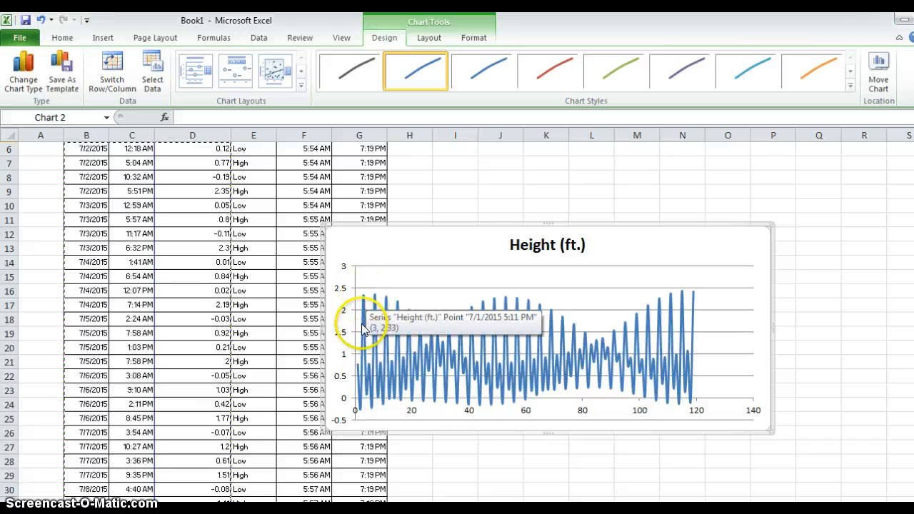
mouse_move(768, 328)
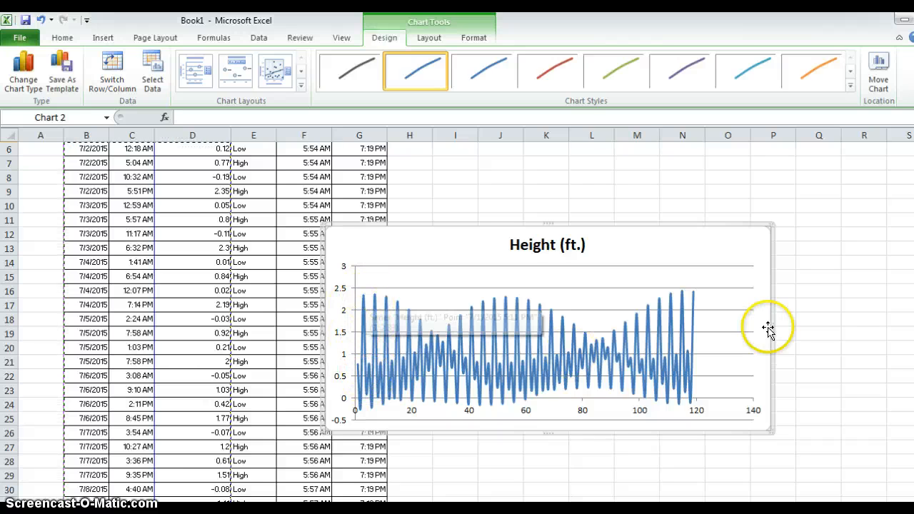
mouse_move(674, 364)
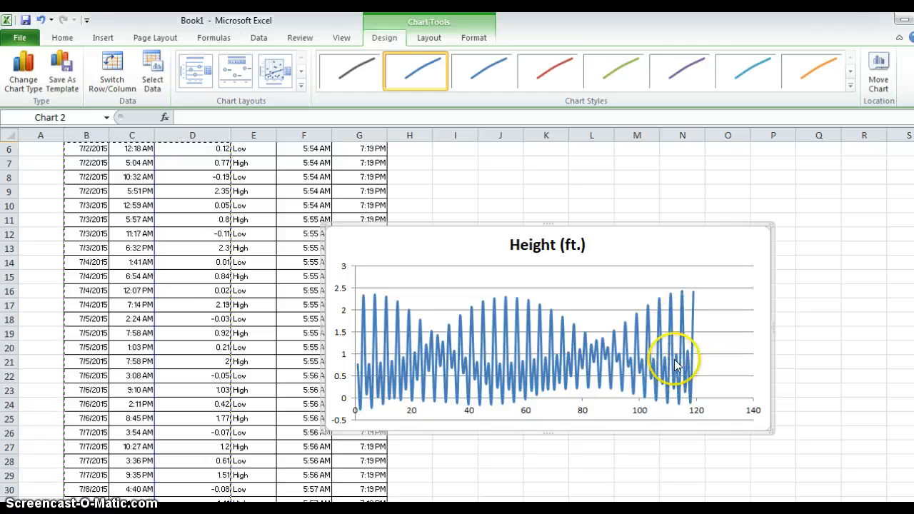
mouse_move(439, 335)
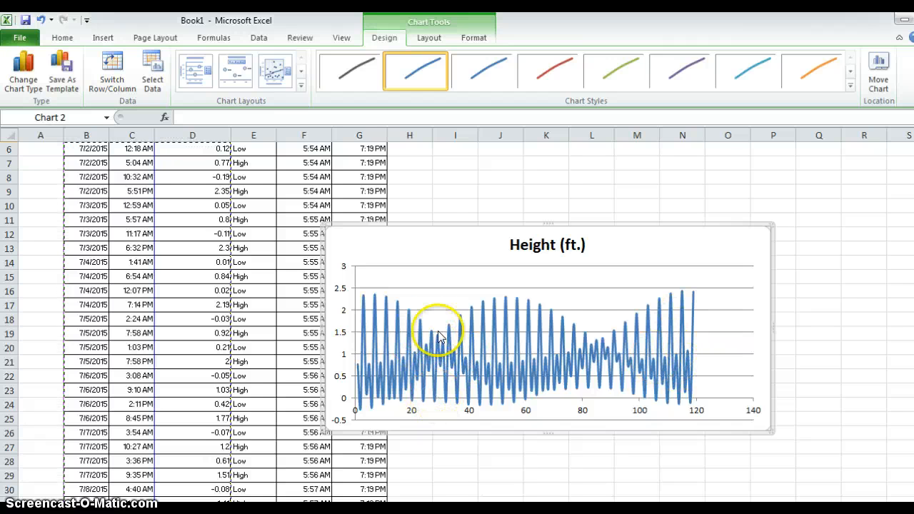
mouse_move(602, 347)
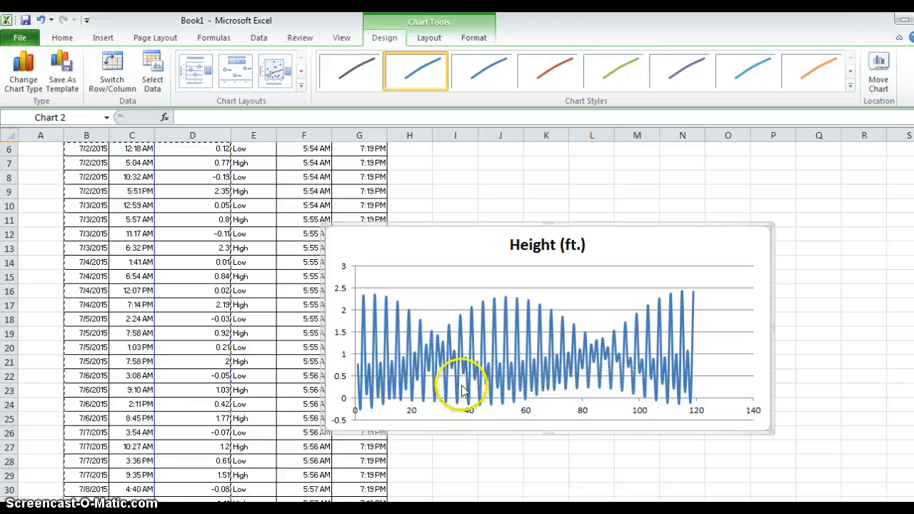
mouse_move(451, 331)
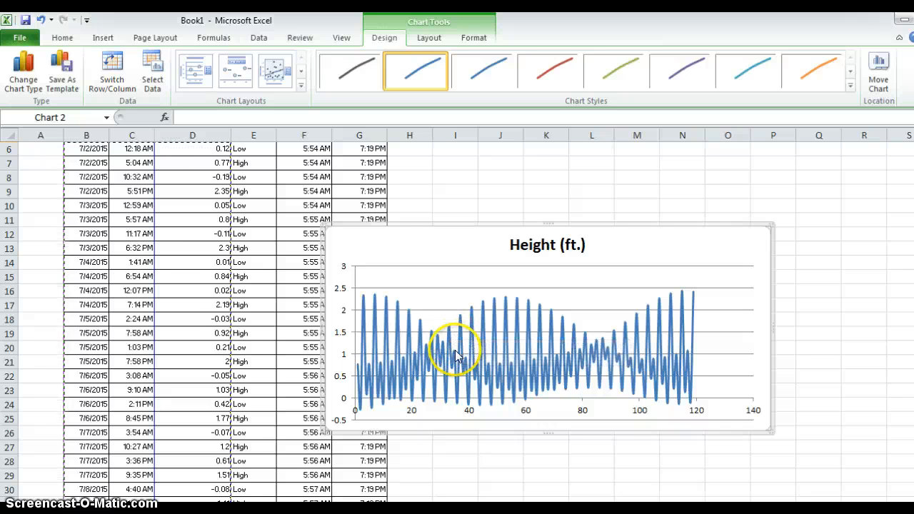
mouse_move(456, 356)
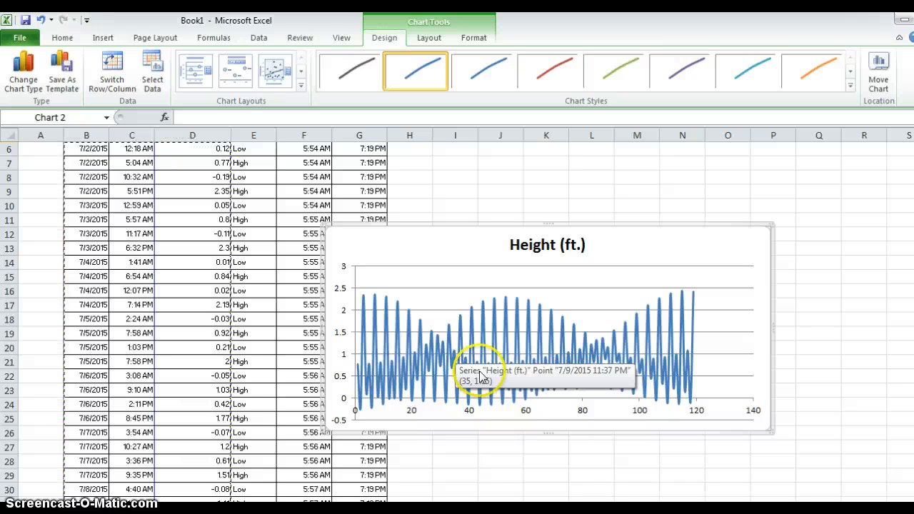
mouse_move(462, 384)
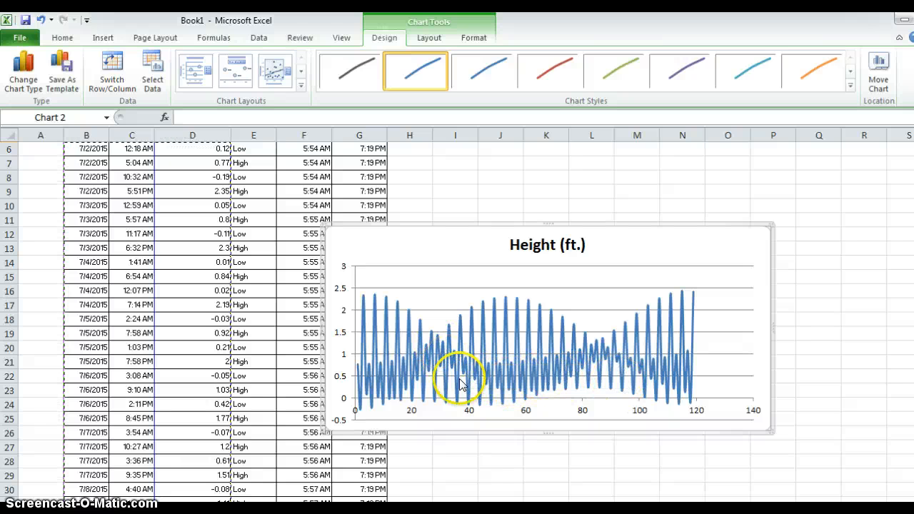
mouse_move(546, 386)
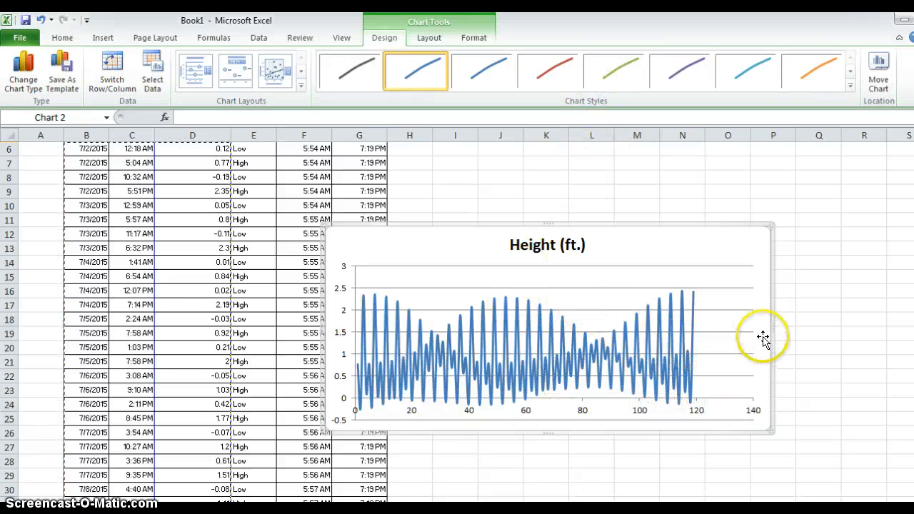
mouse_move(758, 335)
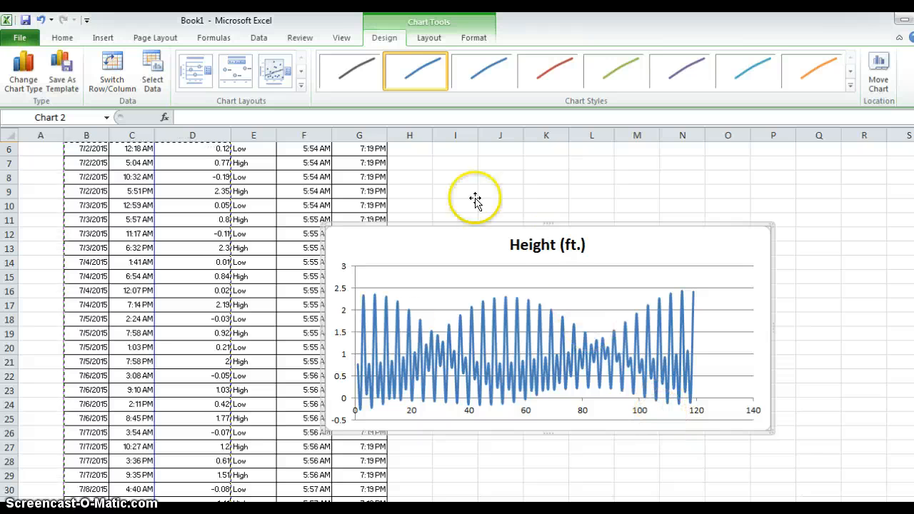
mouse_move(495, 227)
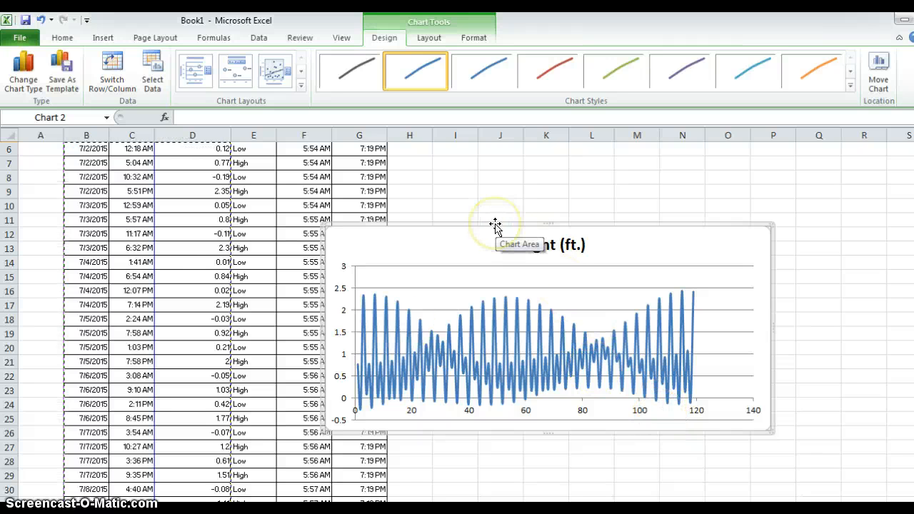
mouse_move(497, 226)
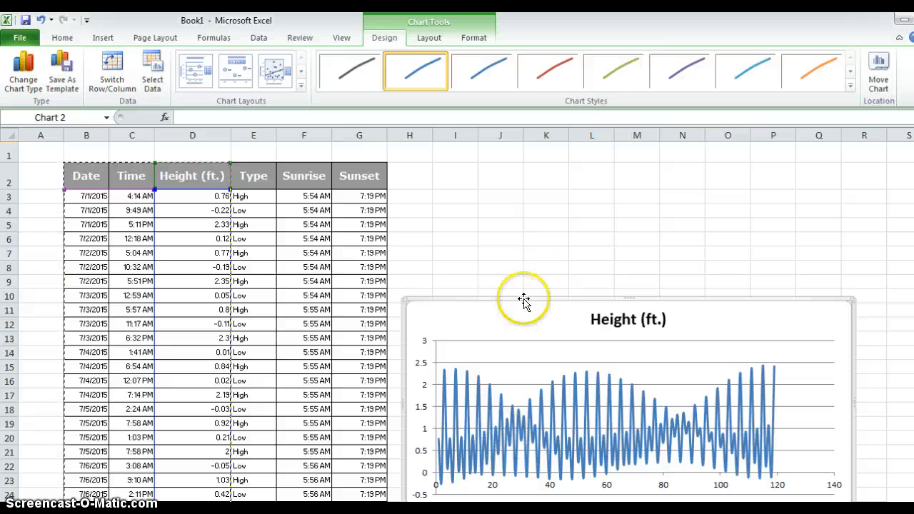
Step: Select the tide height chart sitting over the data columns
click(545, 238)
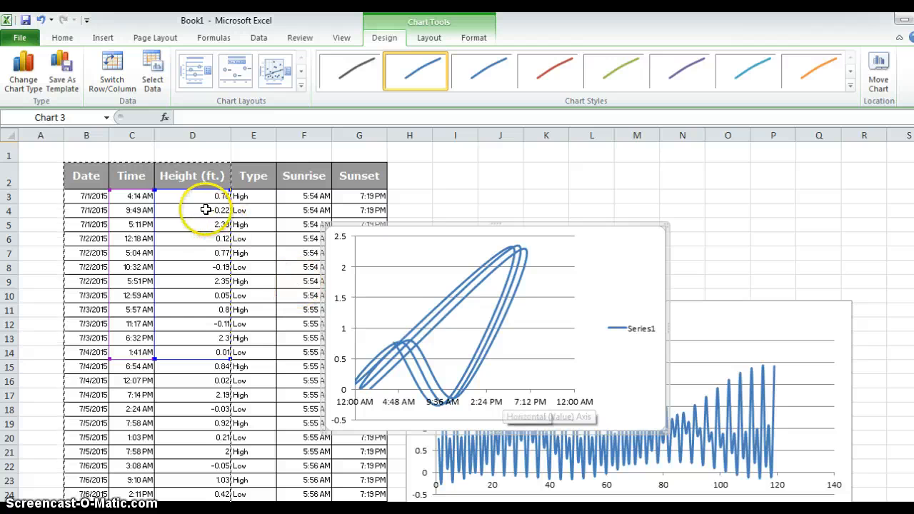
mouse_move(664, 268)
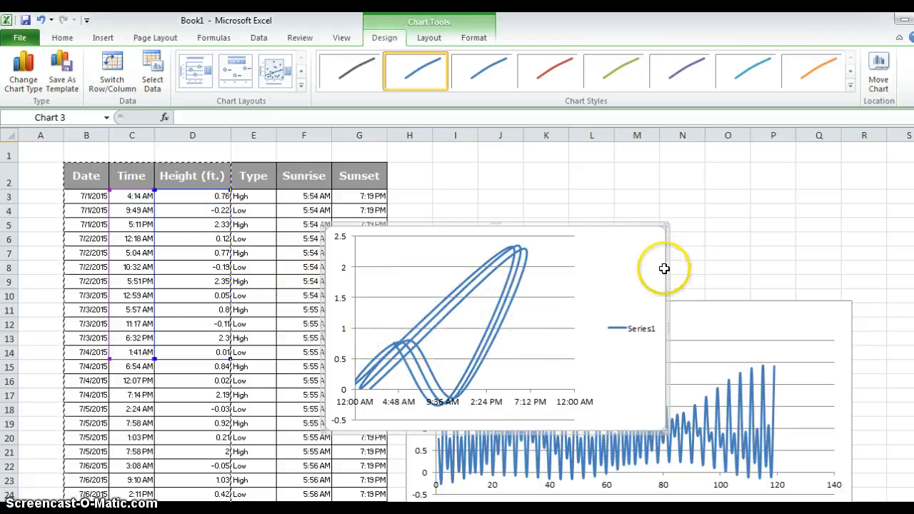
mouse_move(665, 271)
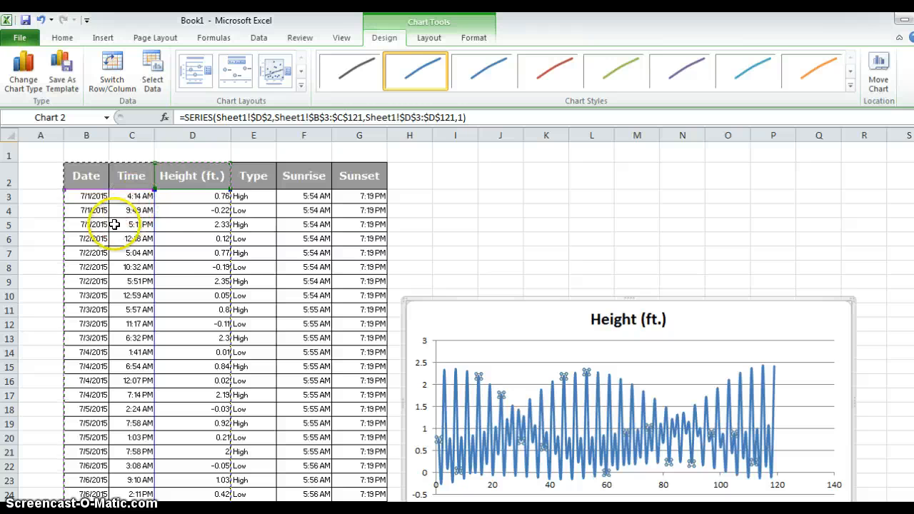
mouse_move(172, 229)
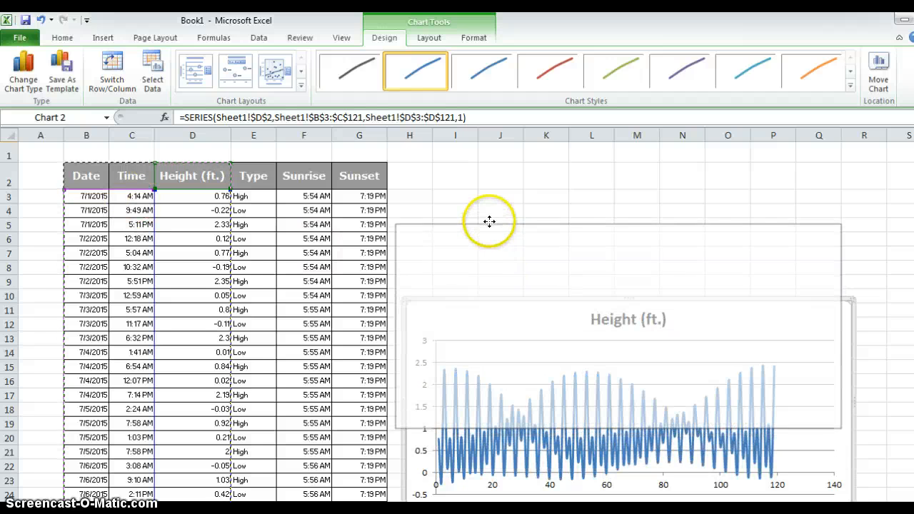
Step: Move the tide chart up beside the data table and go to its Layout tools
drag(488, 221, 428, 417)
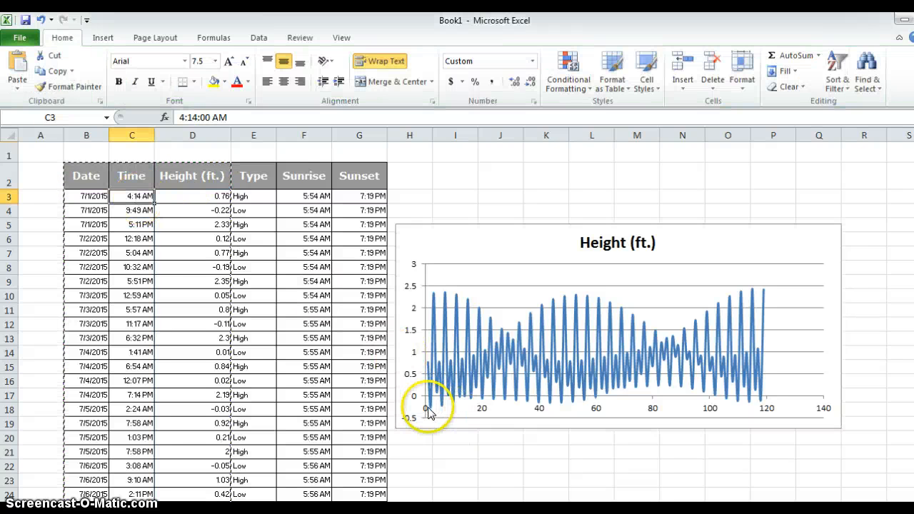
mouse_move(774, 411)
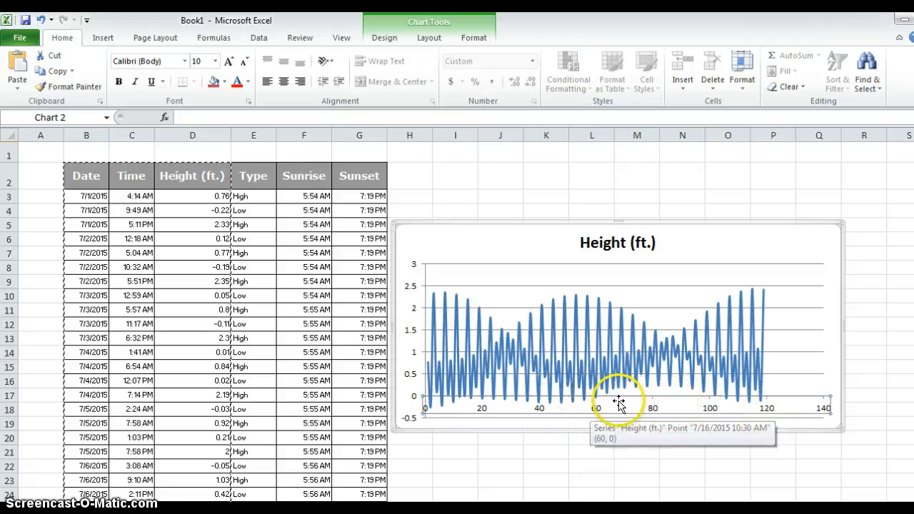
mouse_move(633, 411)
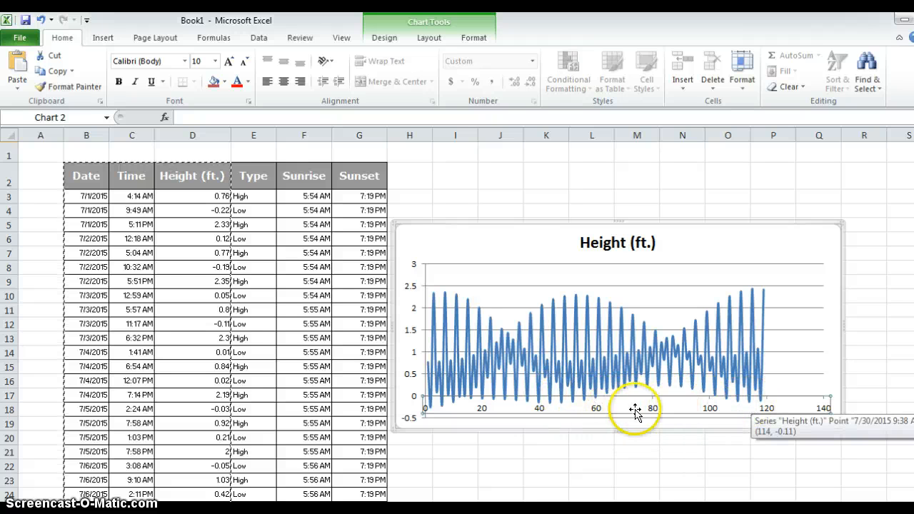
mouse_move(655, 408)
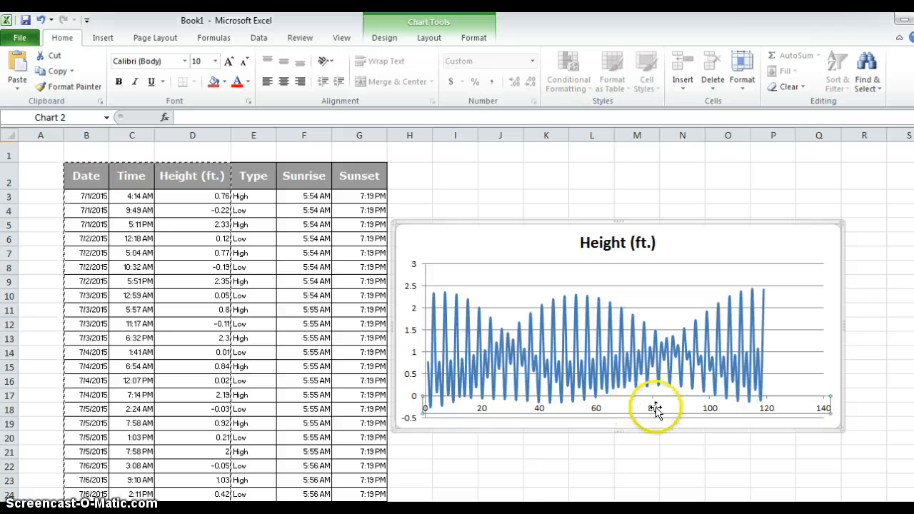
mouse_move(594, 408)
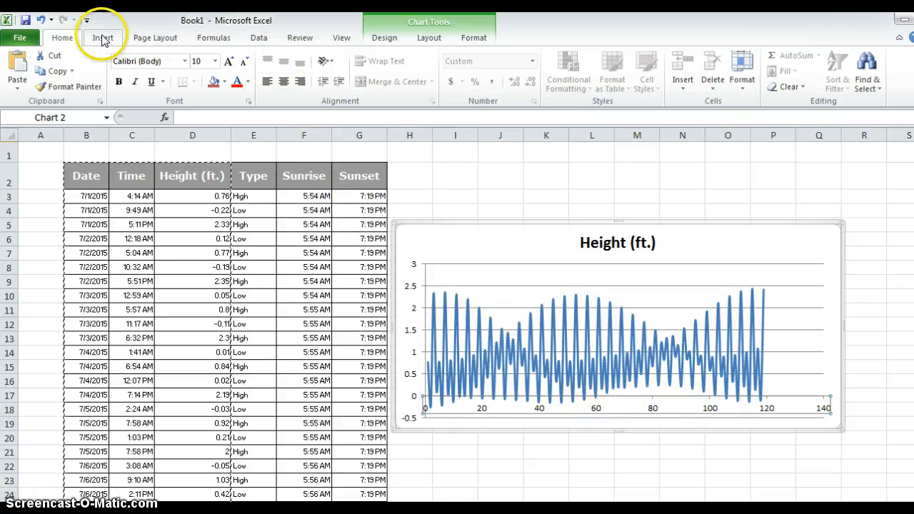
click(103, 37)
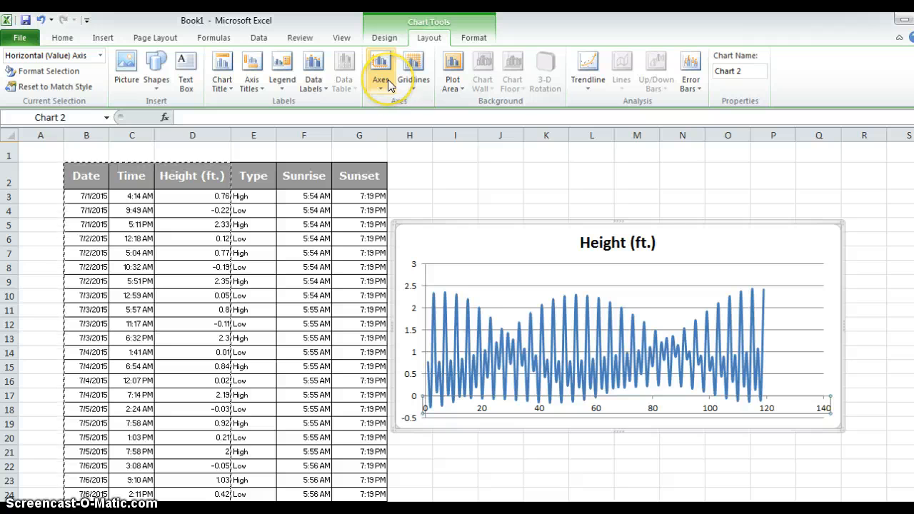
Step: Hide the horizontal axis numbers and add a title below the horizontal axis
click(380, 71)
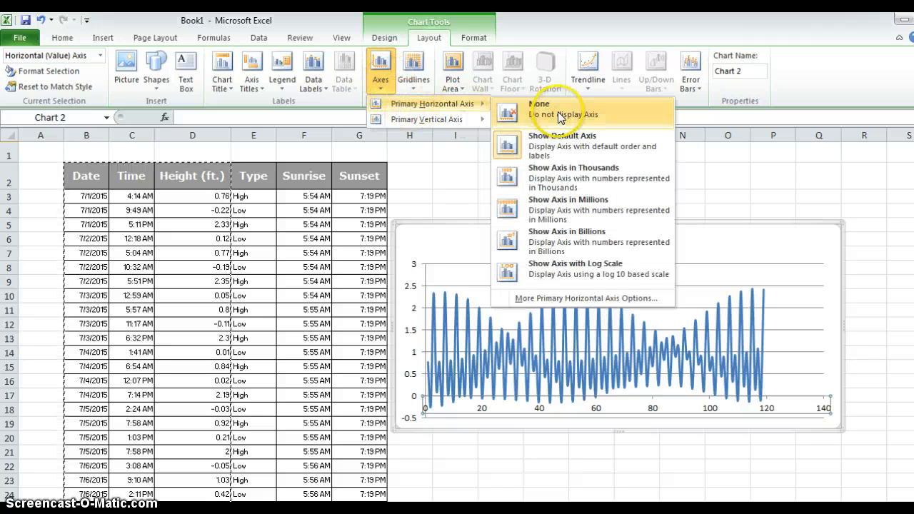
click(562, 108)
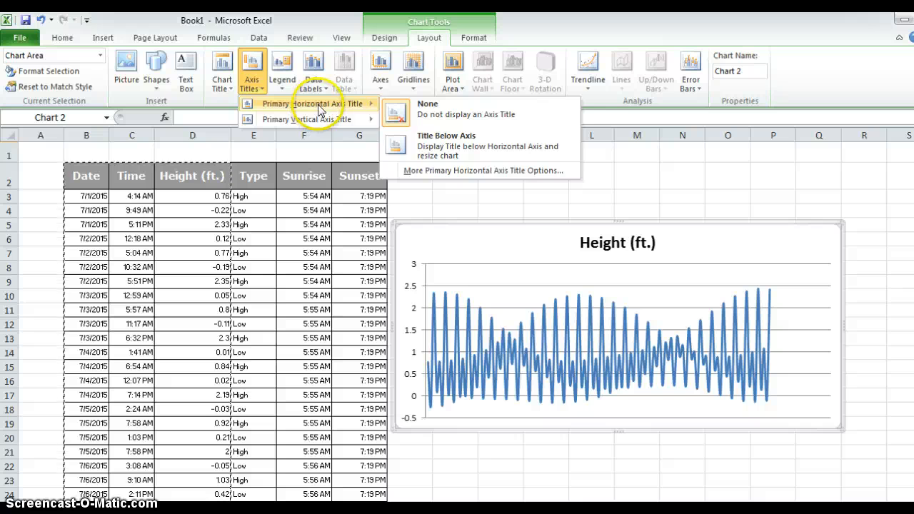
click(445, 135)
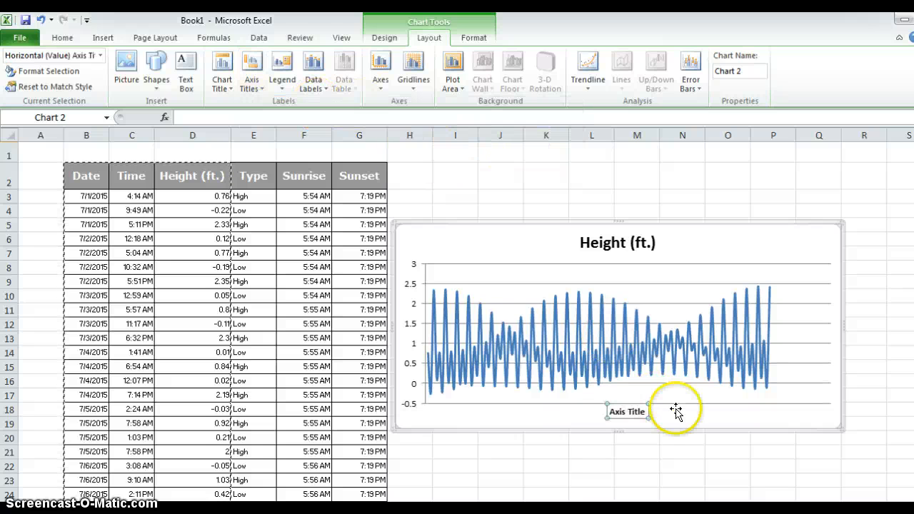
mouse_move(679, 414)
text(T)
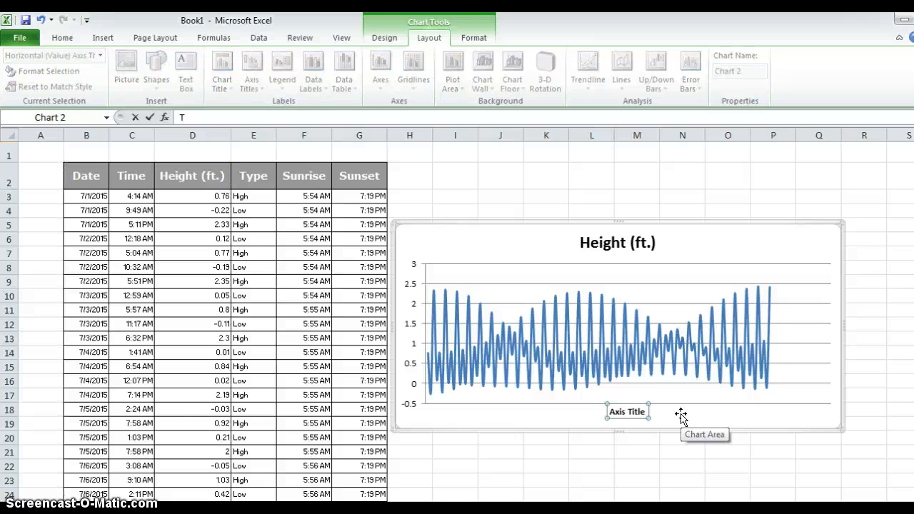
Step: Enter the axis title 'Time (four times a day over one month)'
text(ime)
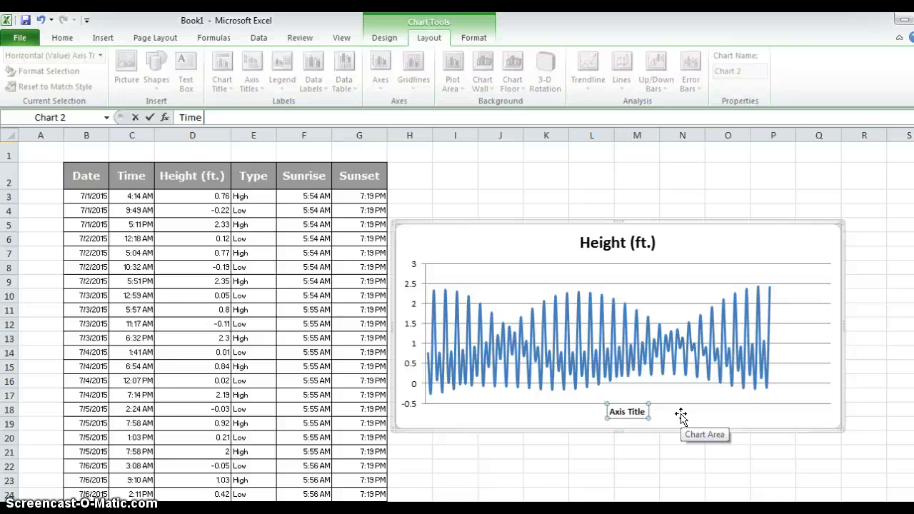
text(tw)
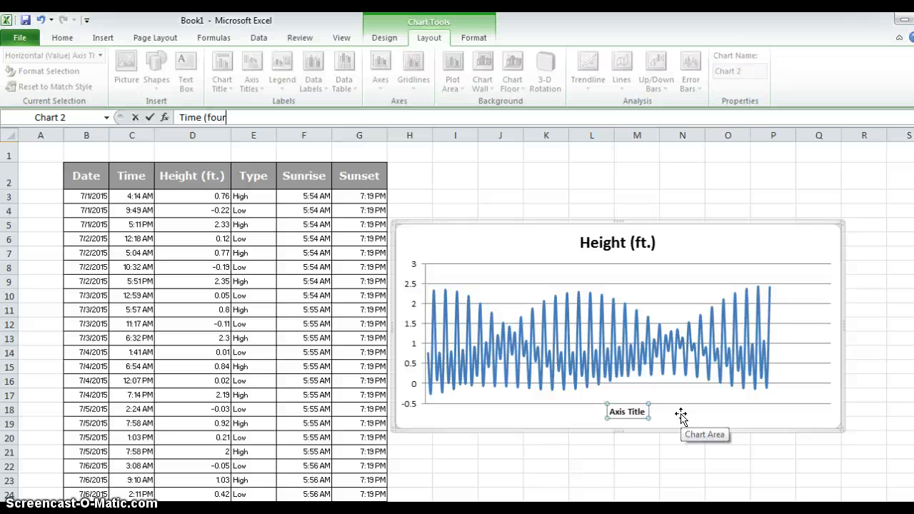
text(times a)
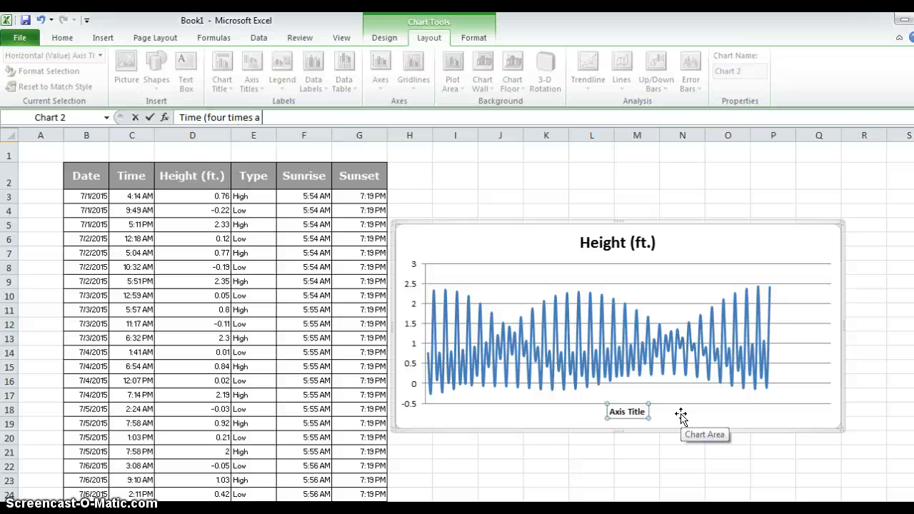
text(day ov)
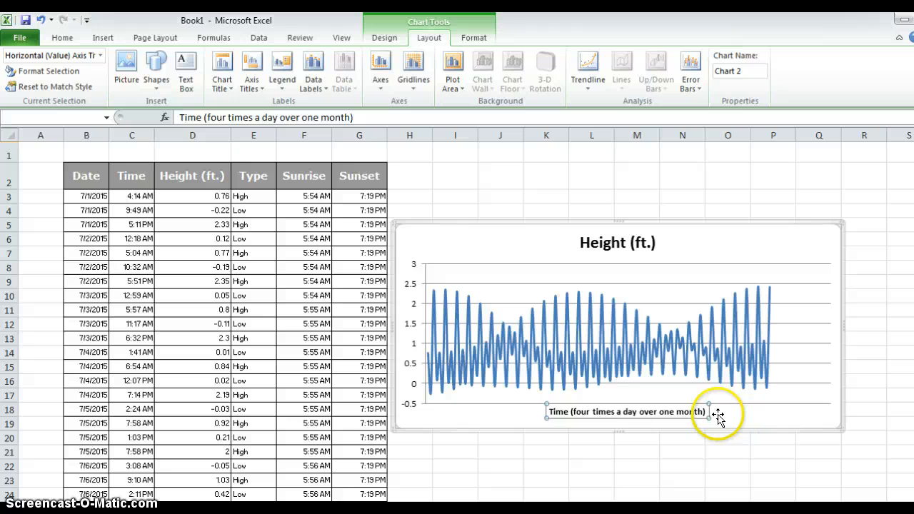
mouse_move(416, 388)
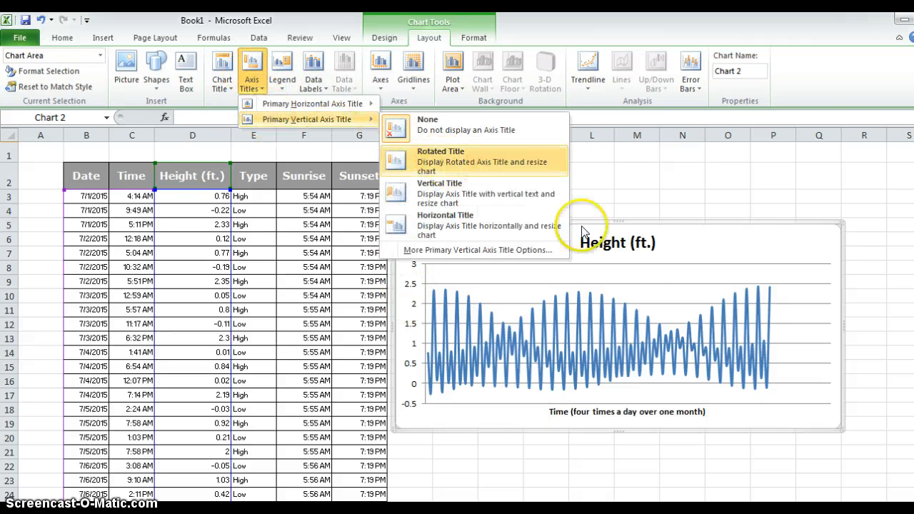
Step: Add a rotated vertical axis title reading 'Tide Height (ft.)'
click(440, 160)
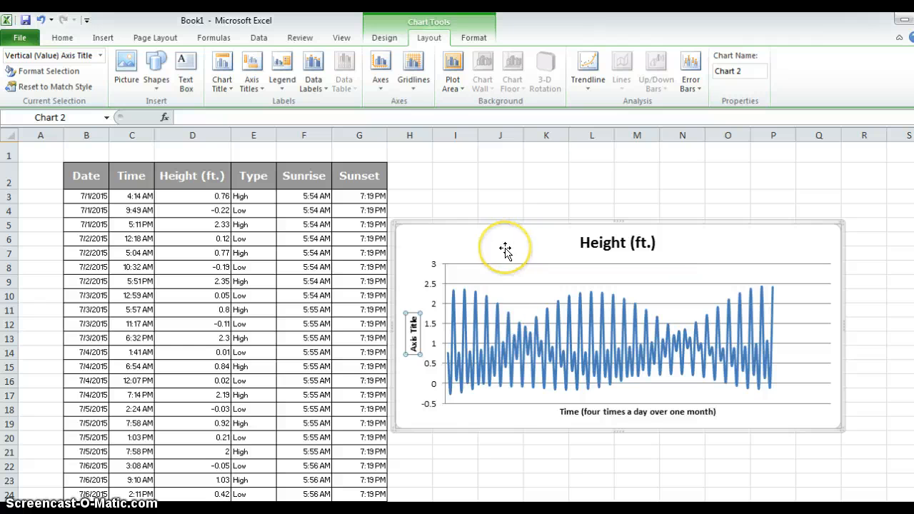
text(Tid)
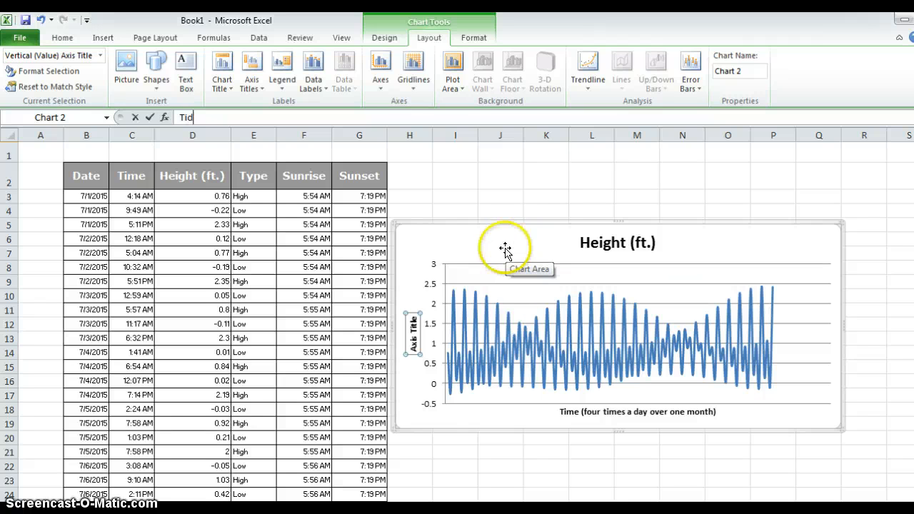
text(Tide Height)
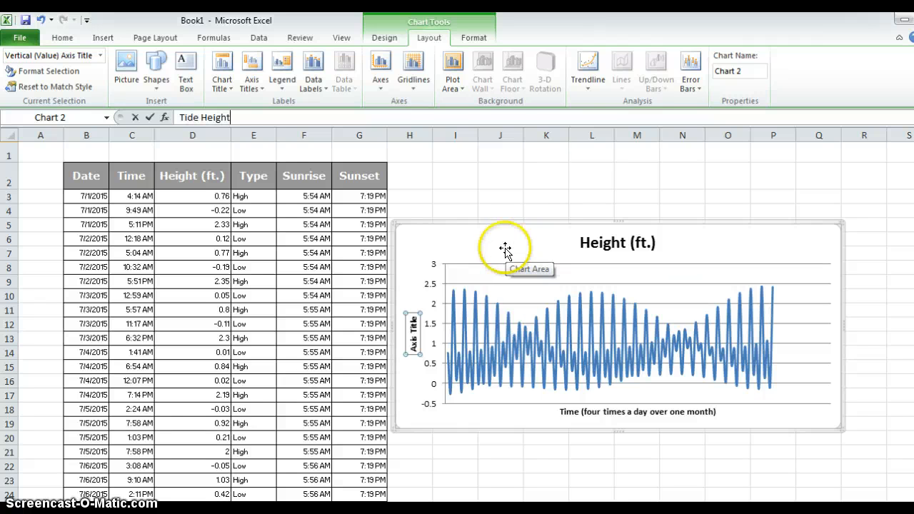
text((ft.))
click(617, 243)
text(H)
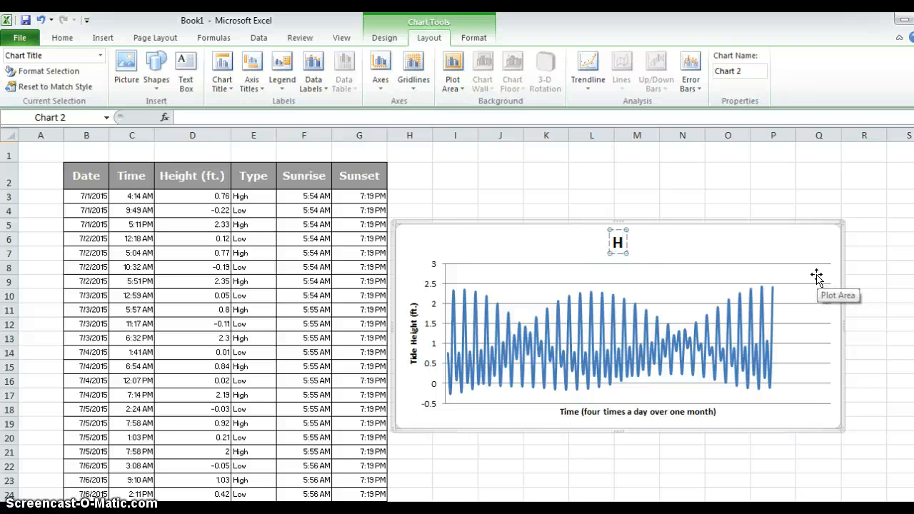
Step: Retitle the chart 'Tides height over time' and select a word in it to replace
text(Tides h)
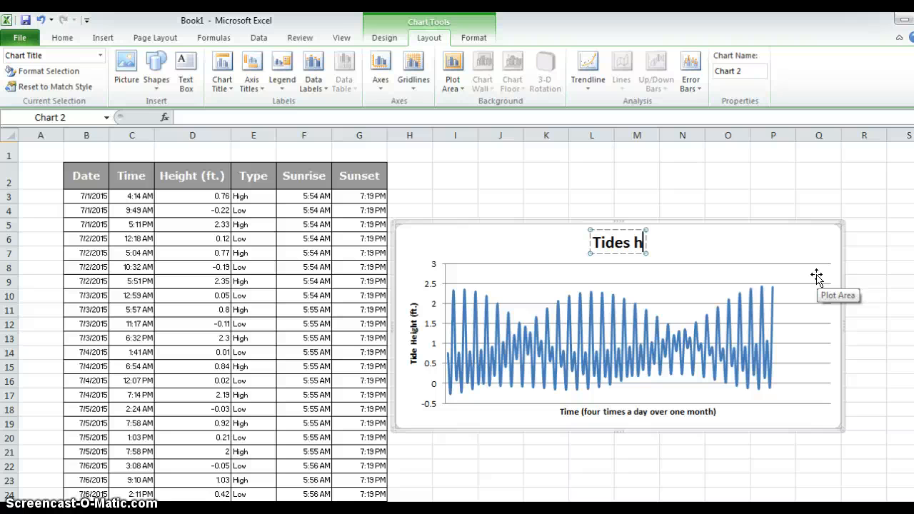
text(eight over time)
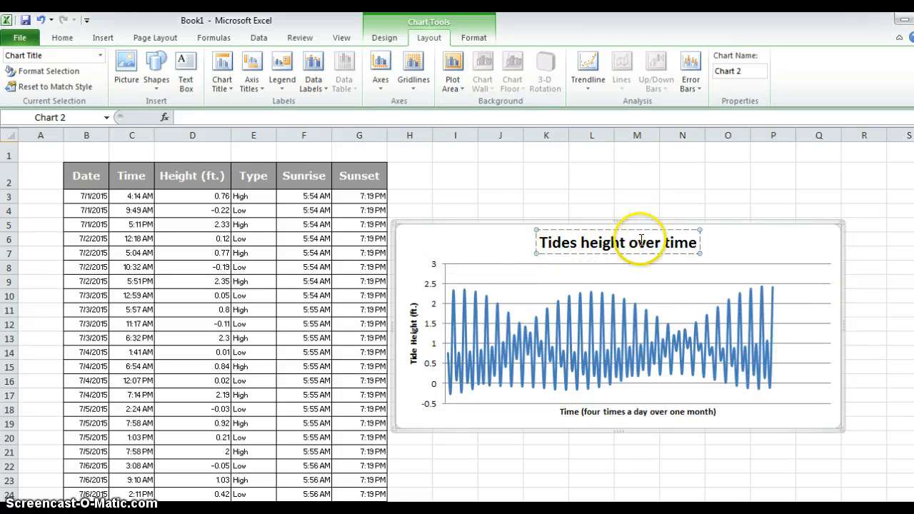
double_click(684, 243)
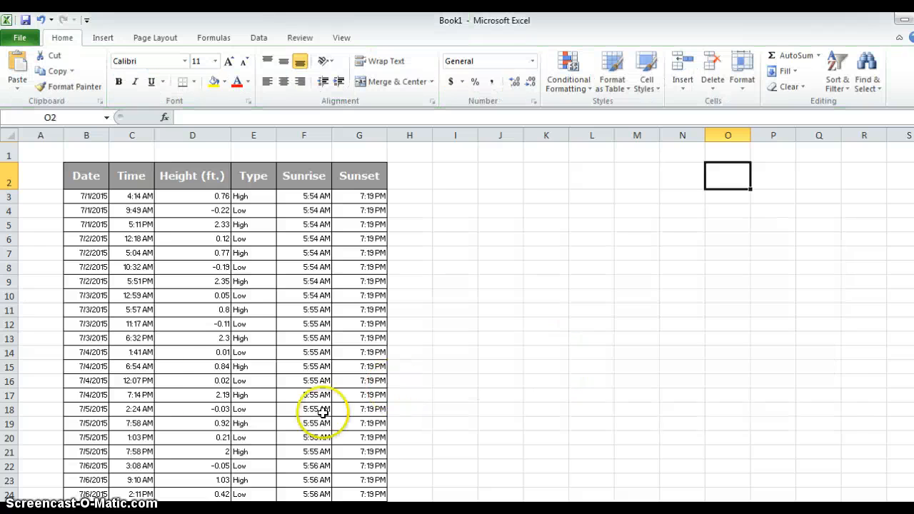
Step: Paste the tide chart onto the empty Sheet2 by itself
scroll(down, 3)
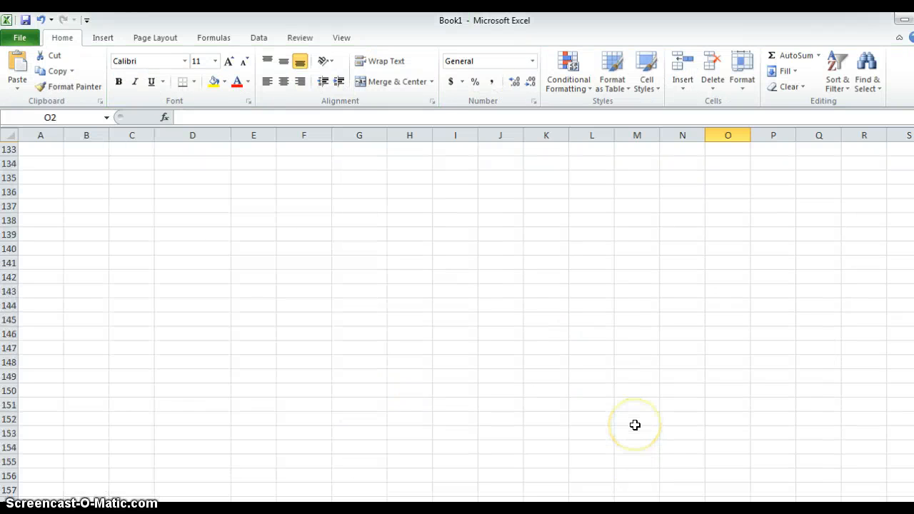
scroll(down, 3)
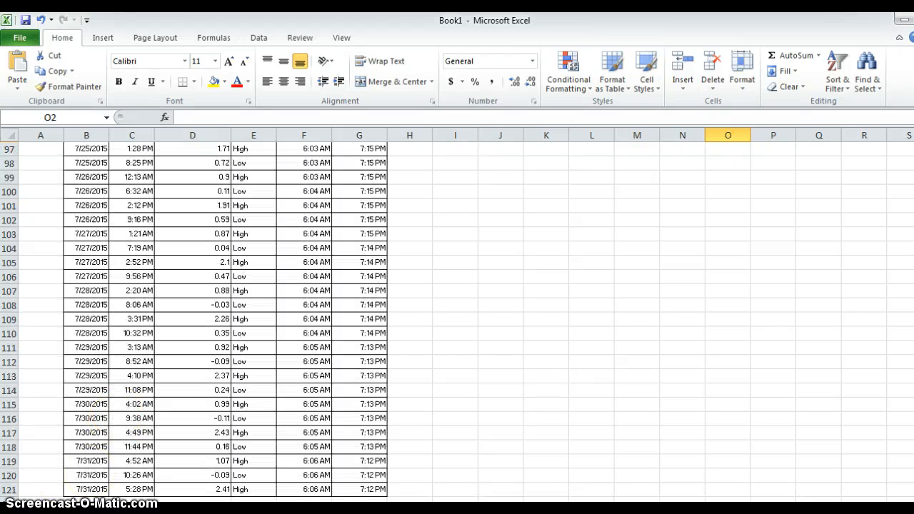
click(108, 489)
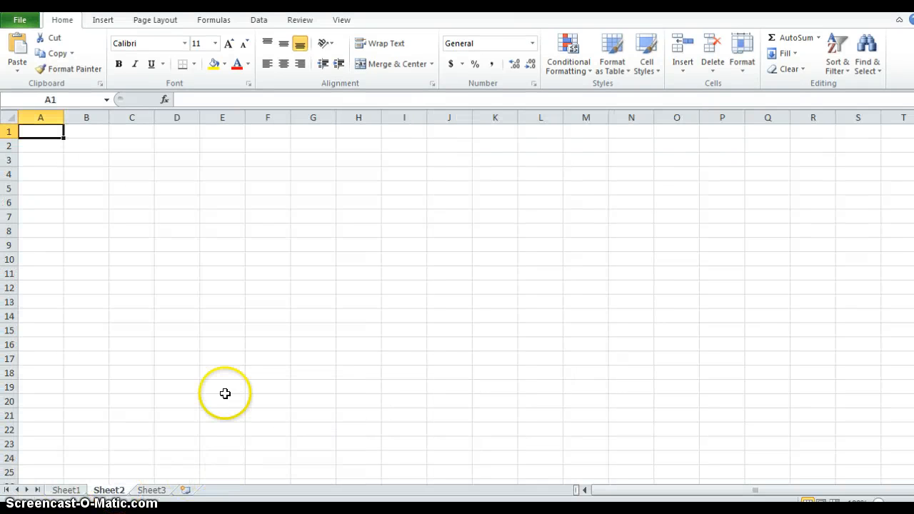
click(86, 145)
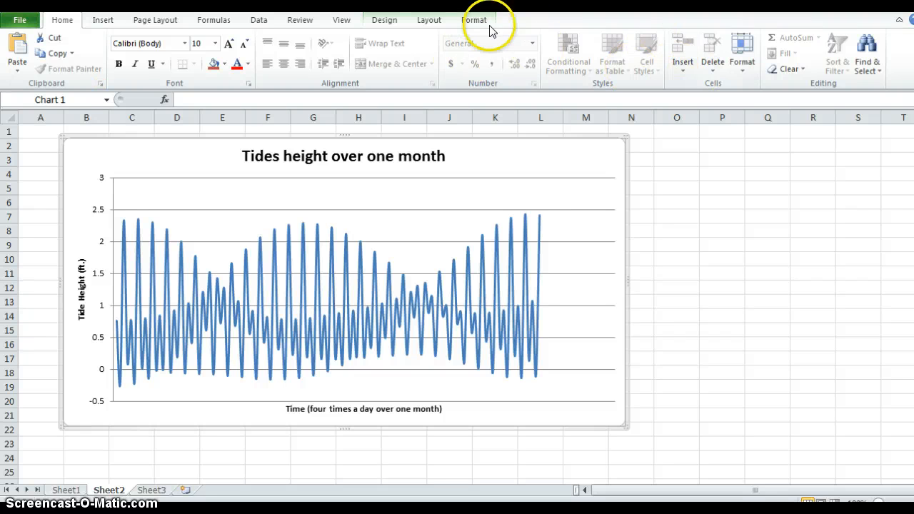
click(103, 20)
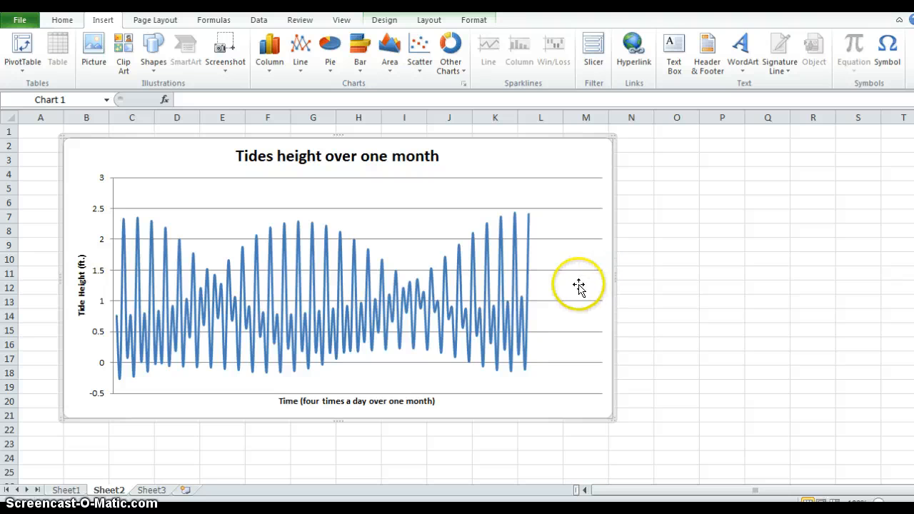
mouse_move(343, 374)
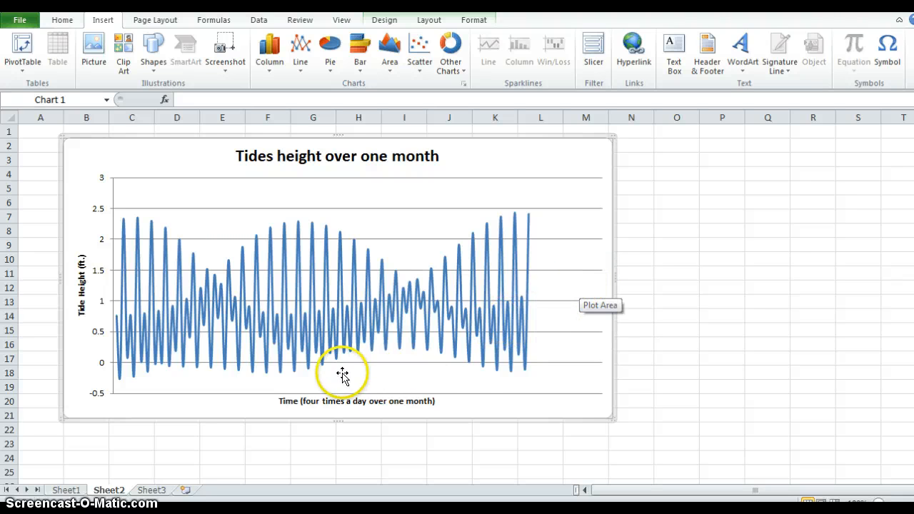
mouse_move(480, 349)
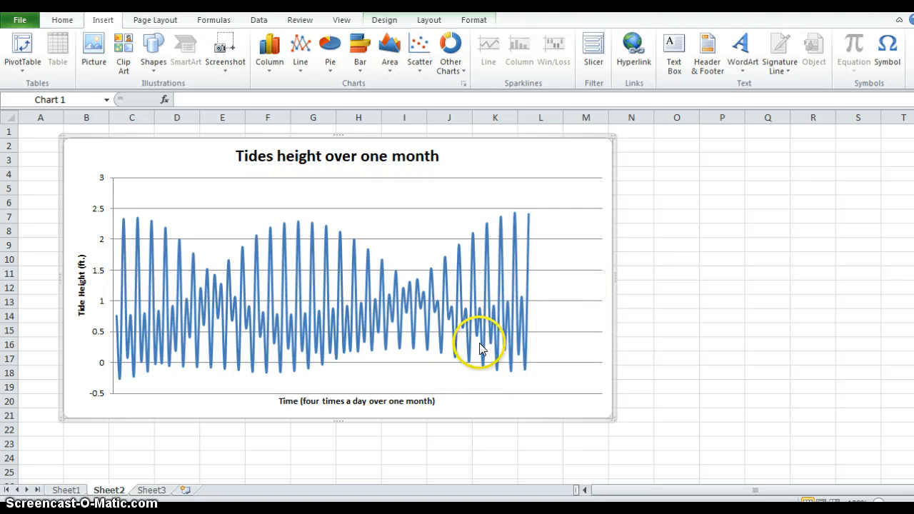
mouse_move(257, 303)
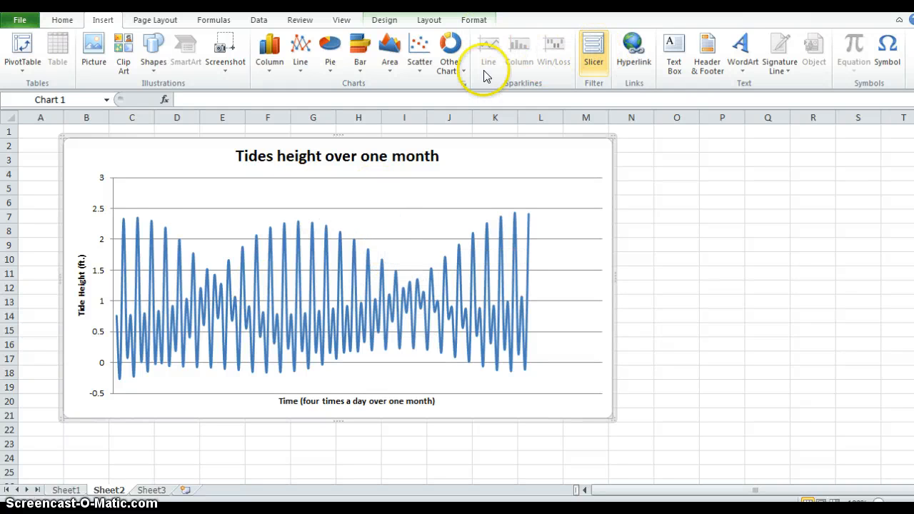
mouse_move(742, 54)
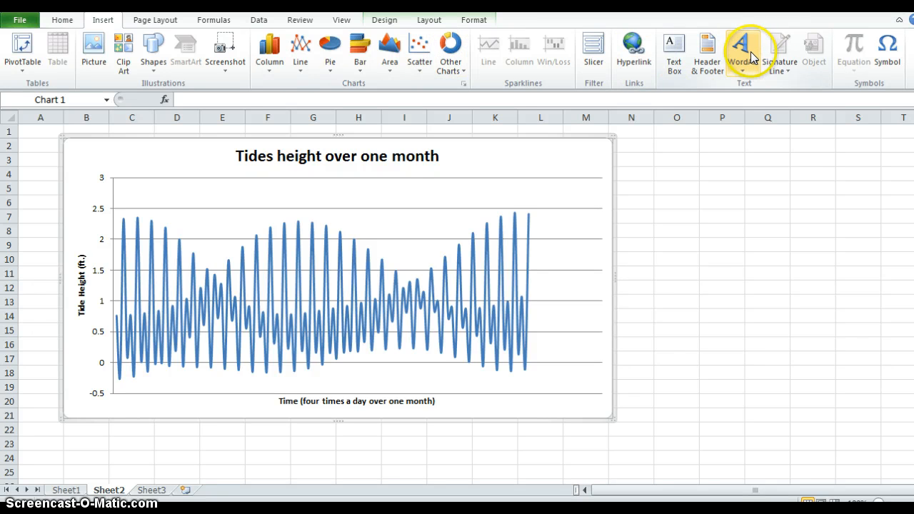
Step: Add plain-style 'Spring Tide' WordArt and position it above the tallest peaks
click(742, 50)
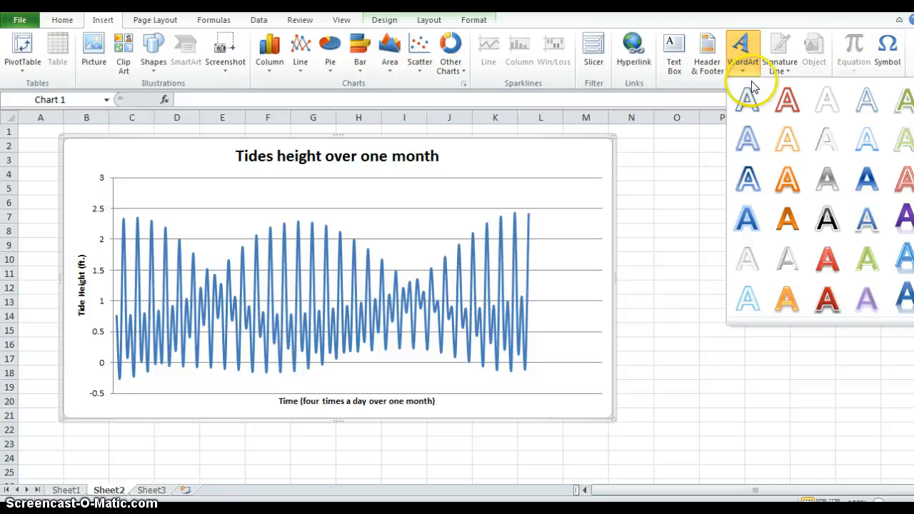
mouse_move(747, 100)
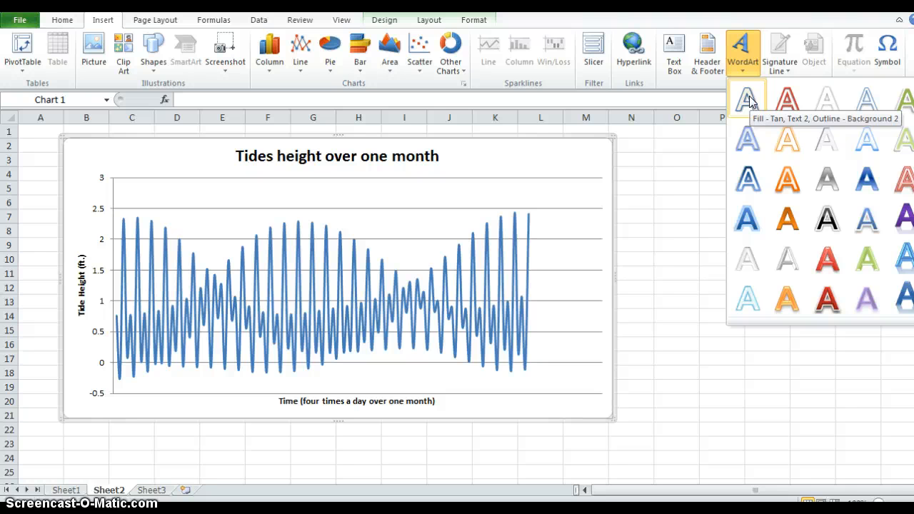
click(745, 100)
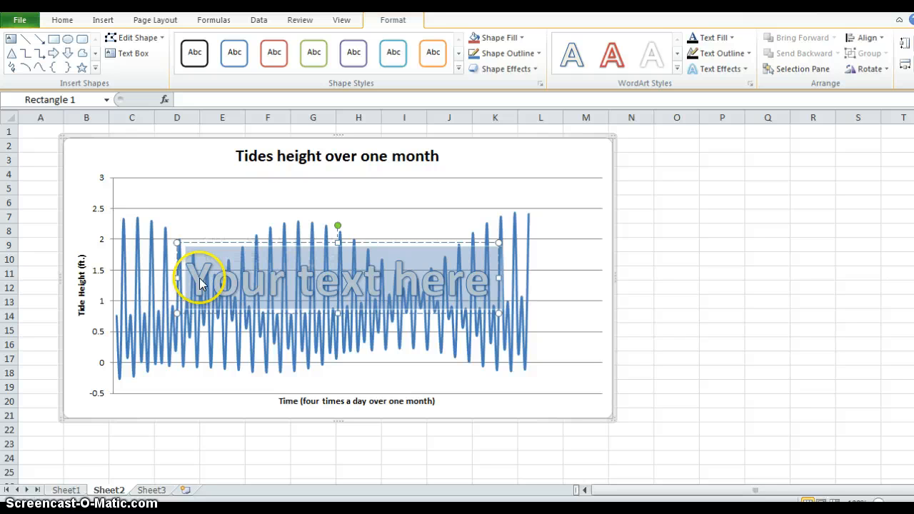
text(Spring Tide)
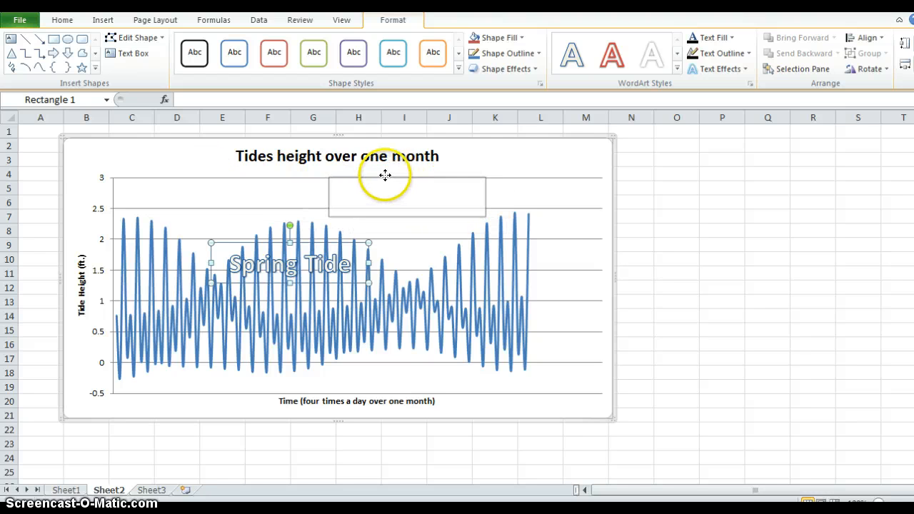
drag(289, 264, 394, 197)
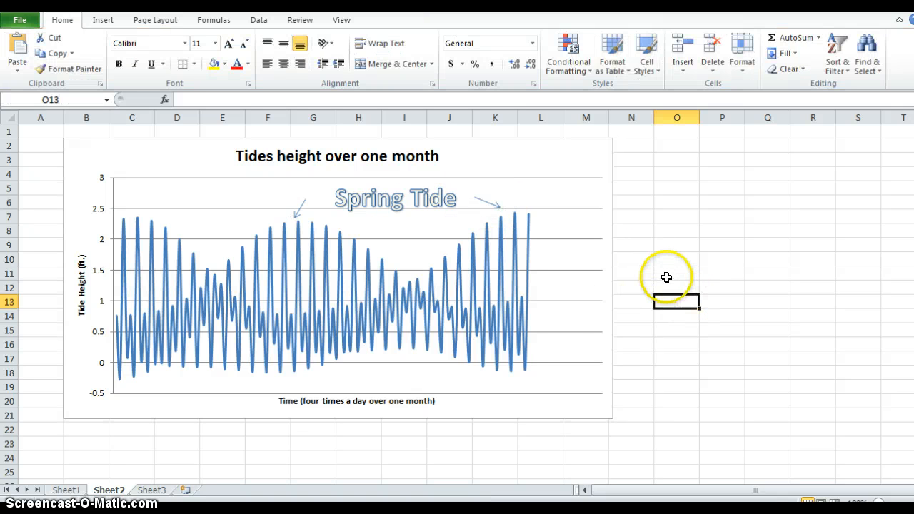
mouse_move(246, 184)
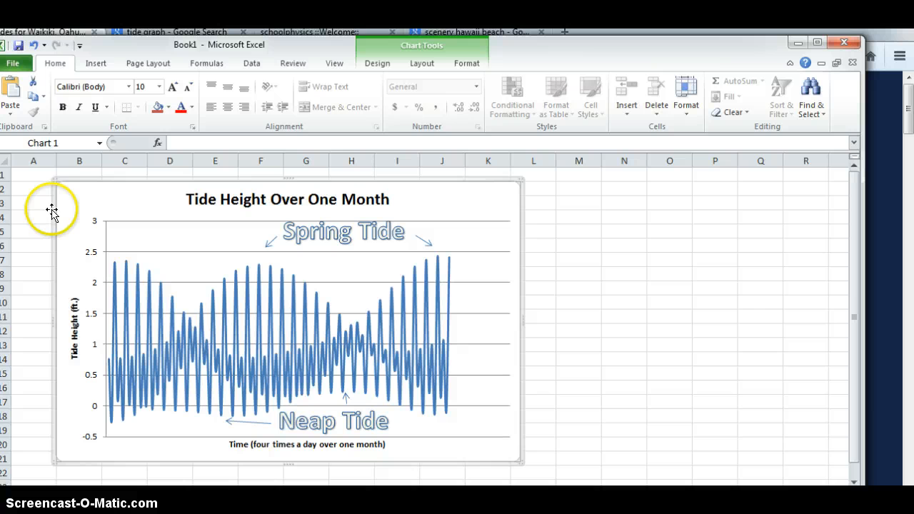
mouse_move(71, 207)
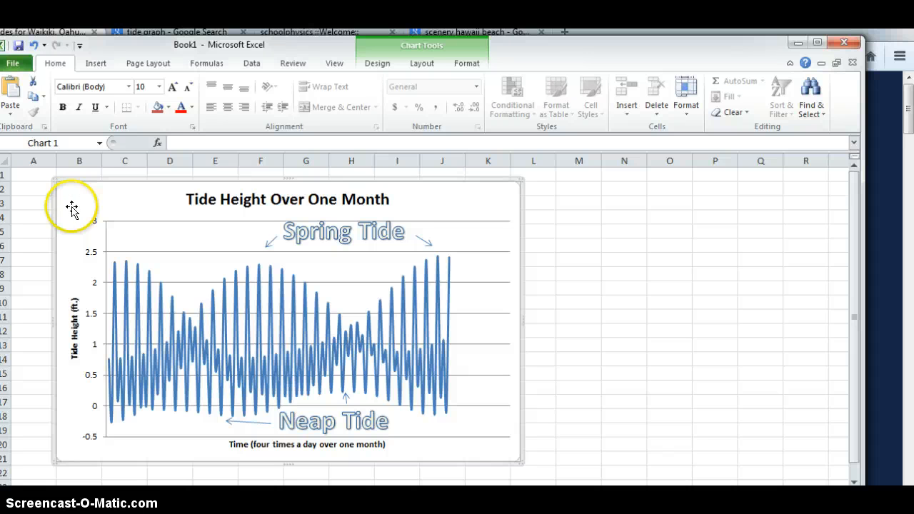
mouse_move(20, 63)
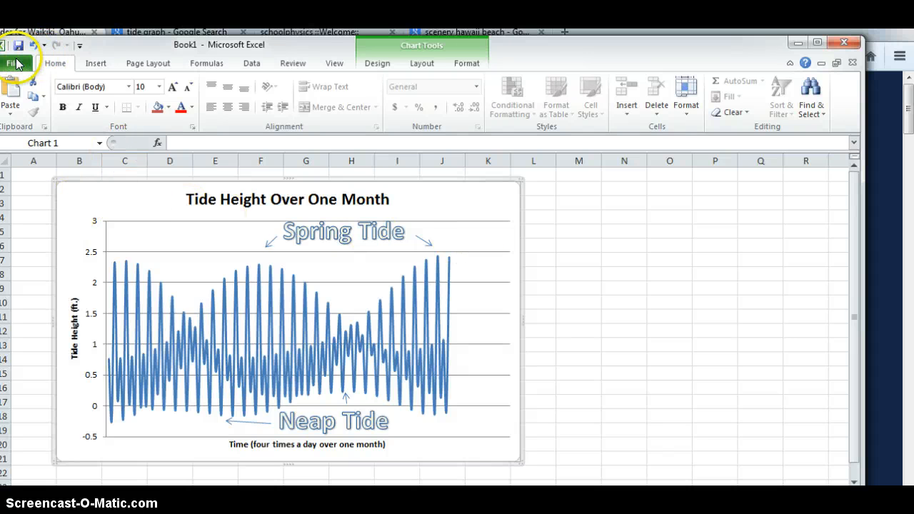
Step: Visit the workbook's File options and return to the chart
click(16, 63)
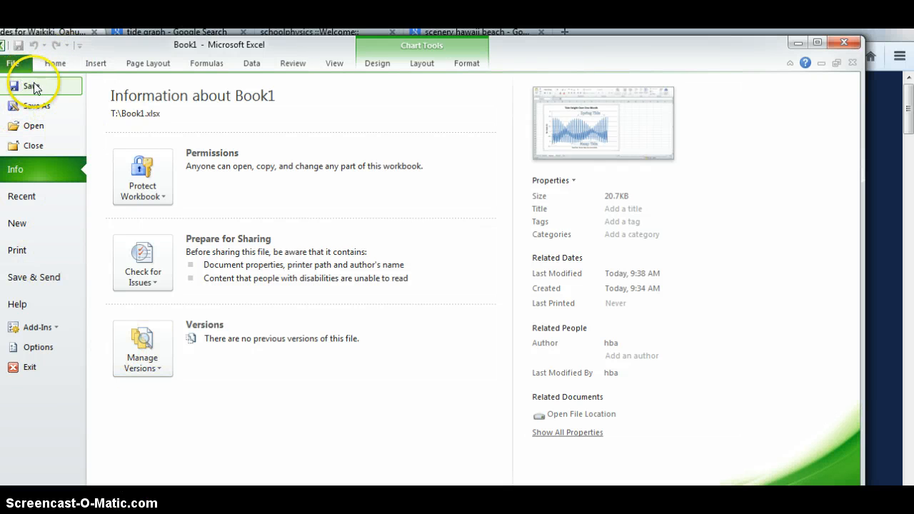
mouse_move(17, 249)
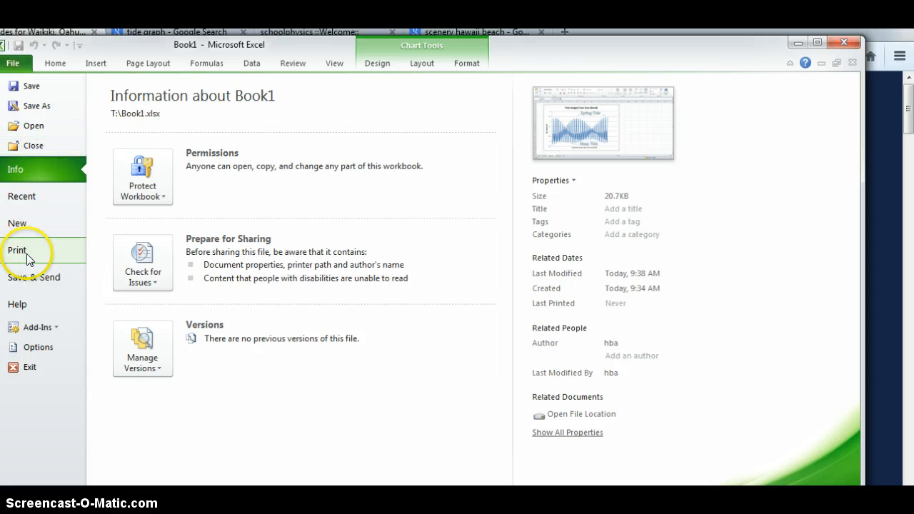
click(54, 63)
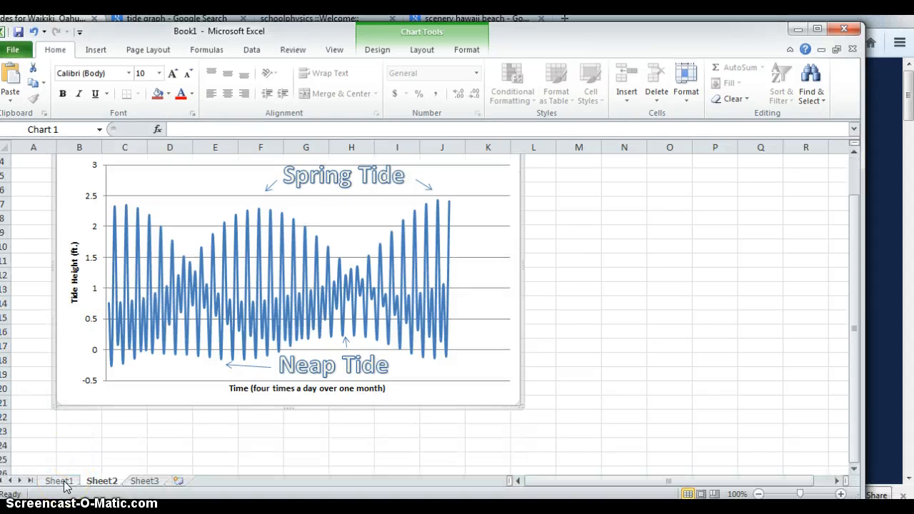
Step: On Sheet1, enter 'Tide Height For July 2015' in the merged title row and capitalize its words
click(59, 479)
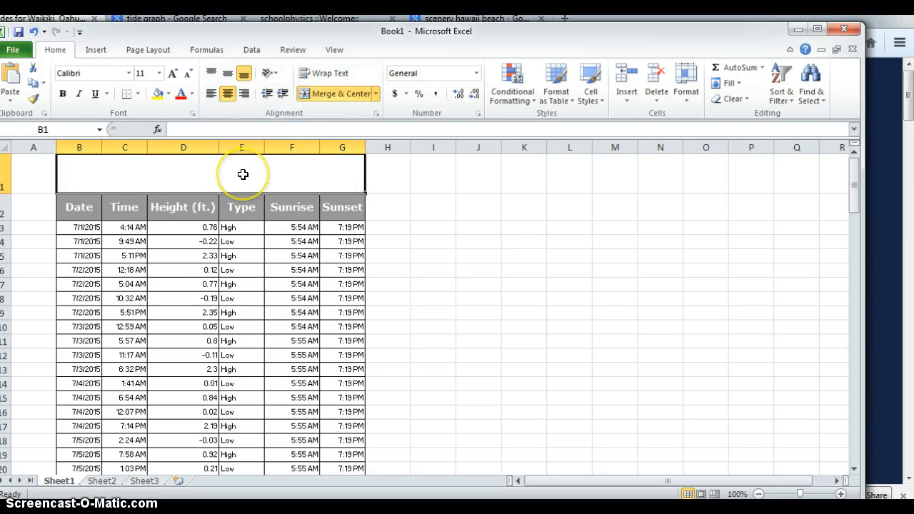
text(Ti)
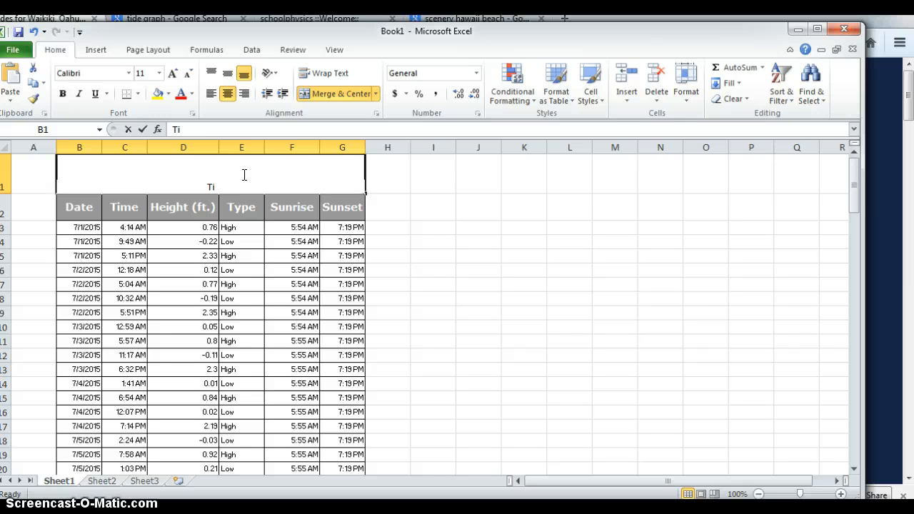
text(Gr)
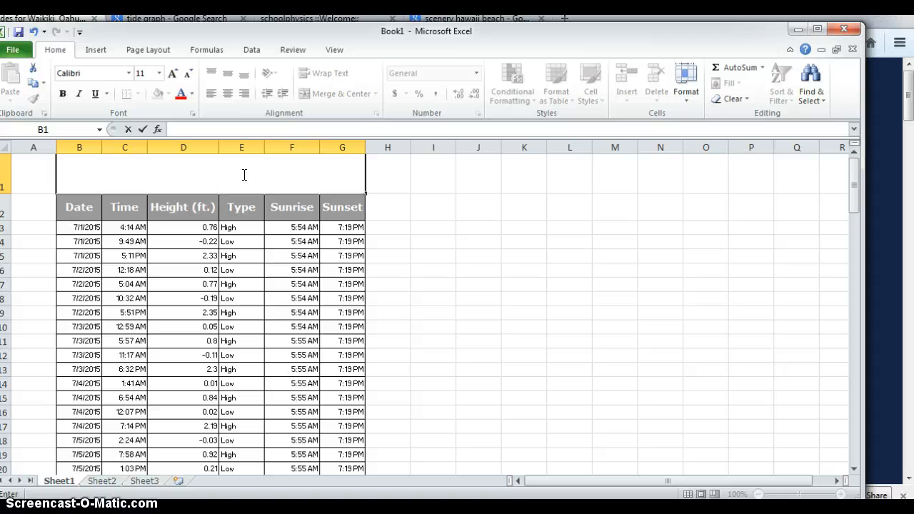
text(Tide height for)
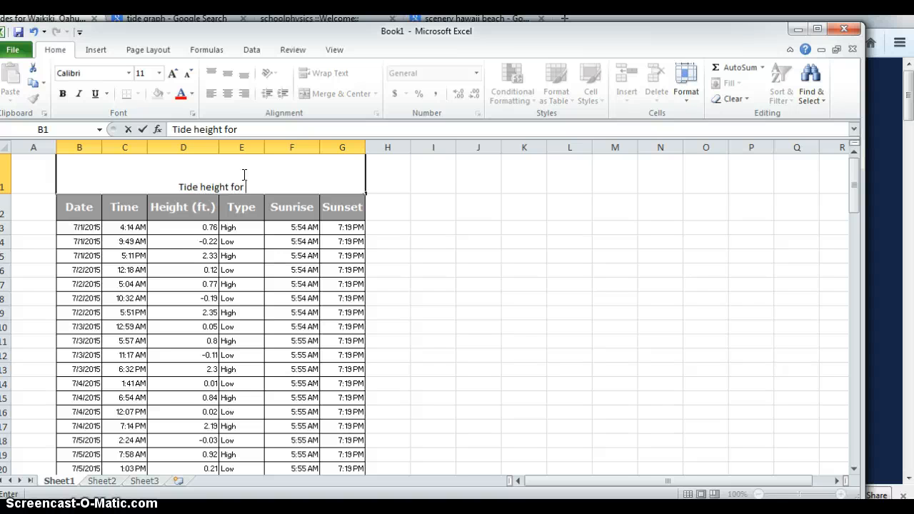
text(July 2015)
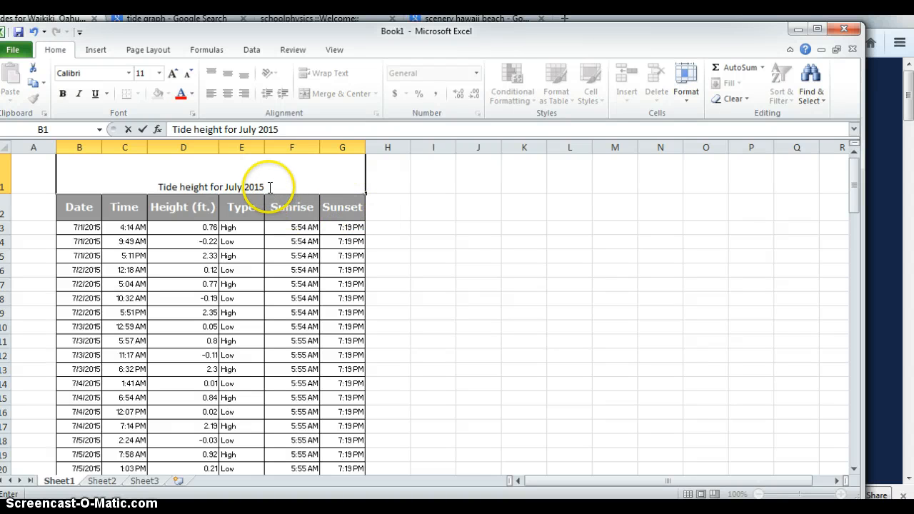
click(211, 94)
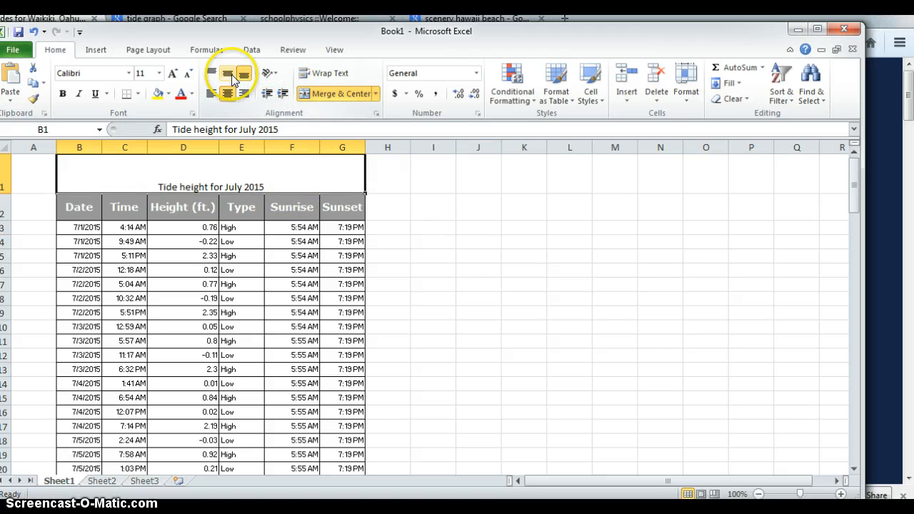
mouse_move(228, 74)
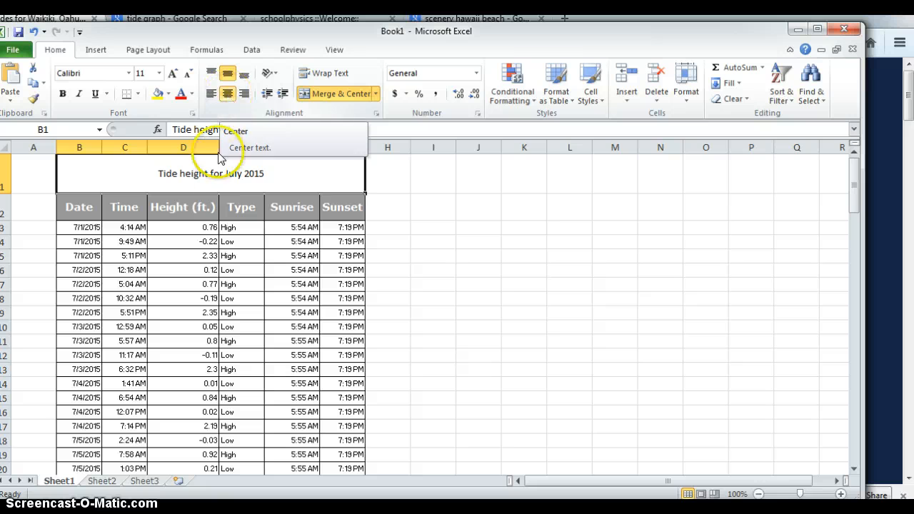
double_click(212, 174)
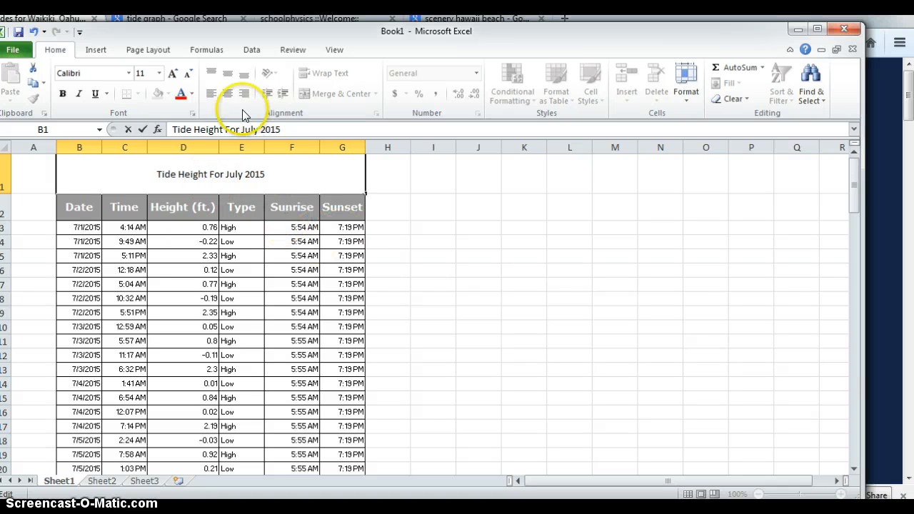
Step: Set the heading's font size to 20, then enlarge it further
click(157, 72)
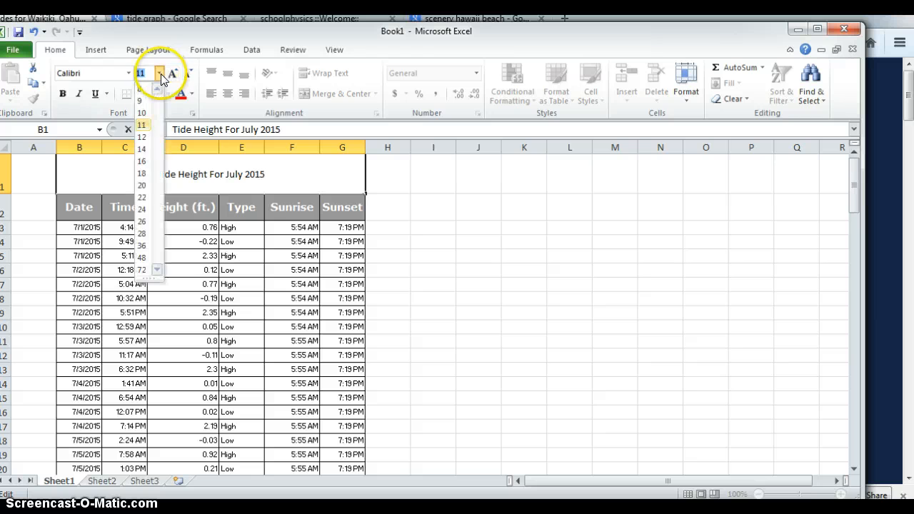
click(140, 147)
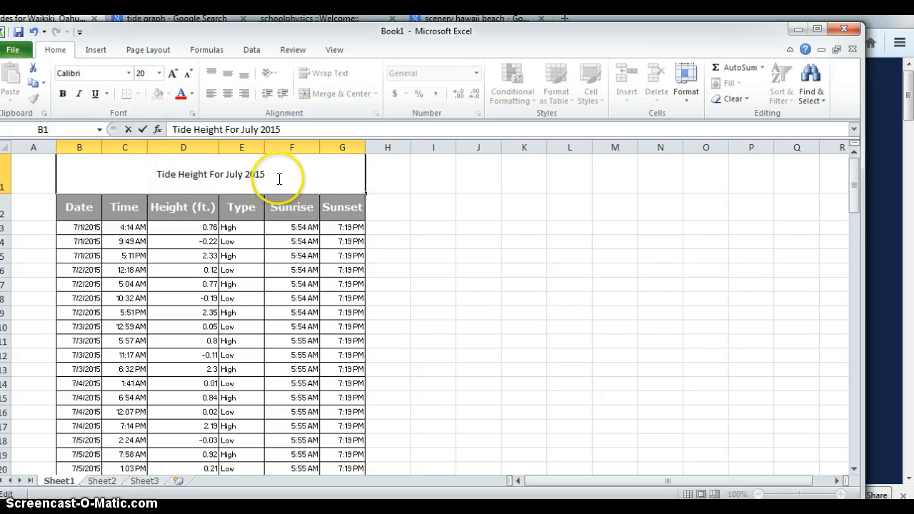
click(149, 73)
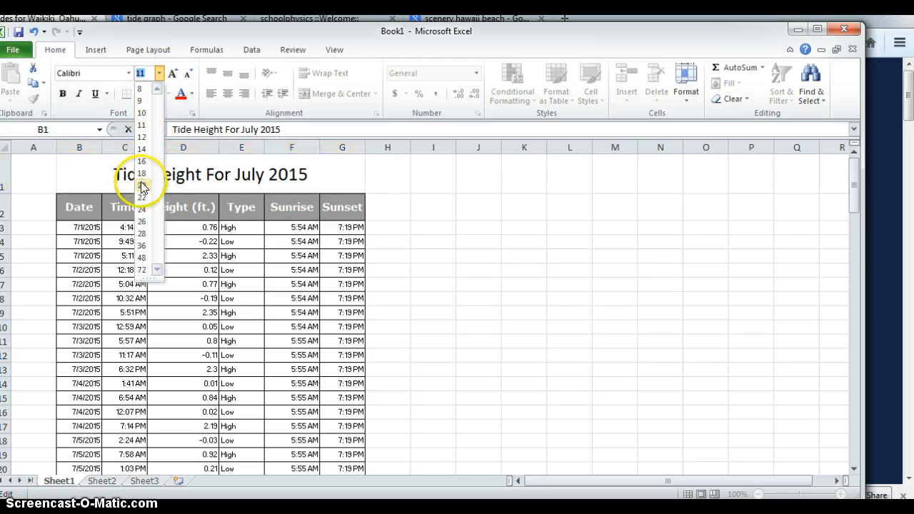
click(432, 270)
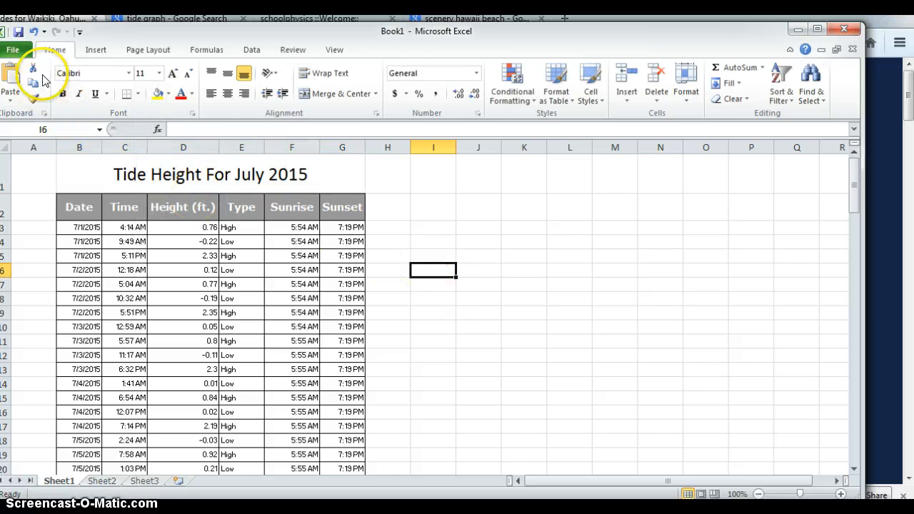
mouse_move(334, 50)
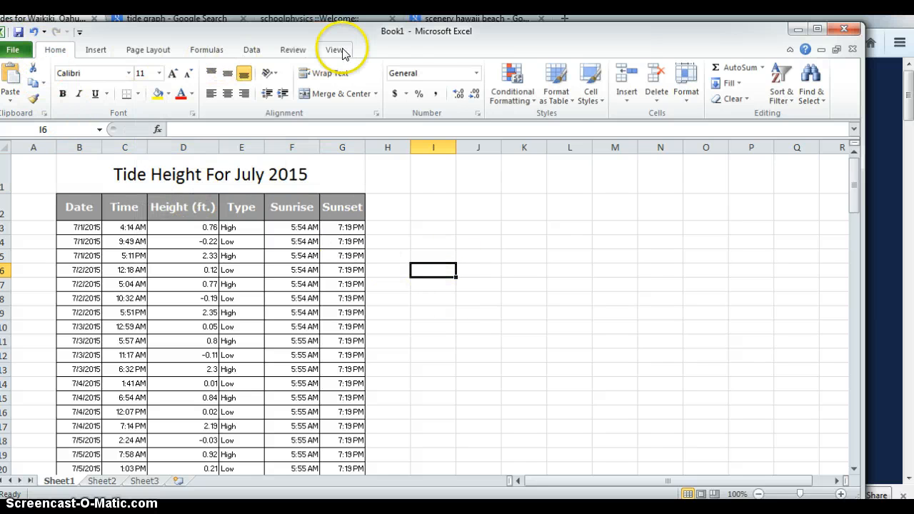
Step: Switch the data sheet to Page Break Preview and scroll through where it splits into pages
click(334, 48)
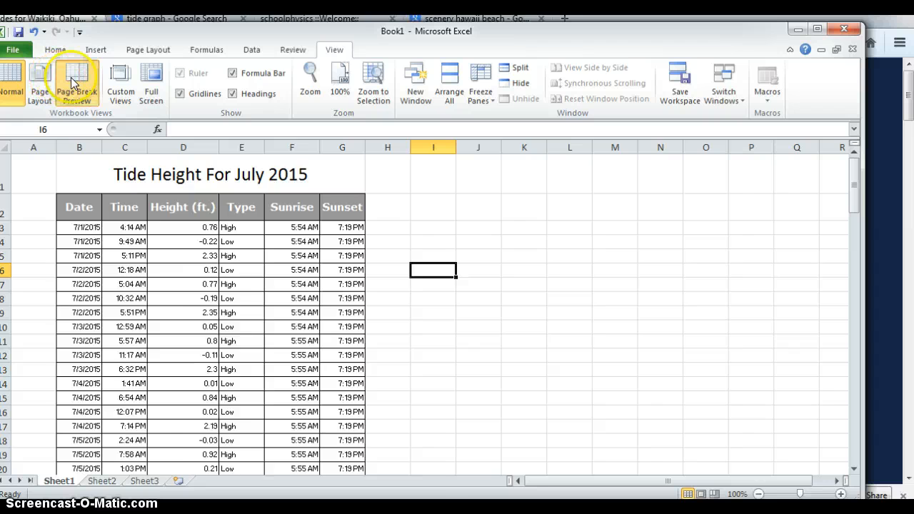
click(75, 81)
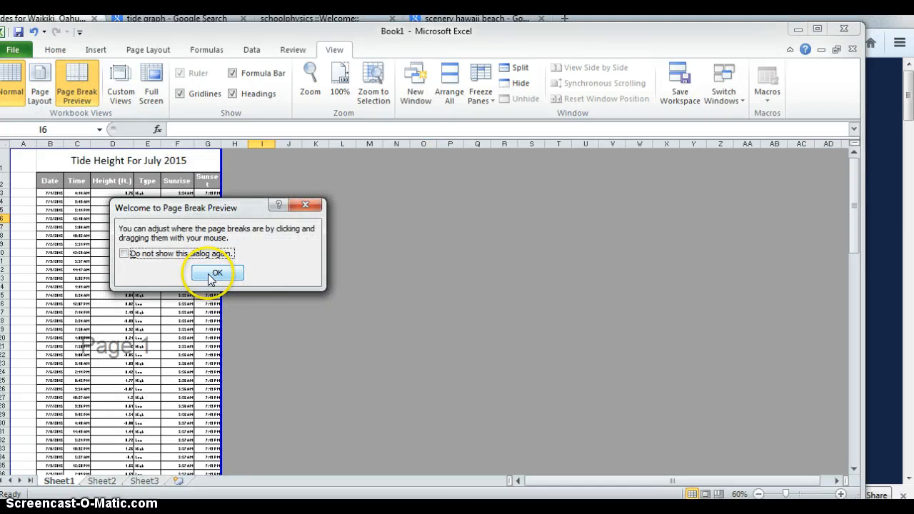
click(217, 273)
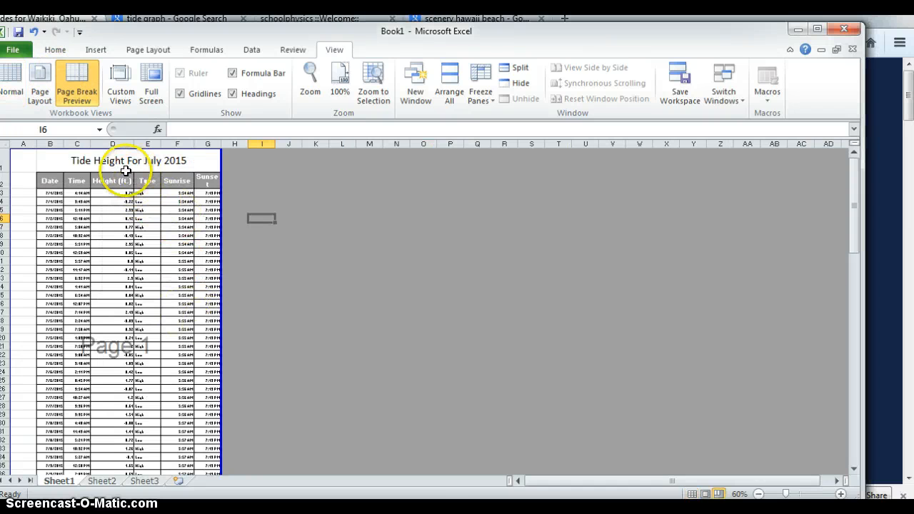
scroll(down, 3)
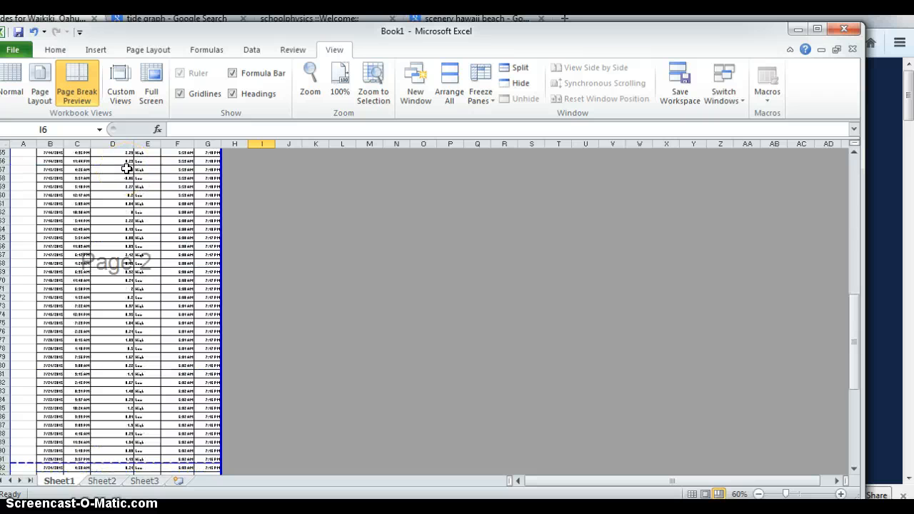
scroll(down, 3)
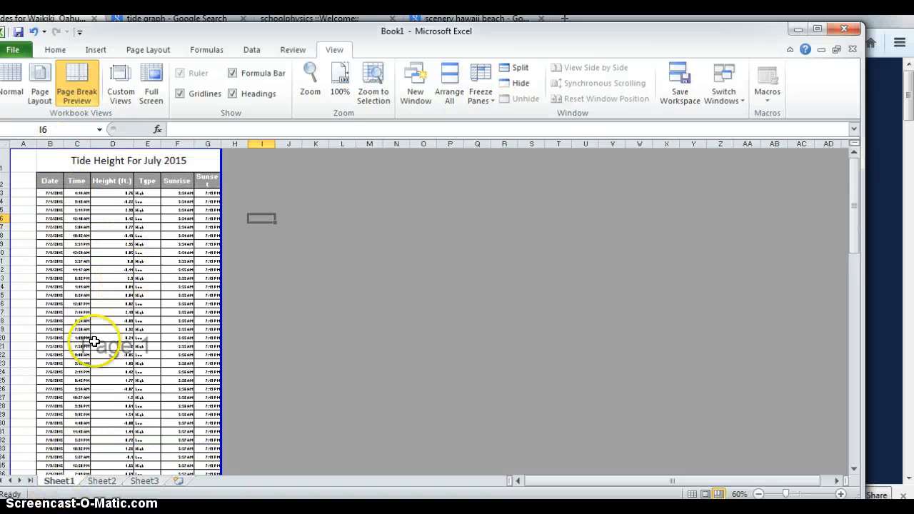
scroll(down, 3)
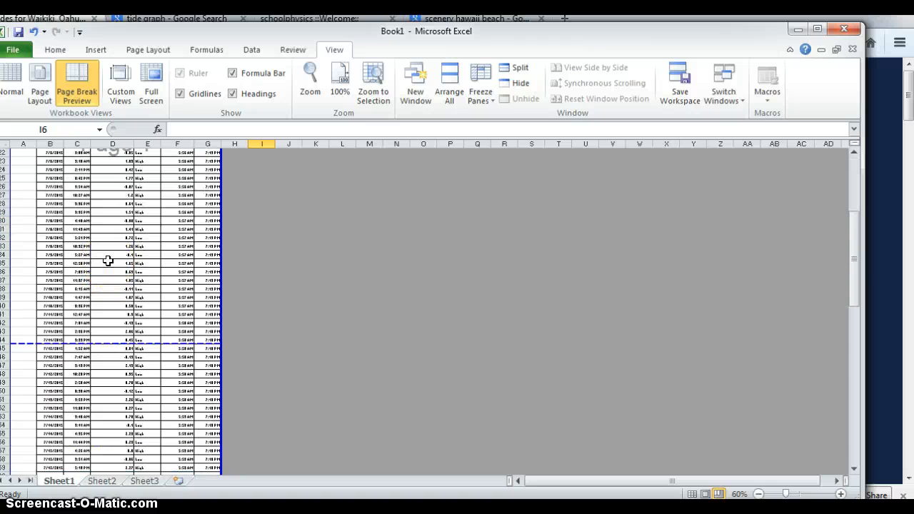
scroll(down, 3)
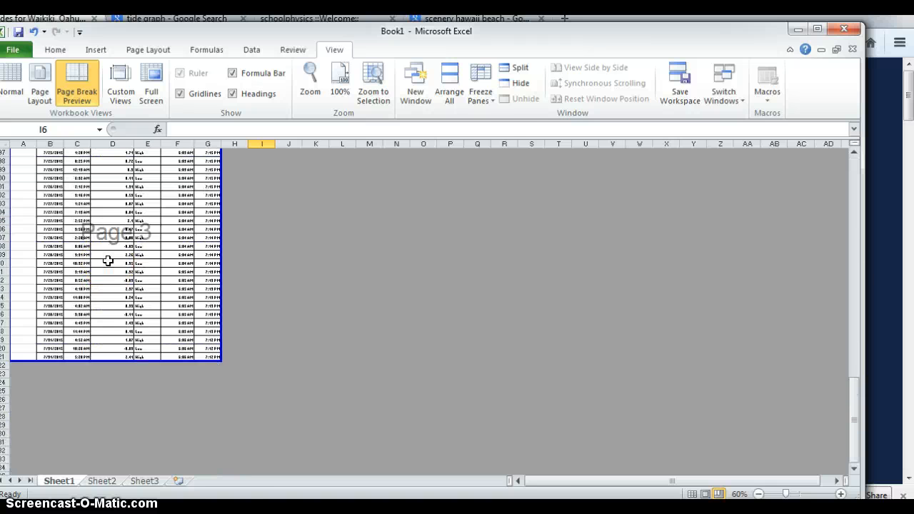
Step: Show the print preview of the Tide Height For July 2015 sheet across three portrait Letter pages
click(11, 48)
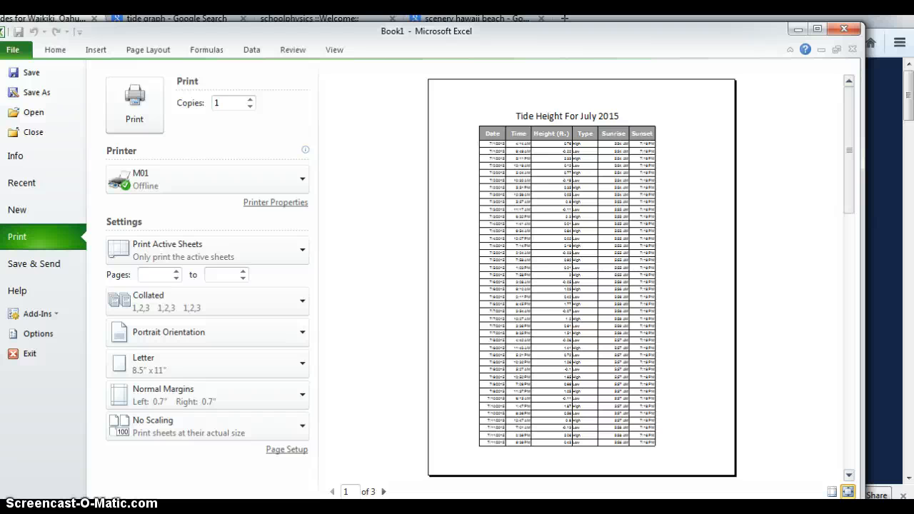